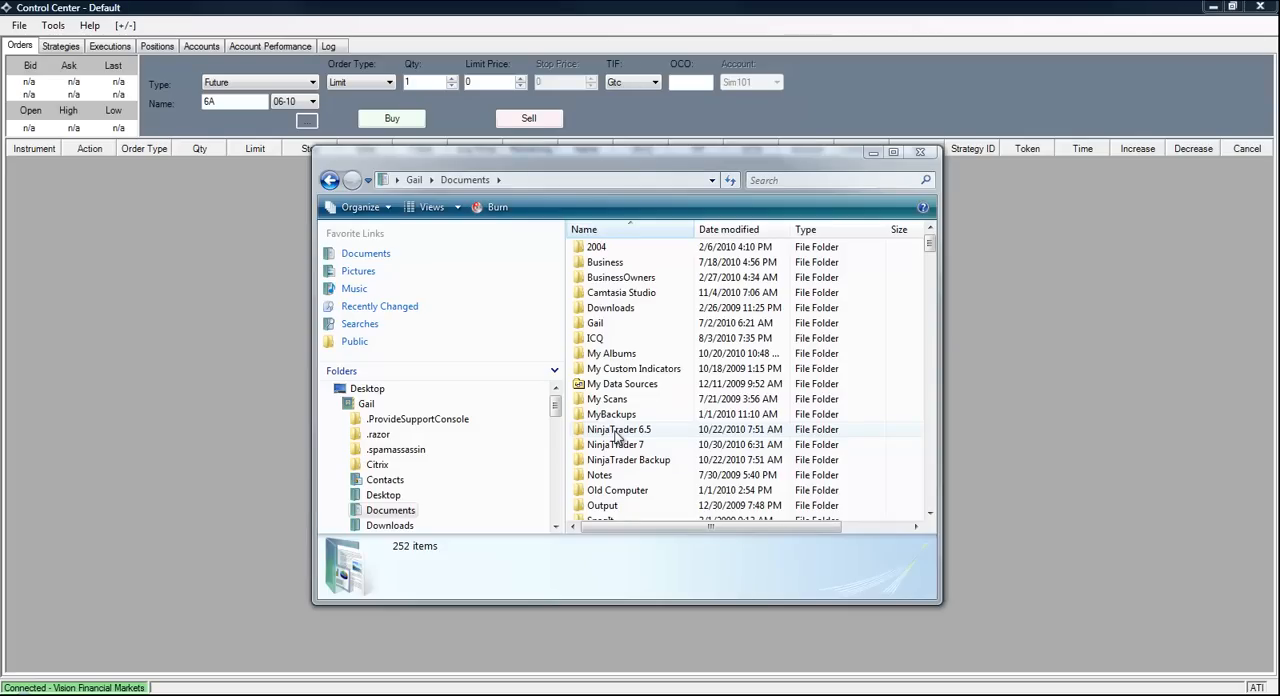
# Browse to NinjaTrader 6.5 > templates > MarketAnalyzer, inspect tTHD_FreeMoney_ALL, then close Explorer.
pyautogui.click(618, 429)
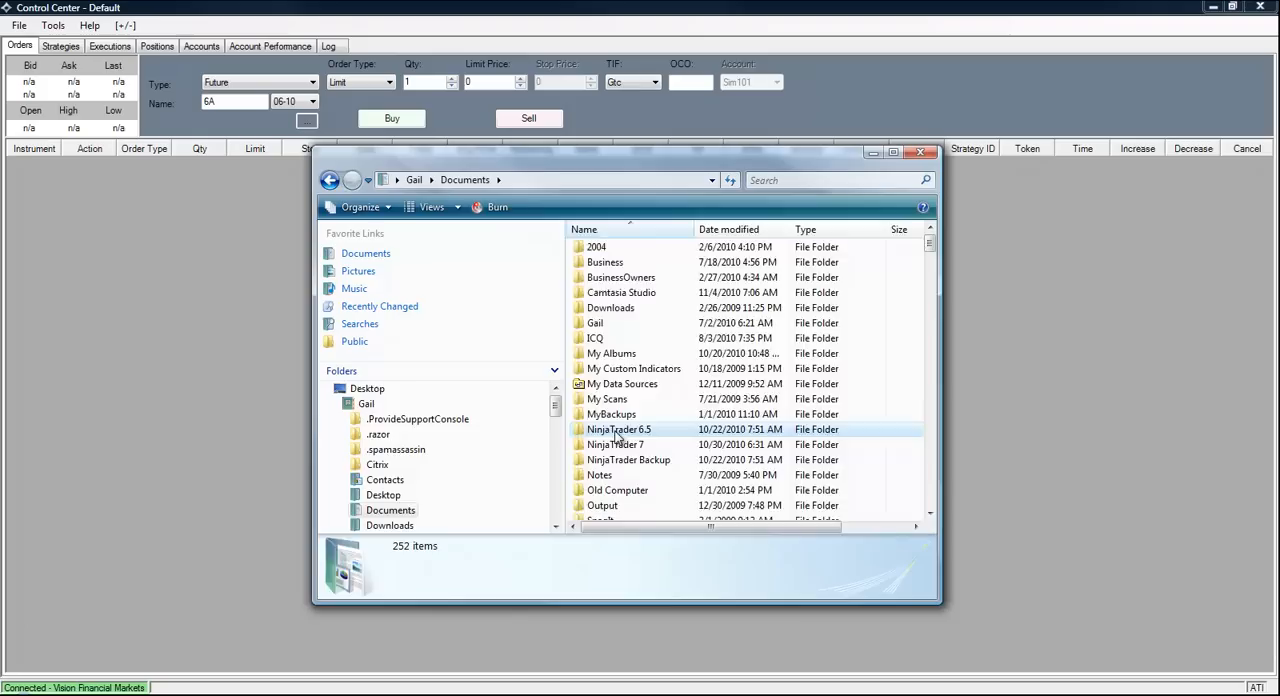
pyautogui.doubleClick(618, 429)
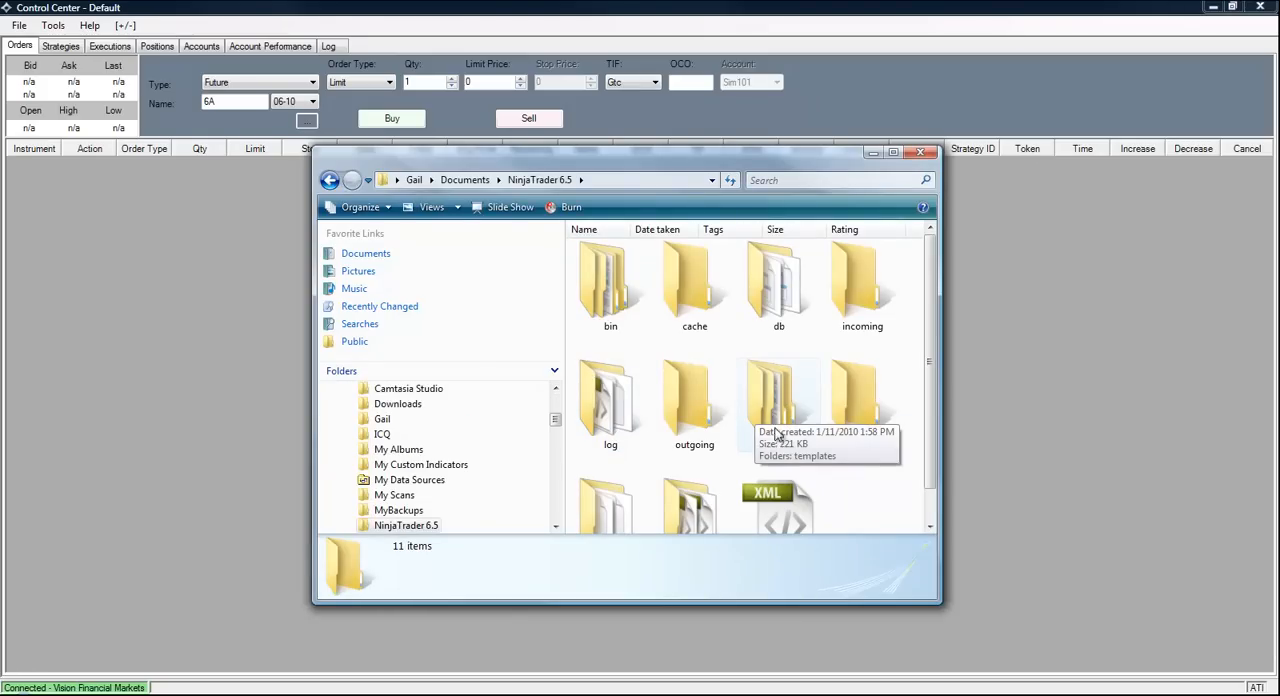
pyautogui.moveTo(778, 410)
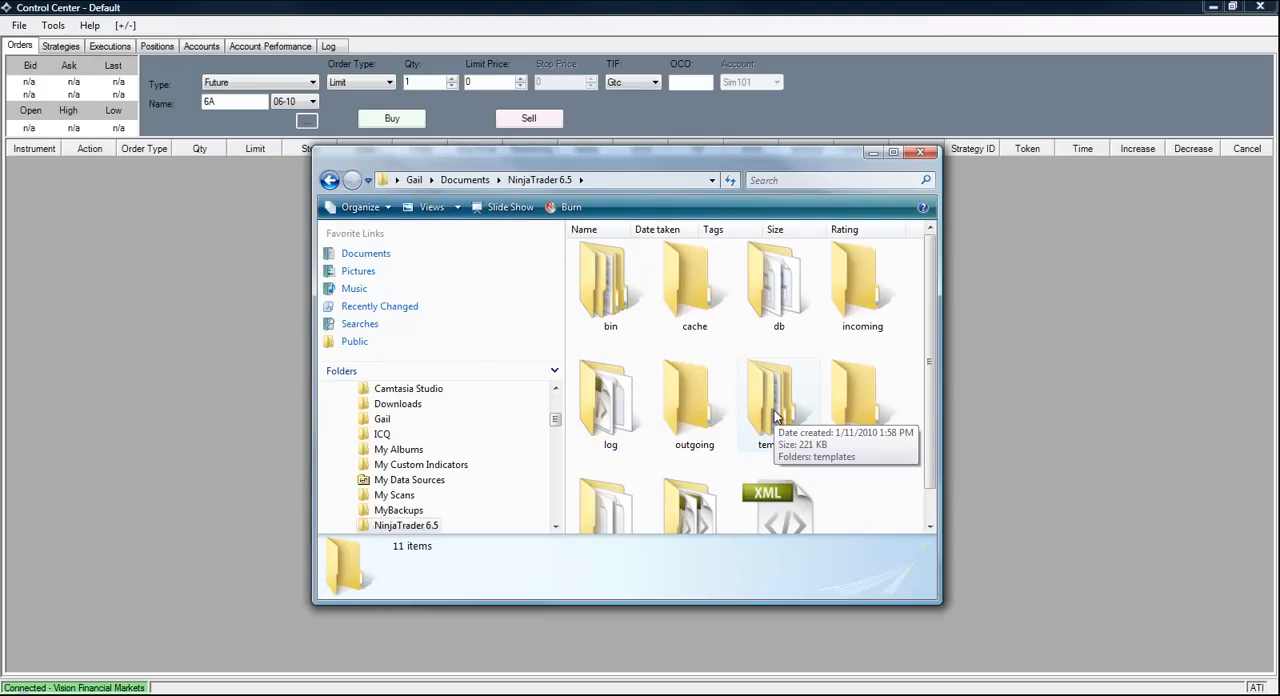
pyautogui.doubleClick(779, 400)
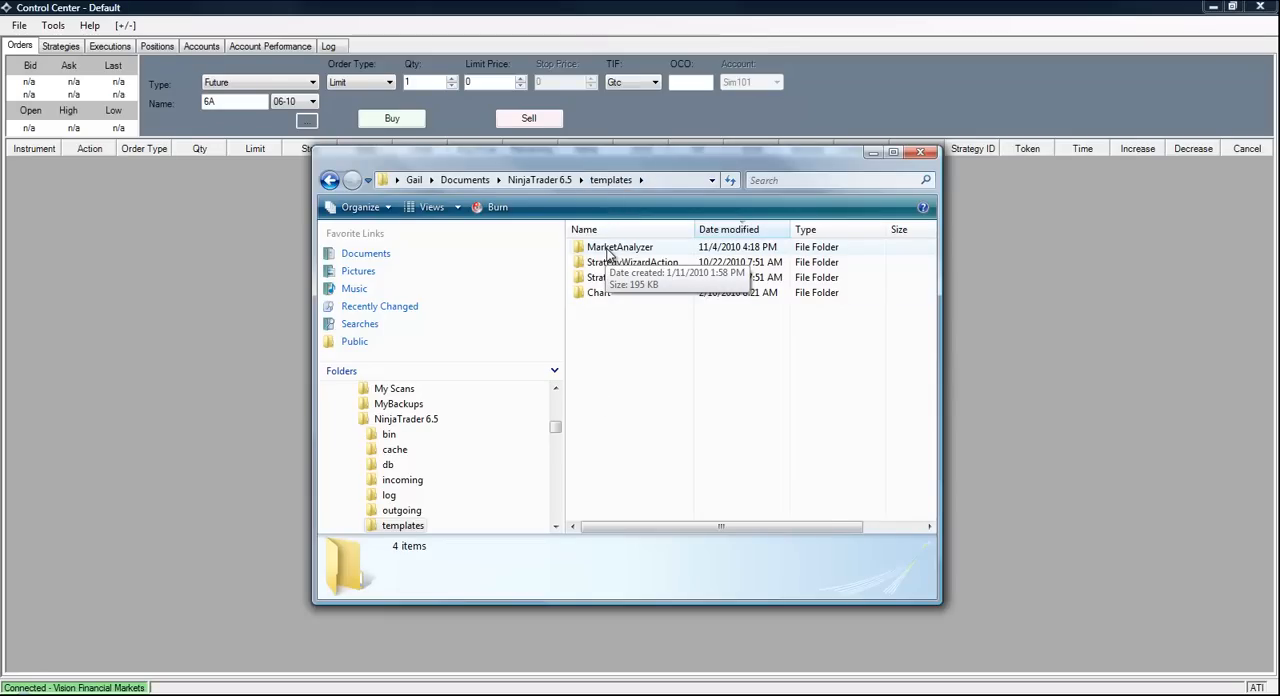
pyautogui.doubleClick(620, 247)
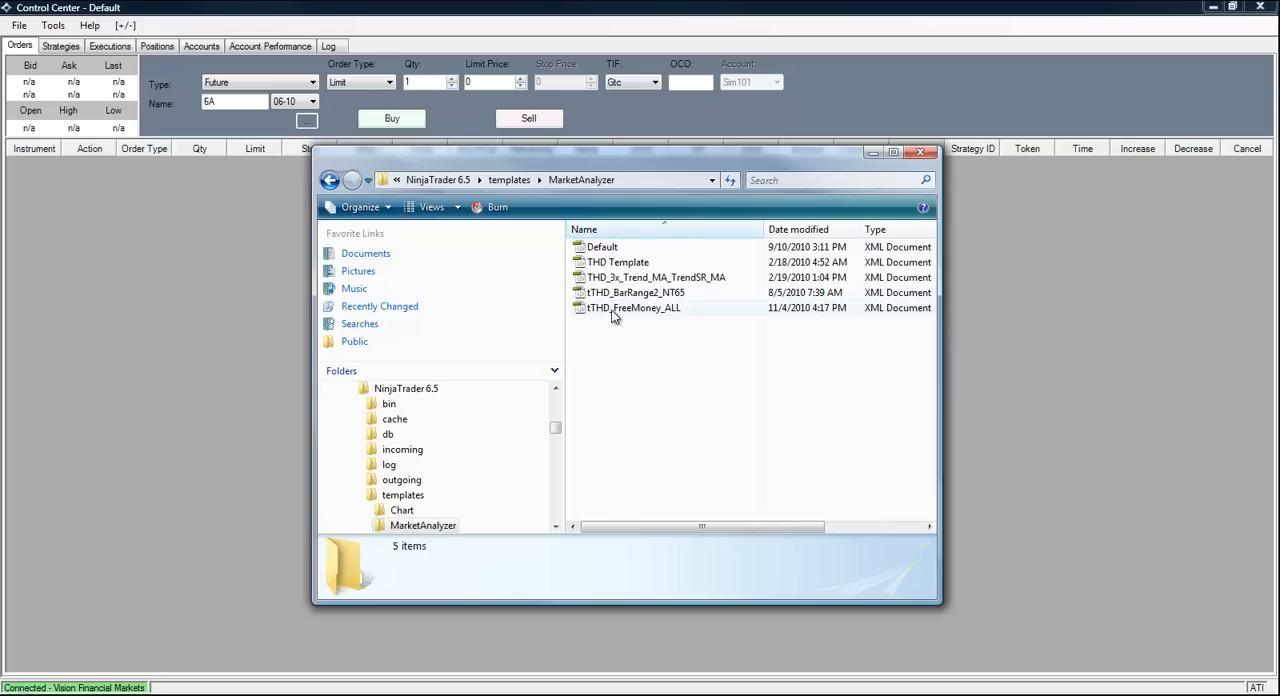
pyautogui.click(633, 307)
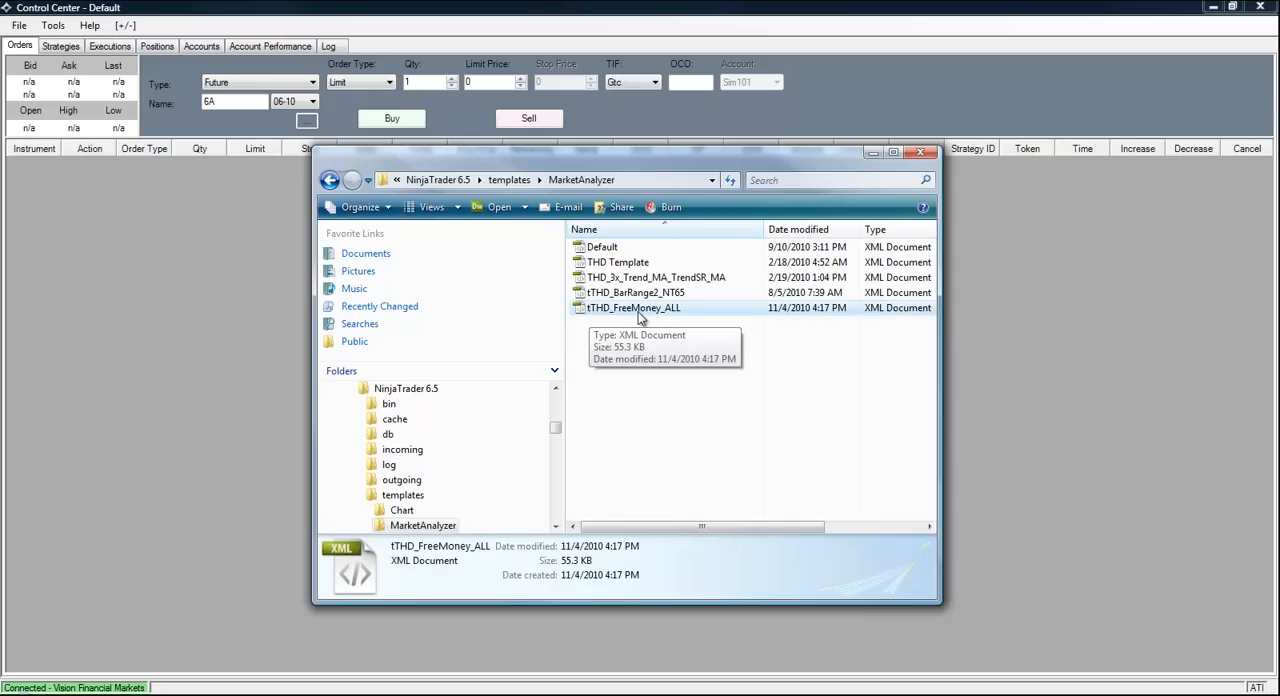
pyautogui.moveTo(680, 310)
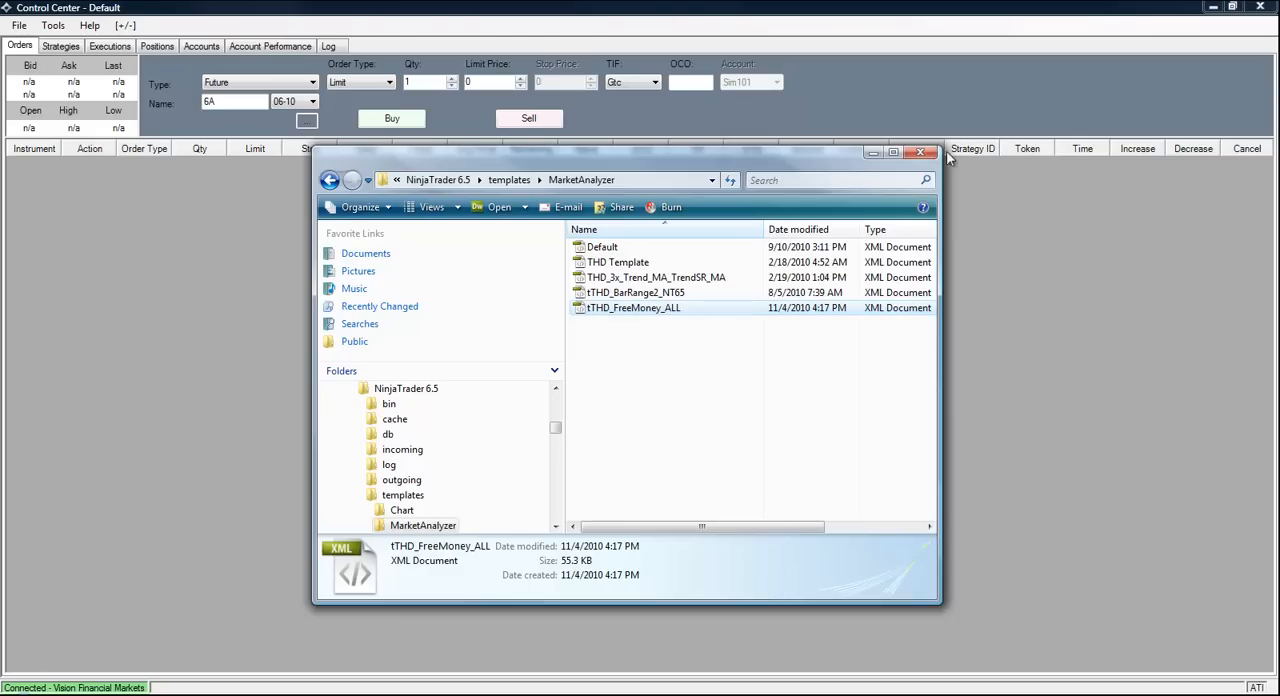
pyautogui.moveTo(920, 152)
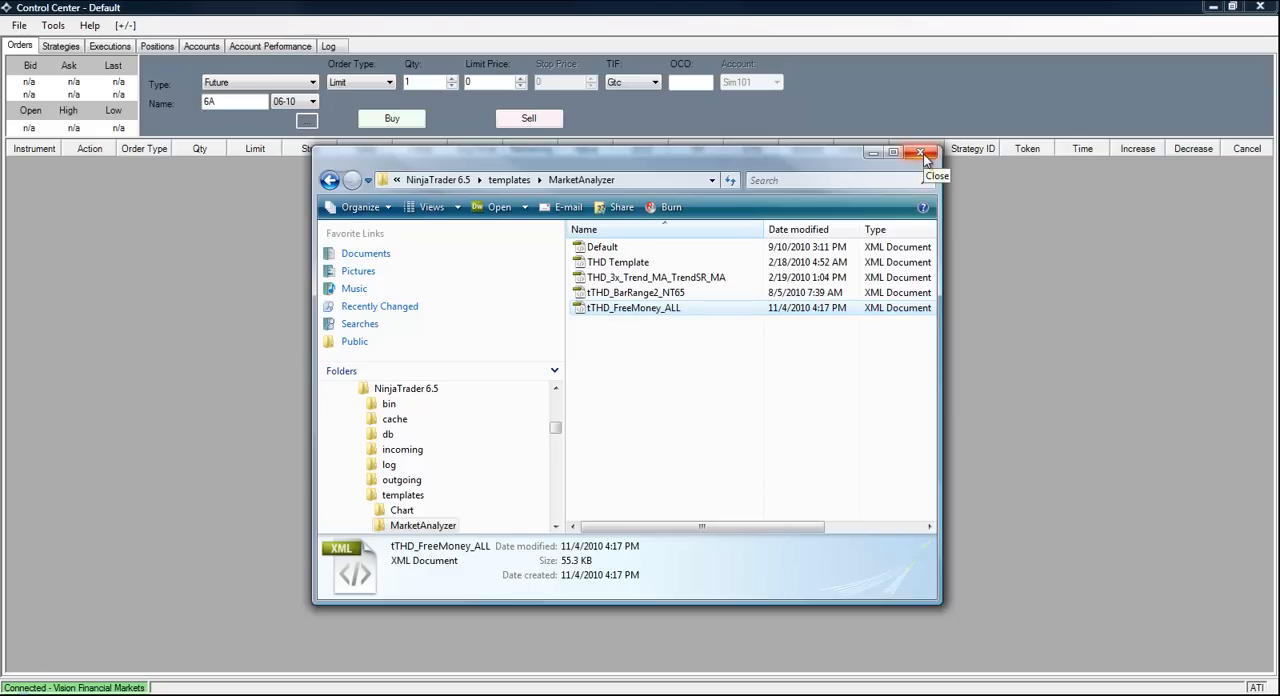
pyautogui.click(919, 151)
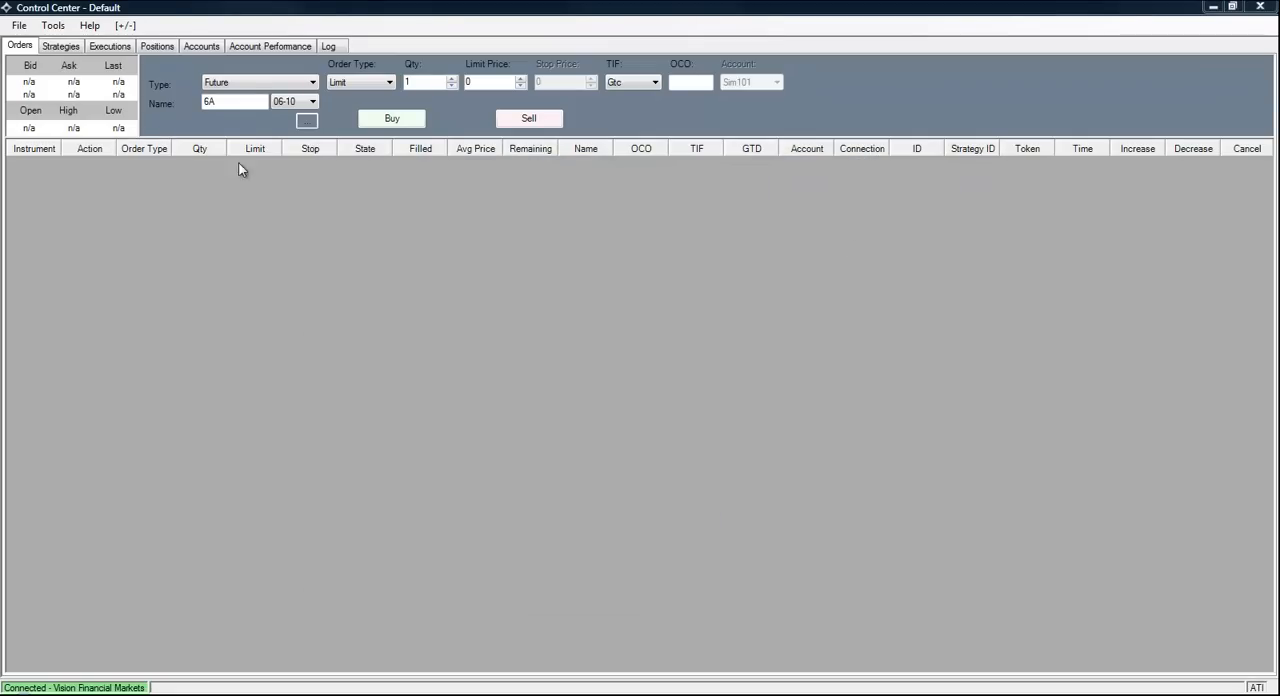
pyautogui.moveTo(1000, 352)
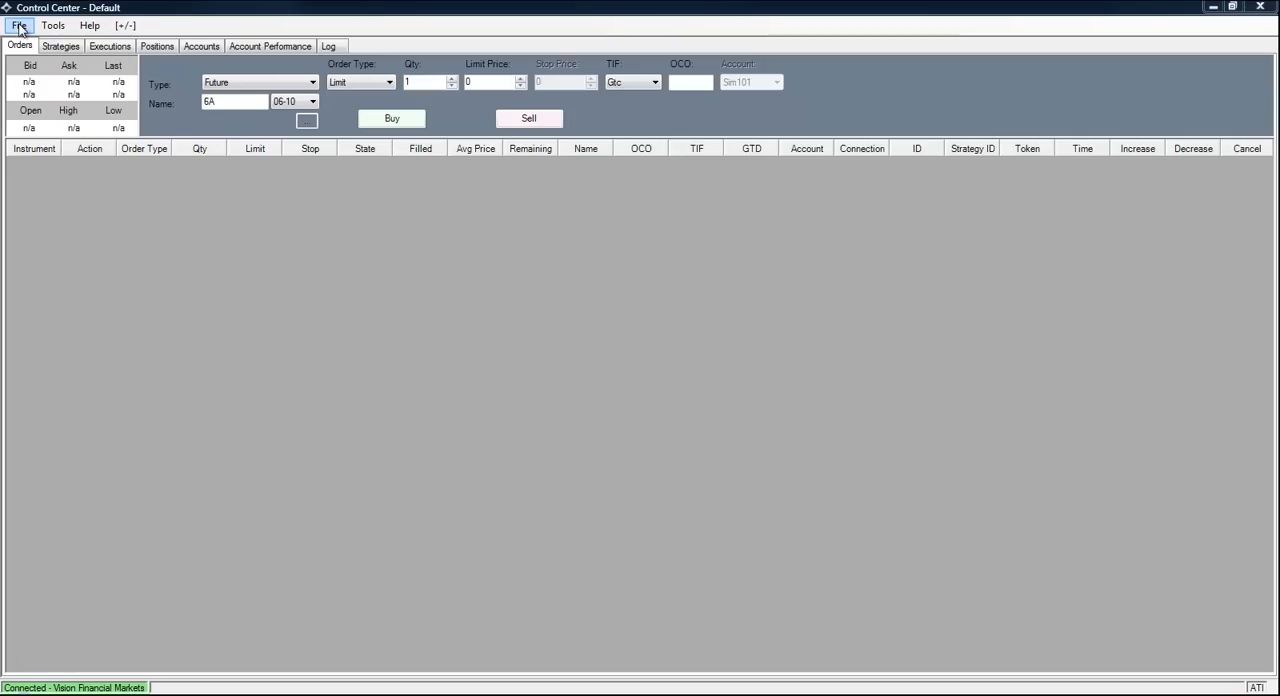
# Create a new Market Analyzer window from the Control Center's File > New menu.
pyautogui.click(18, 25)
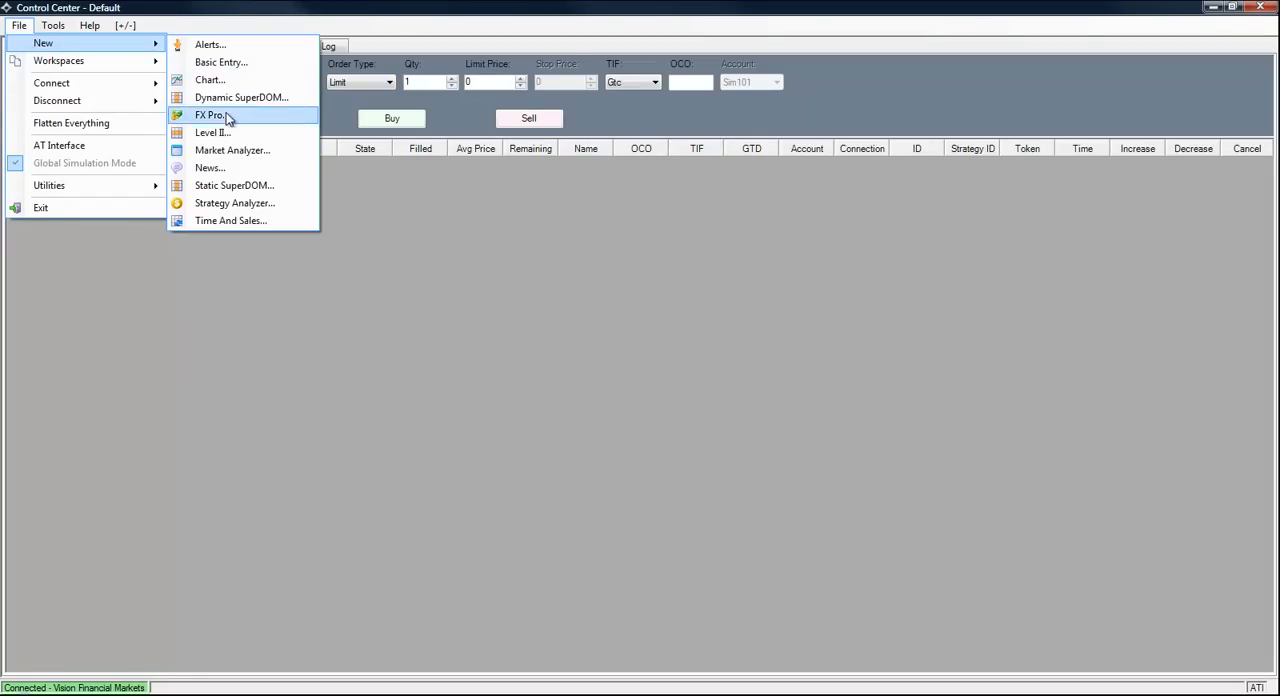
pyautogui.moveTo(225, 150)
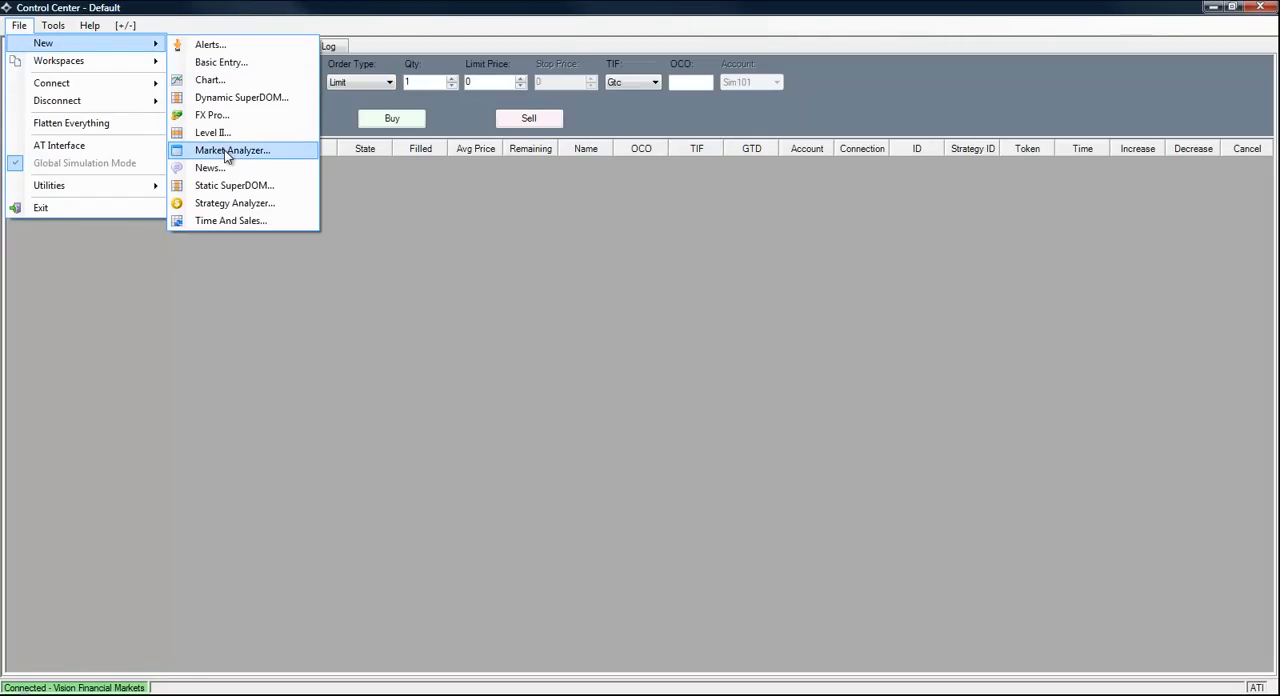
pyautogui.click(231, 150)
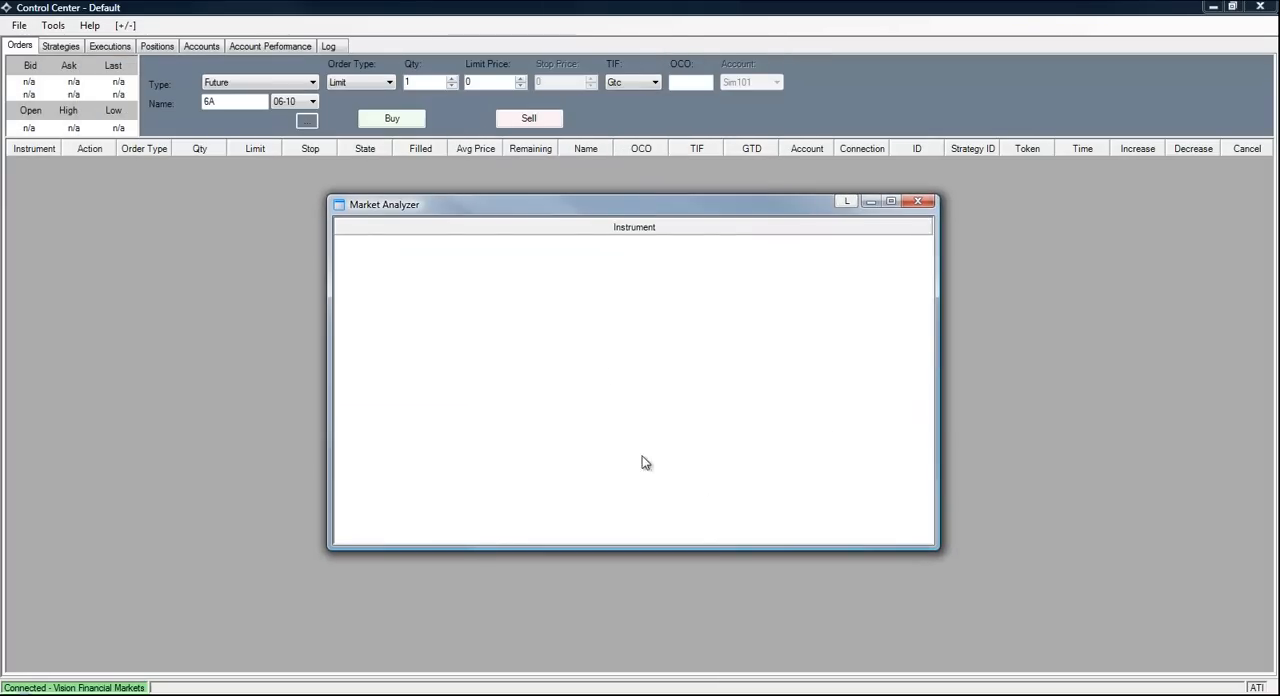
pyautogui.moveTo(678, 388)
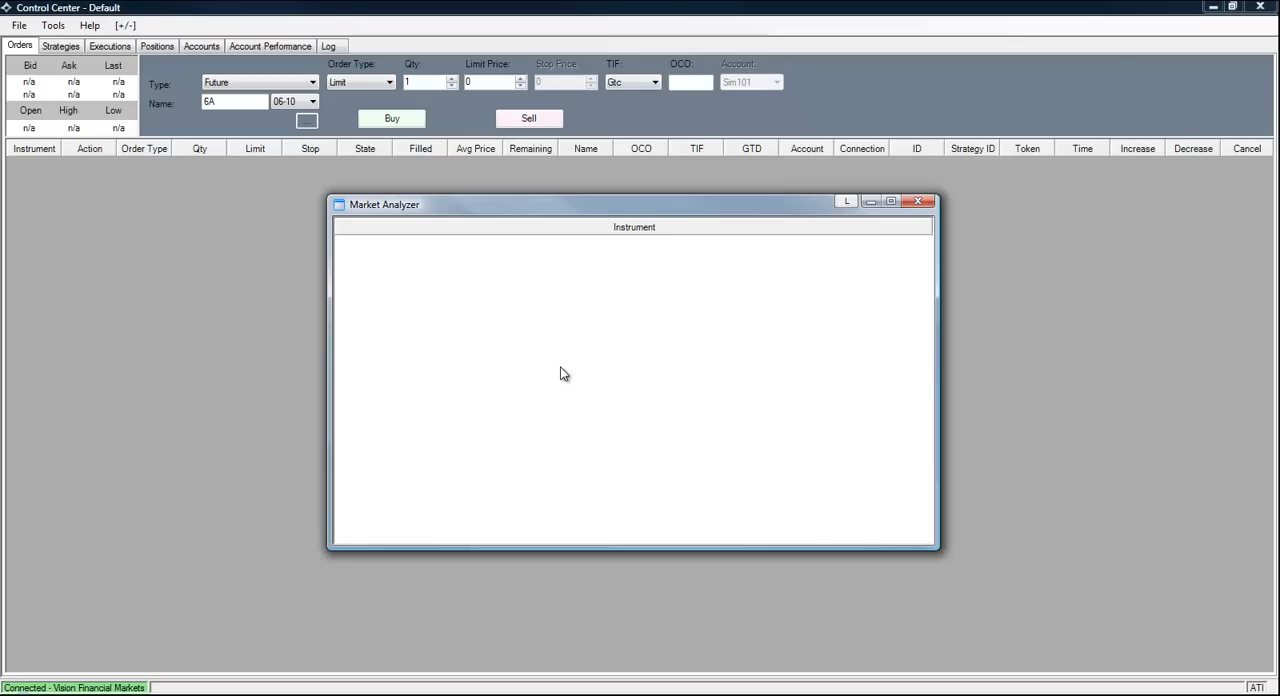
# Load the saved tTHD_FreeMoney_ALL template into the new Market Analyzer.
pyautogui.rightClick(560, 374)
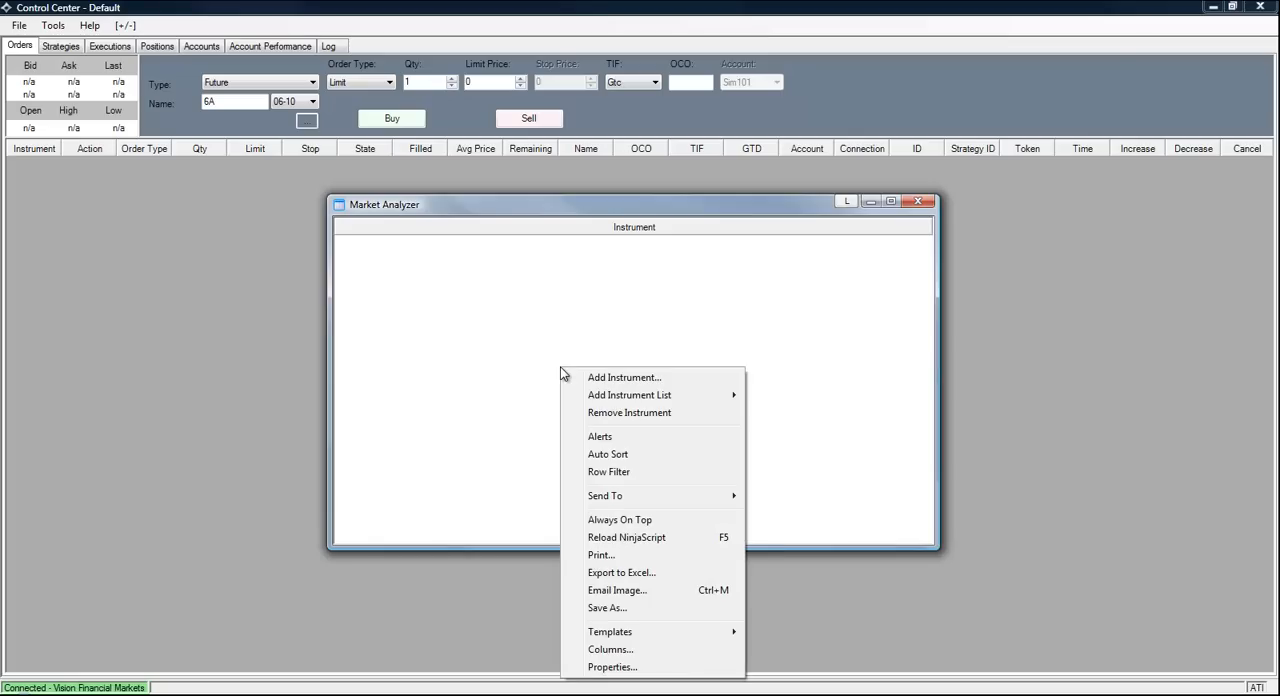
pyautogui.moveTo(610, 631)
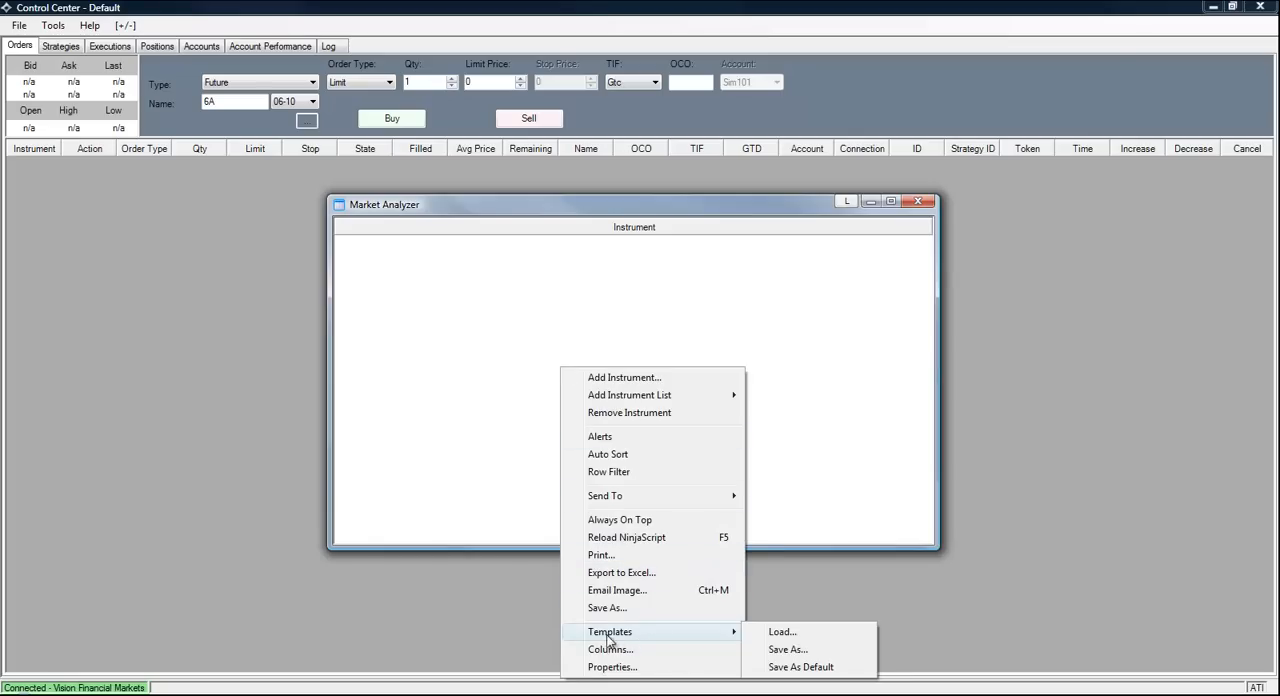
pyautogui.moveTo(782, 631)
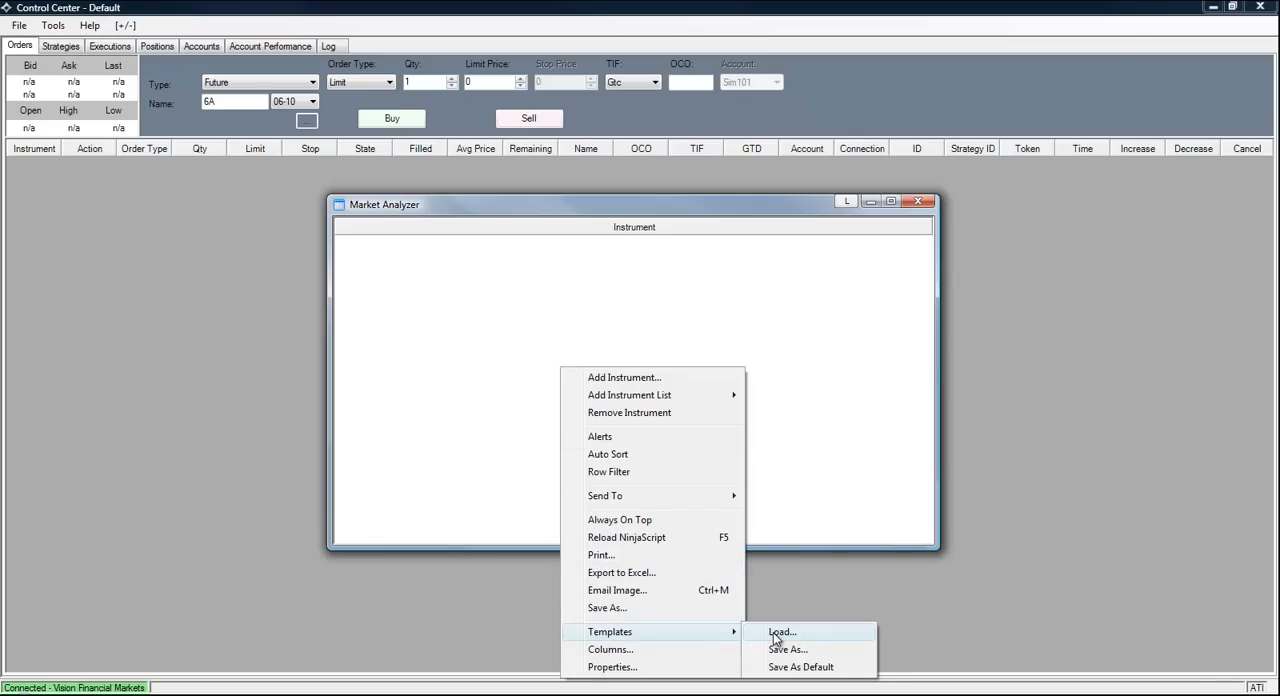
pyautogui.click(782, 631)
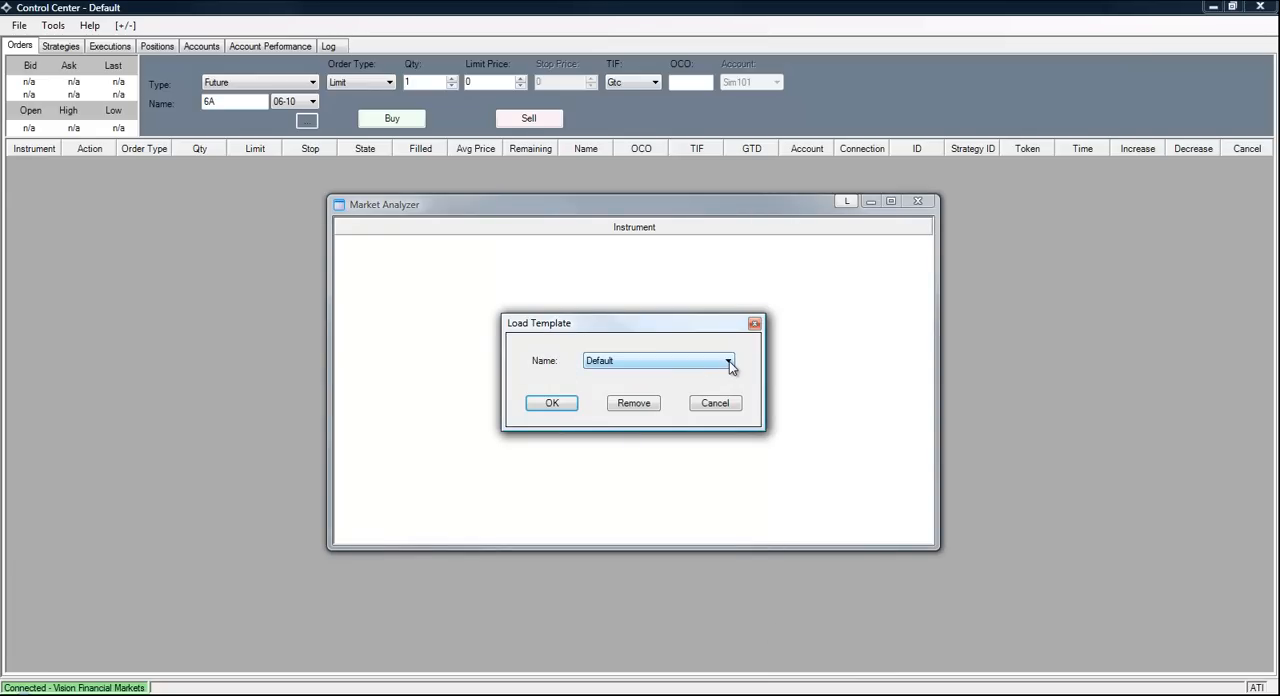
pyautogui.click(729, 361)
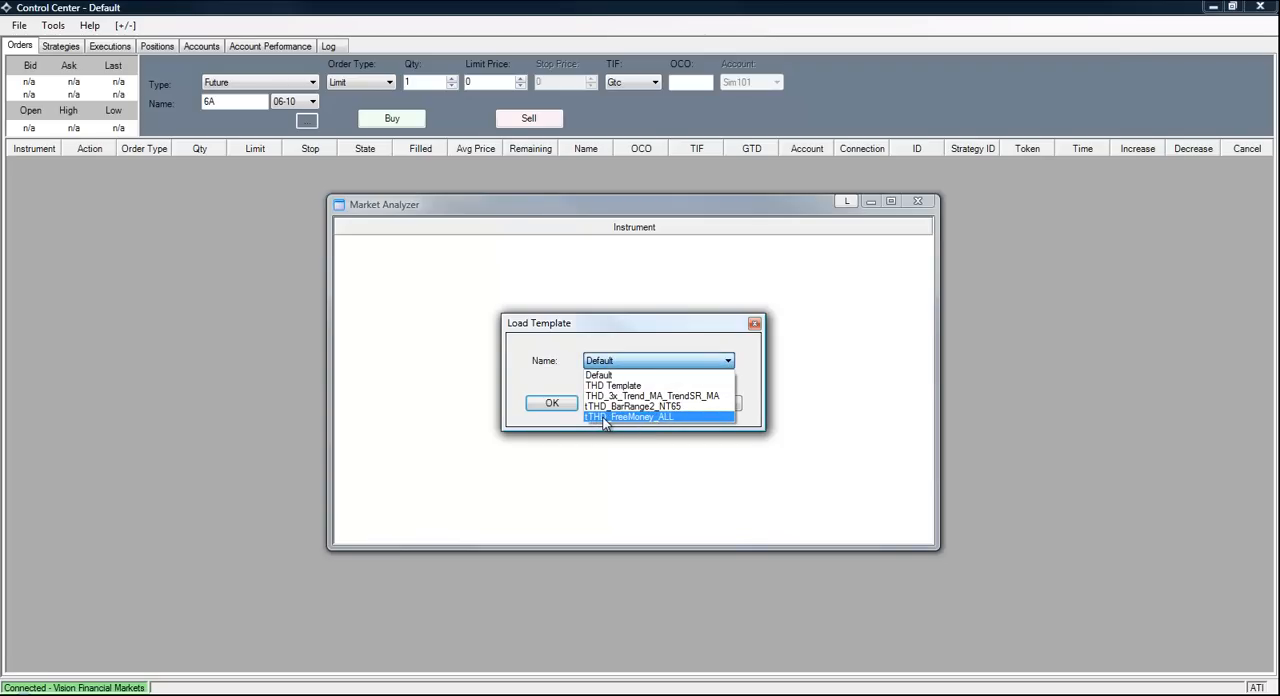
pyautogui.click(628, 417)
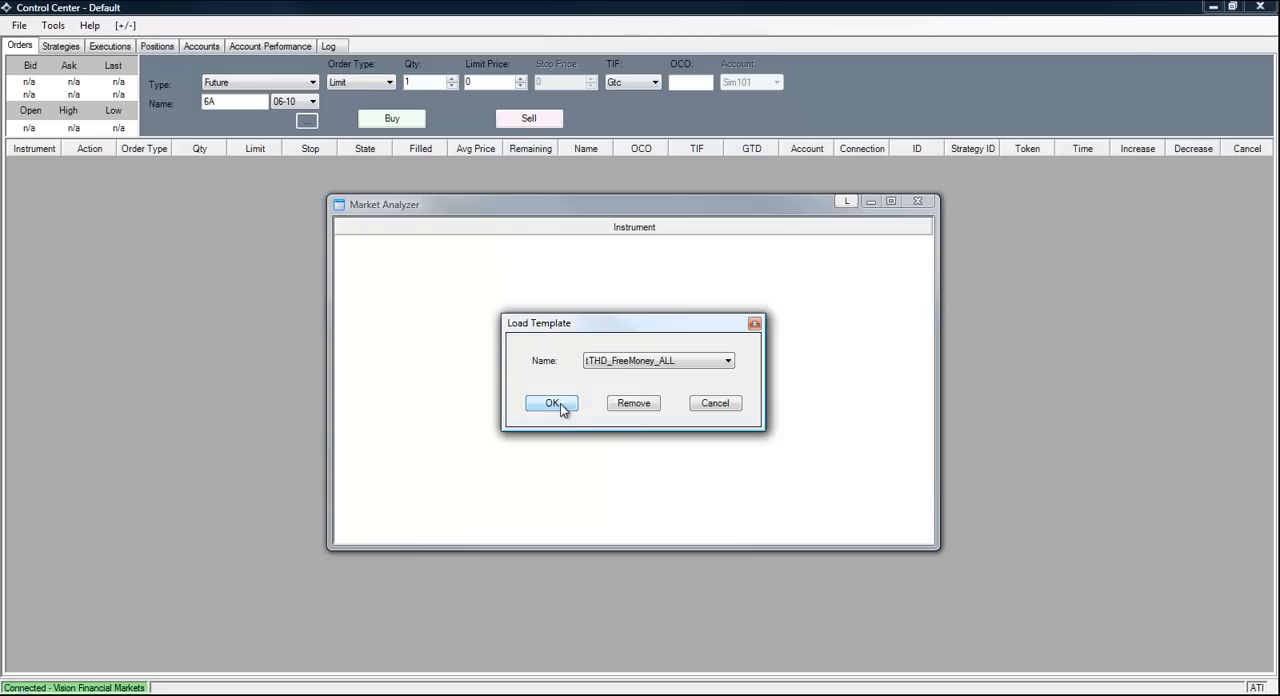
pyautogui.click(551, 403)
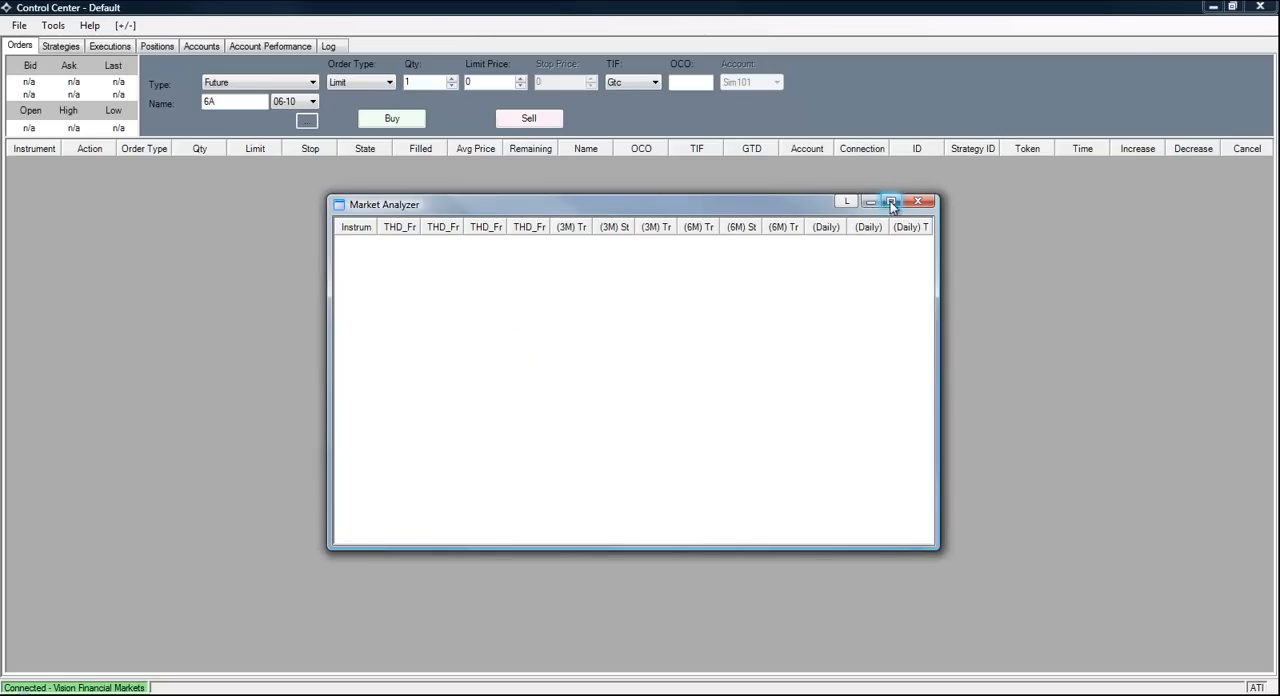
# Maximize the analyzer and add the Default instrument list of futures contracts.
pyautogui.click(889, 201)
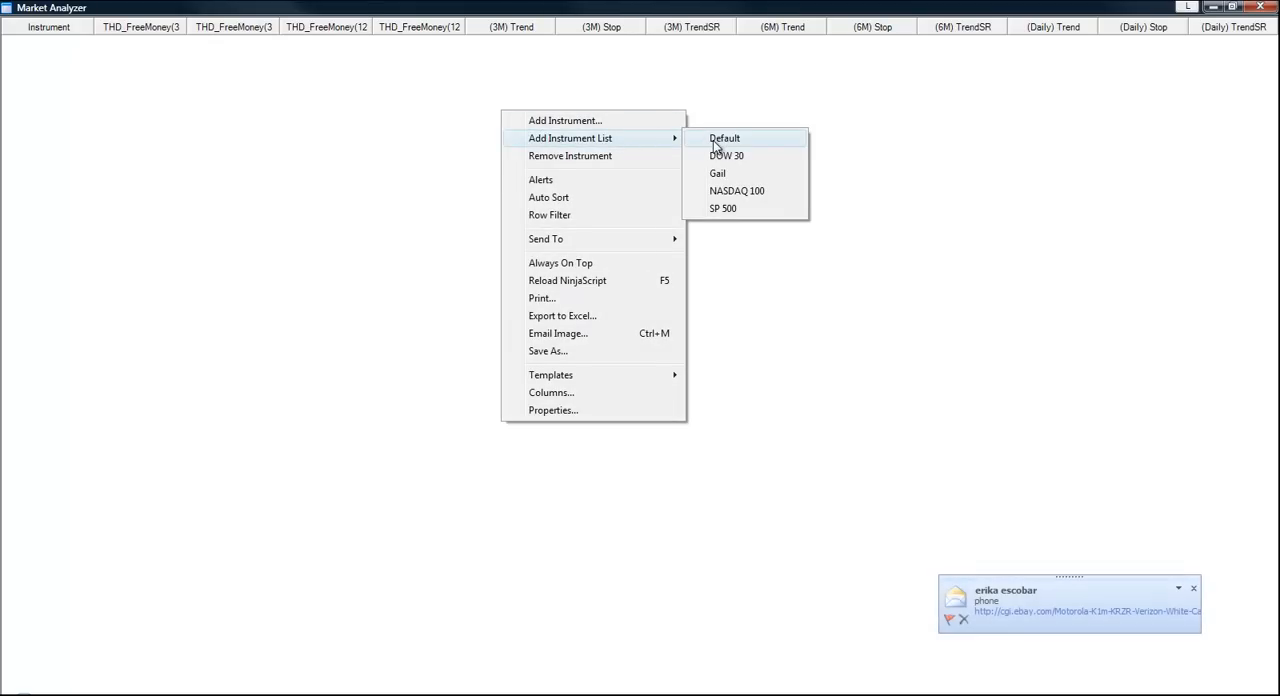
pyautogui.click(723, 138)
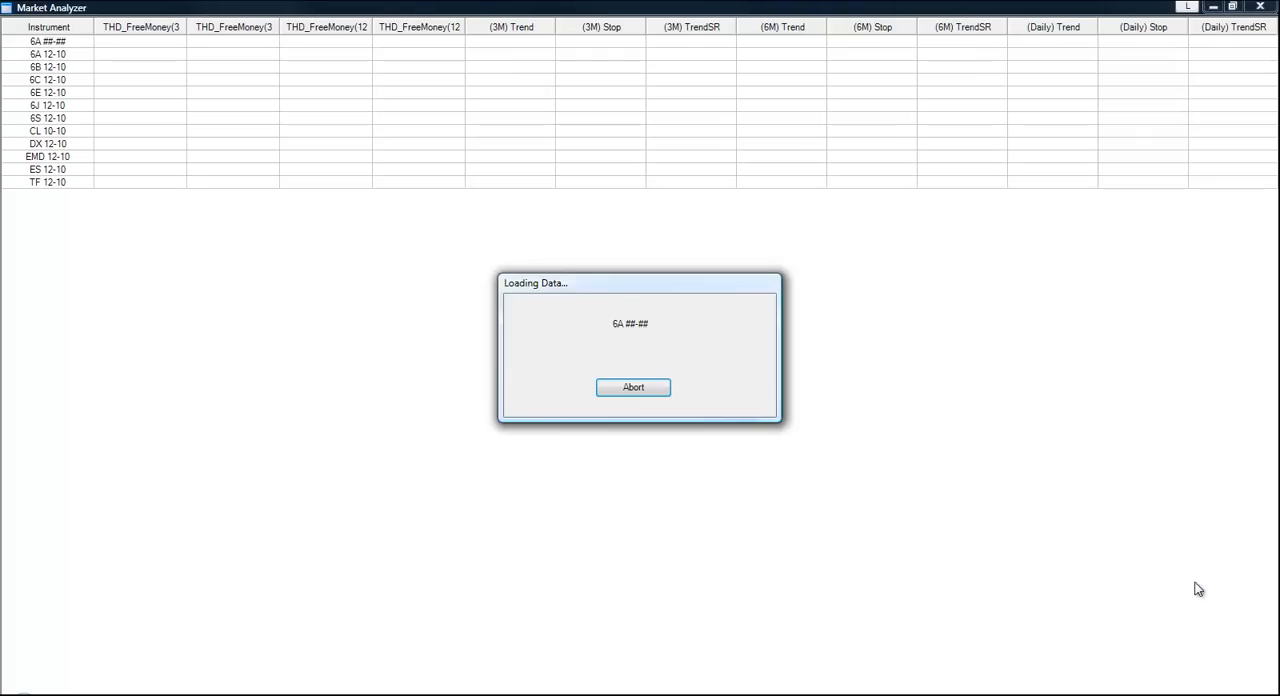
pyautogui.moveTo(688, 391)
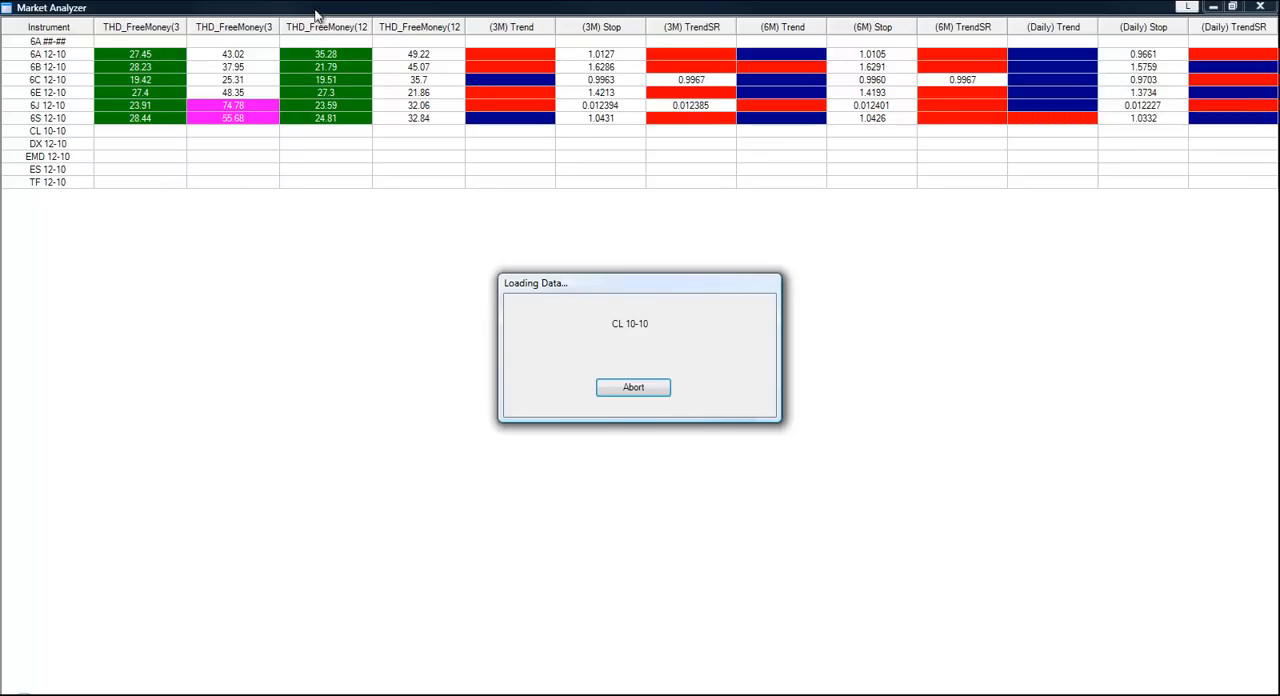
pyautogui.moveTo(138, 51)
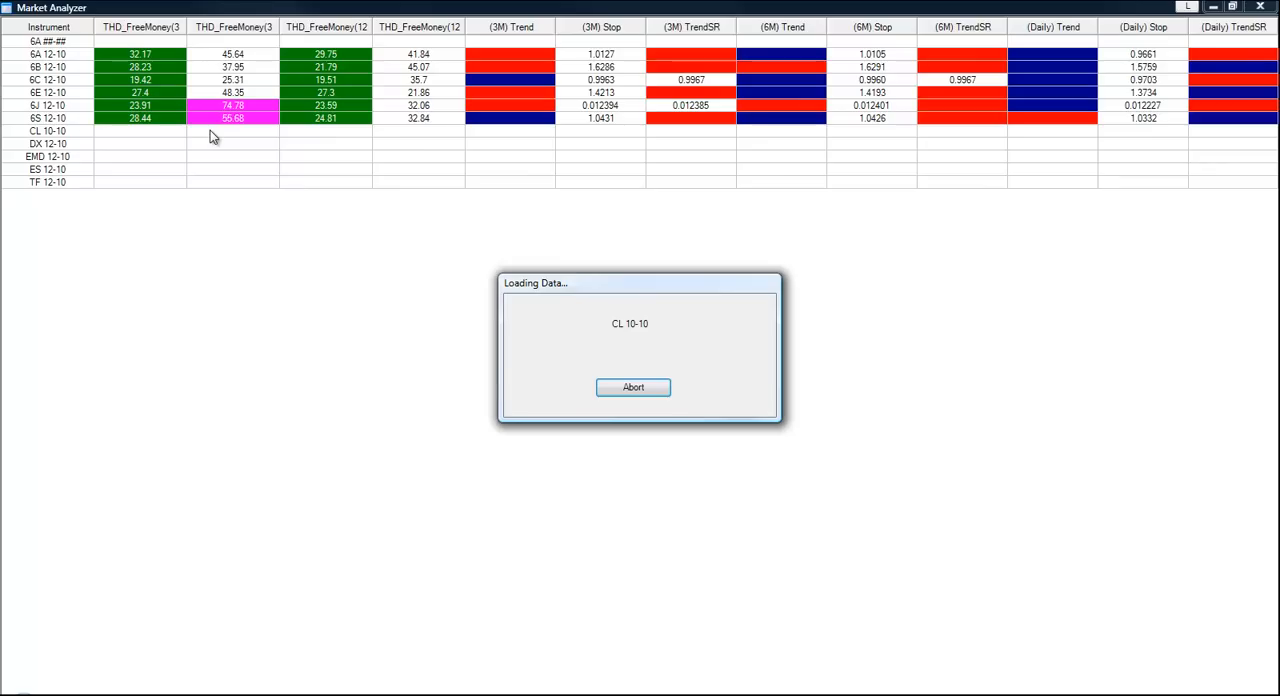
pyautogui.moveTo(305, 21)
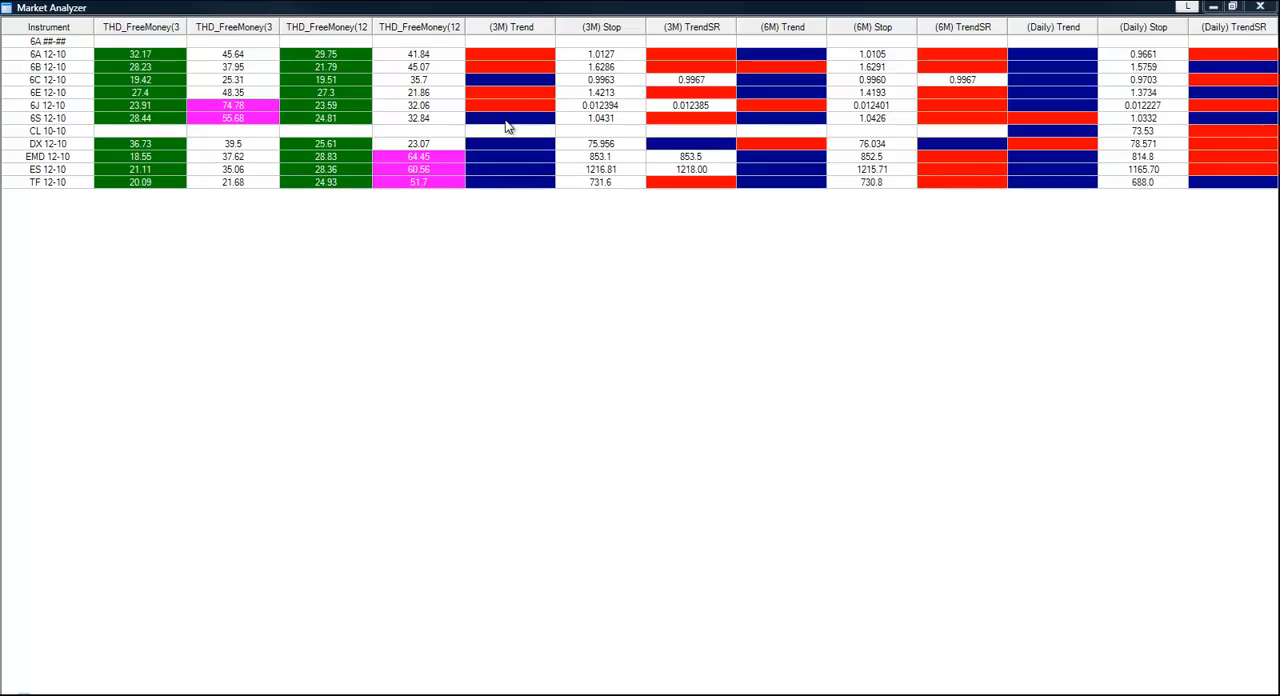
pyautogui.moveTo(391, 260)
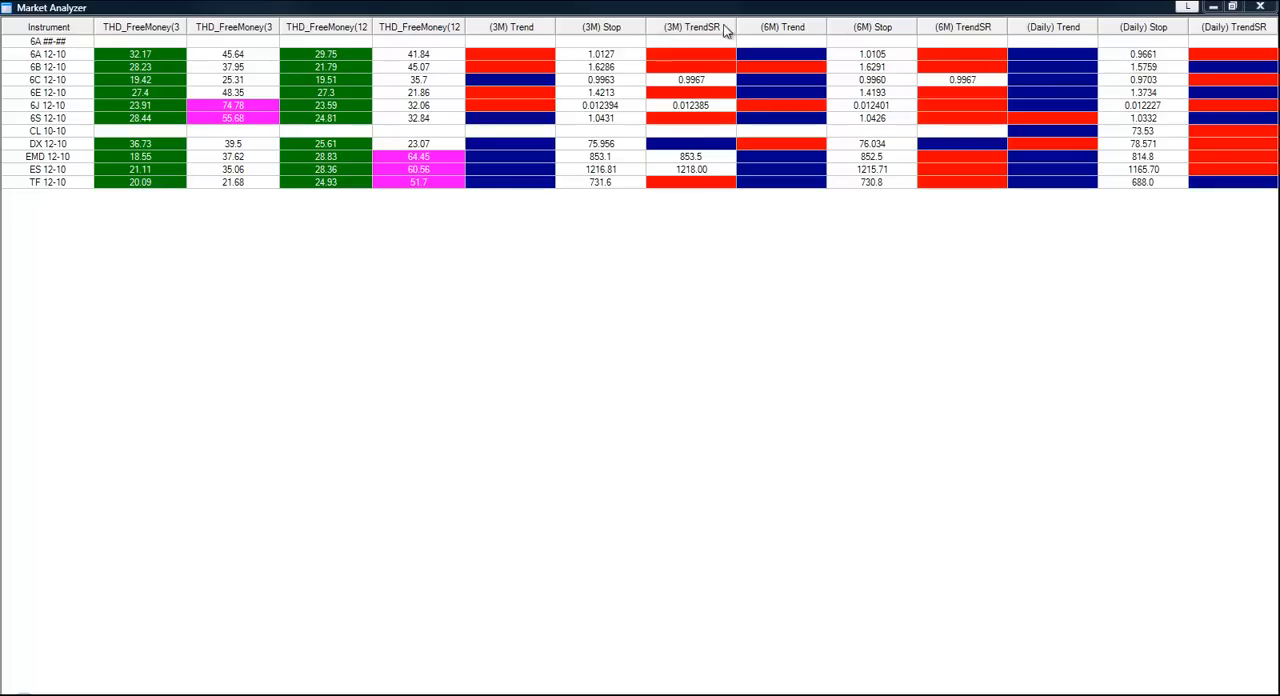
pyautogui.moveTo(865, 48)
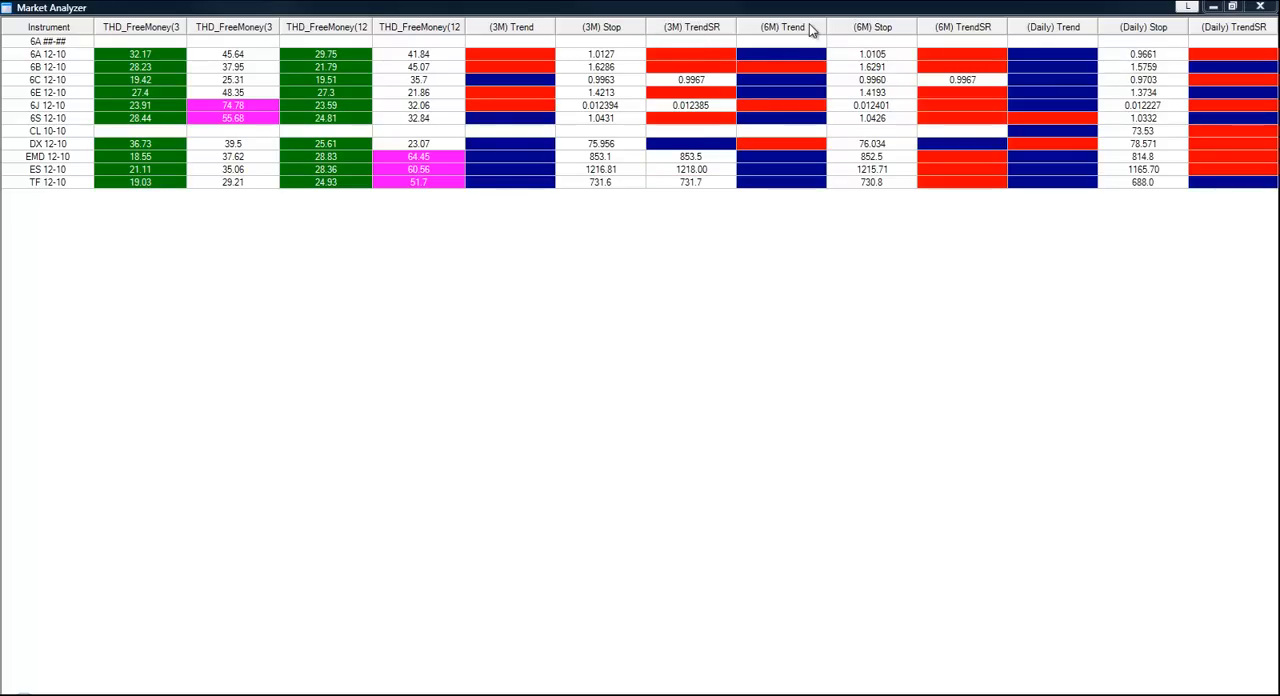
pyautogui.moveTo(862, 28)
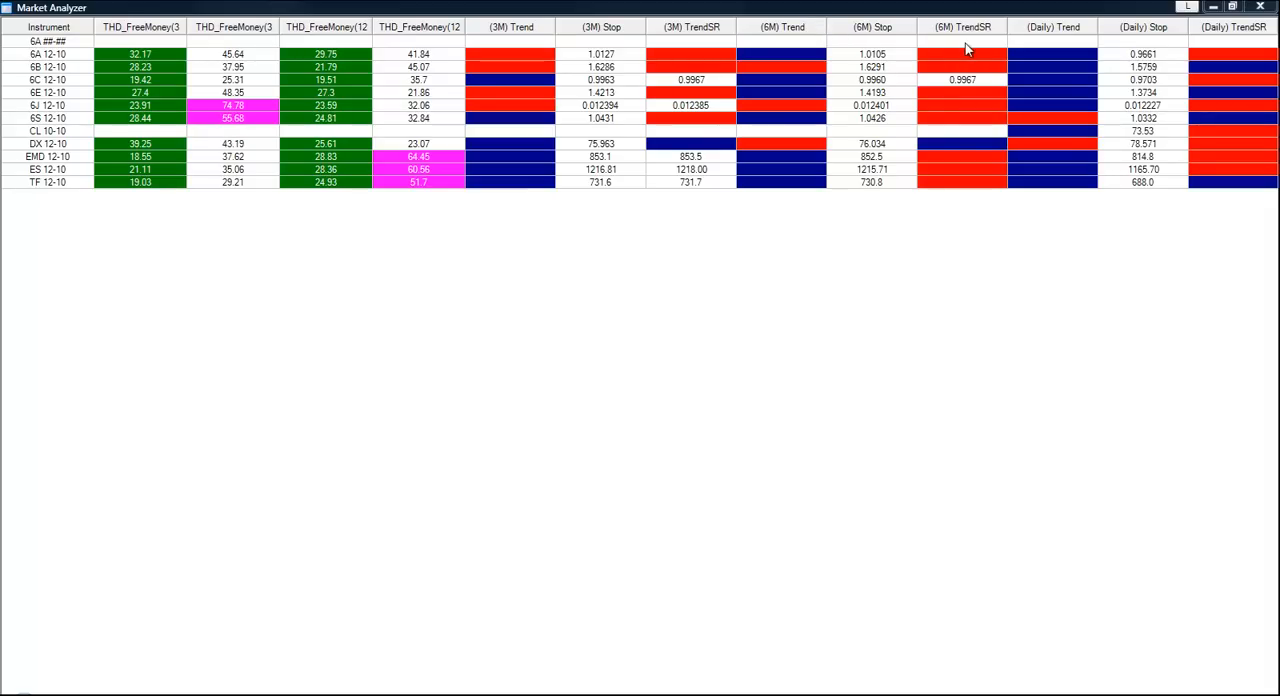
pyautogui.moveTo(612, 259)
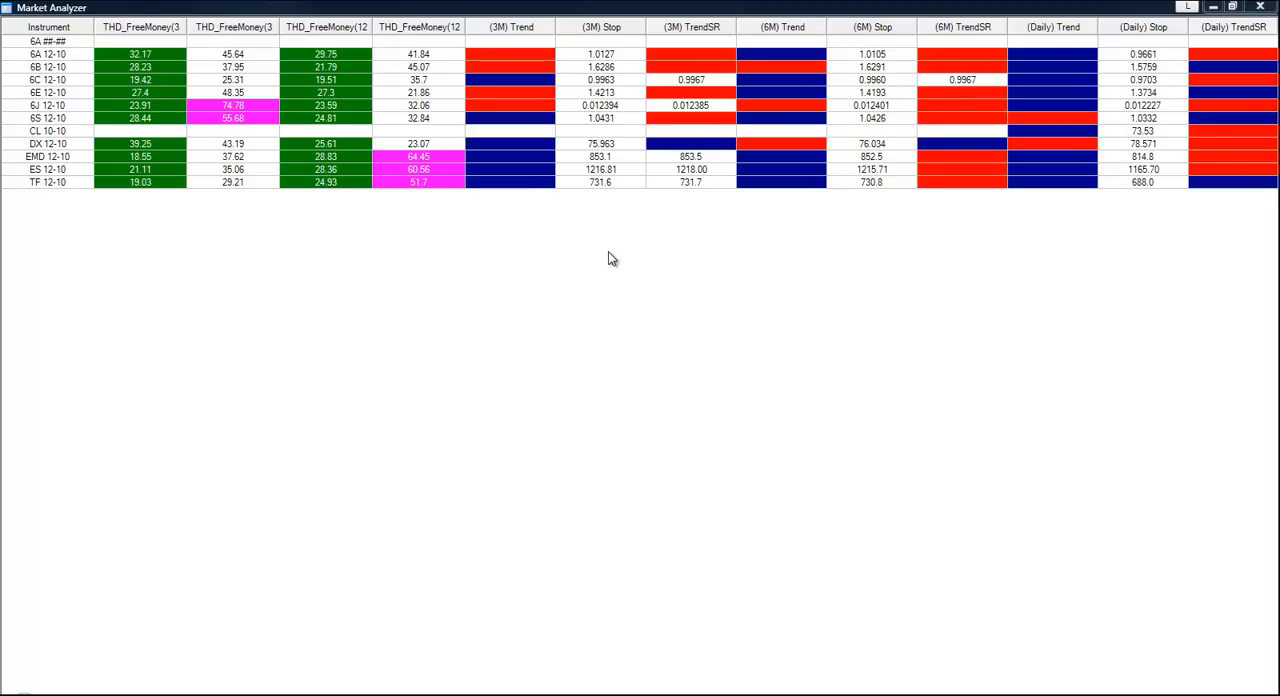
# Change the Trend, Stop and TrendSR columns from 6 to 12 minutes, labelled (12M).
pyautogui.rightClick(612, 258)
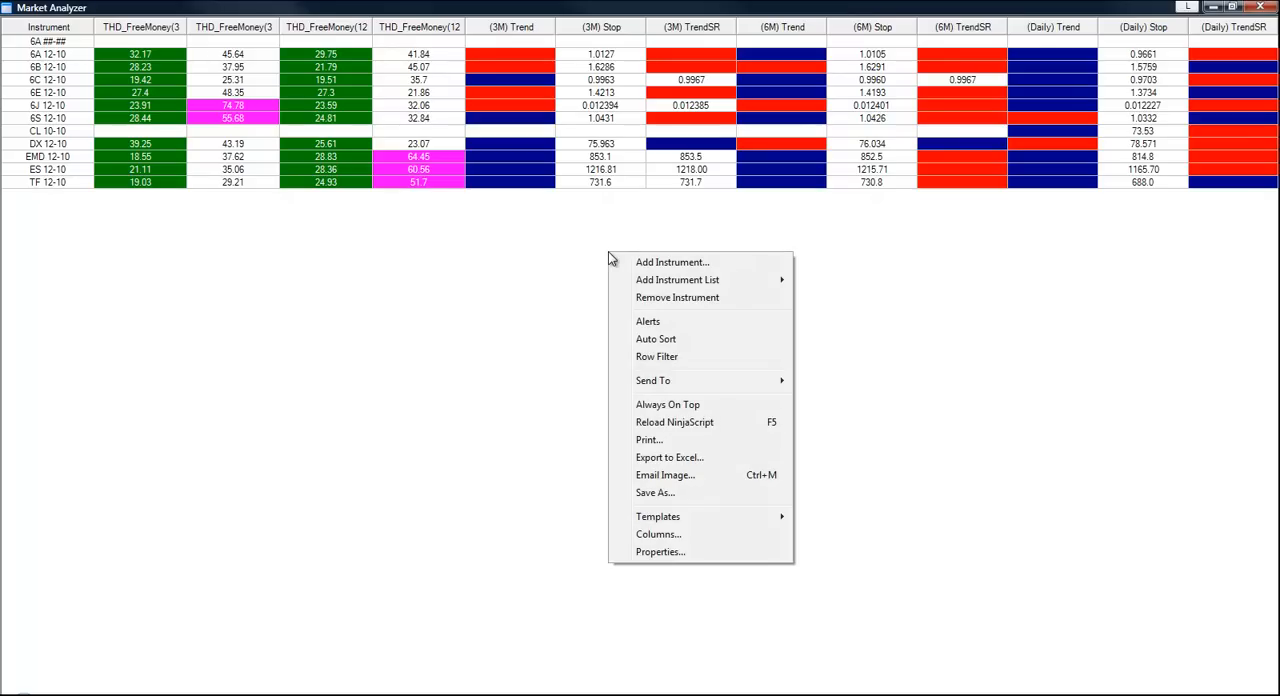
pyautogui.moveTo(656, 534)
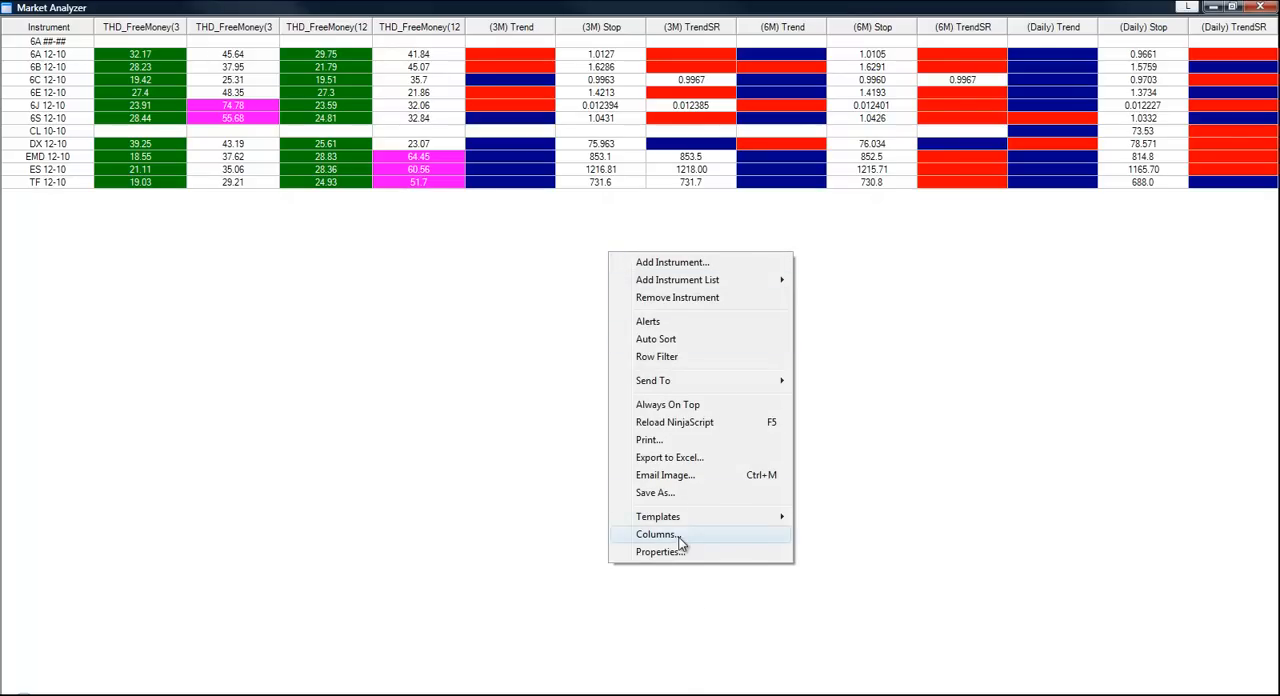
pyautogui.click(656, 534)
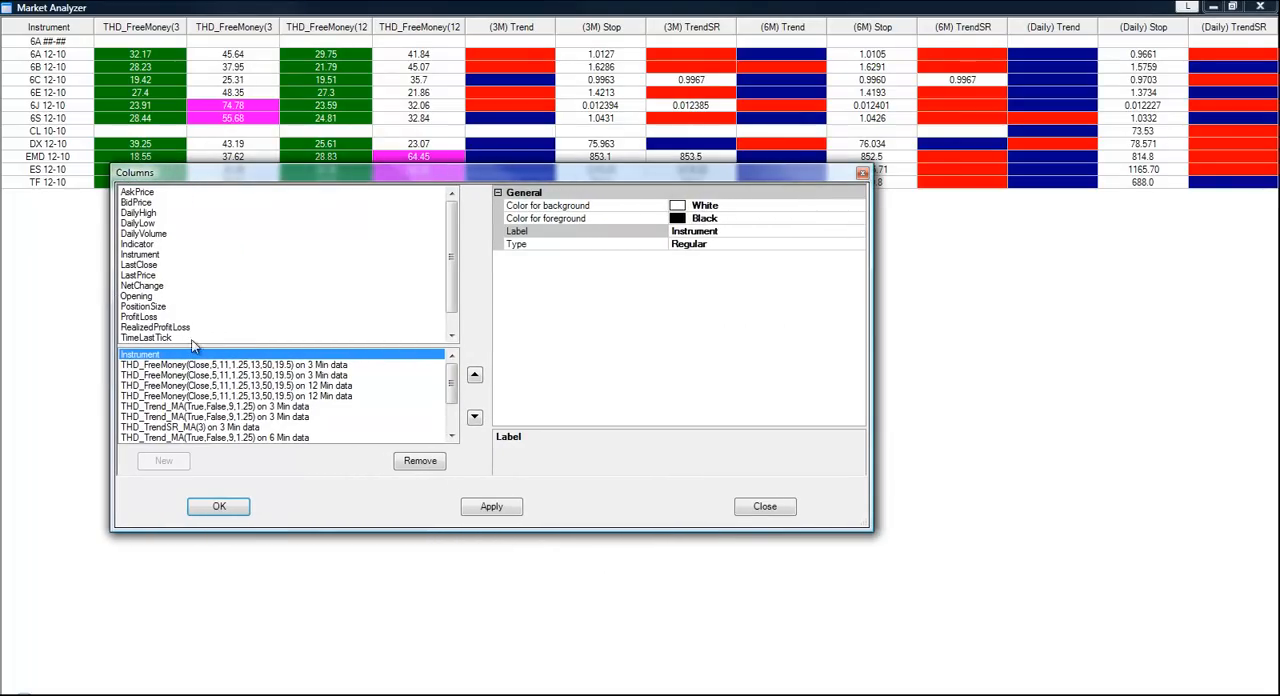
pyautogui.moveTo(297, 428)
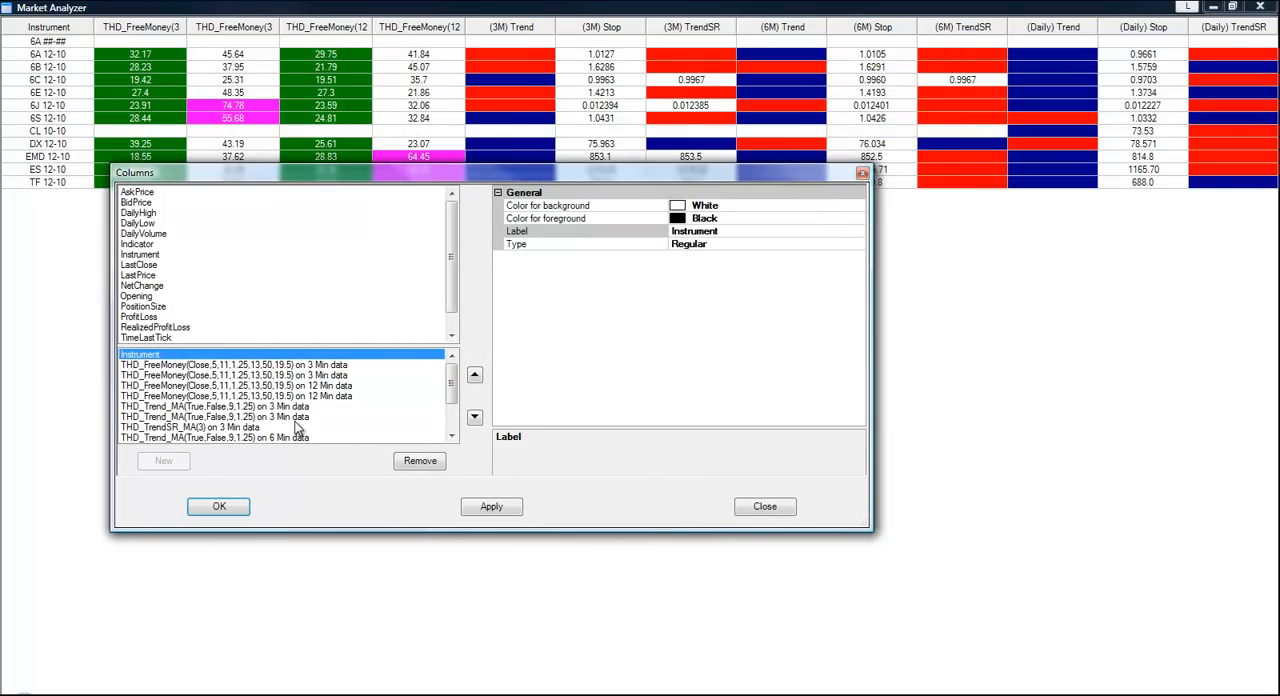
pyautogui.click(214, 438)
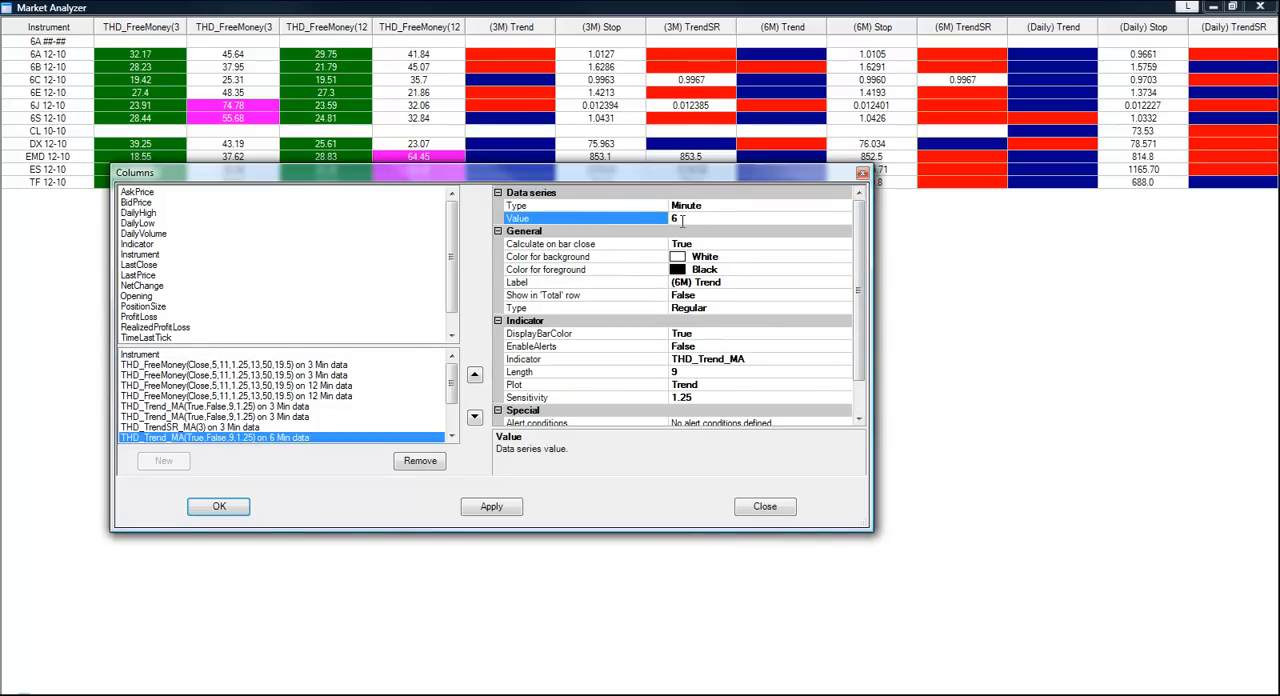
pyautogui.write('12')
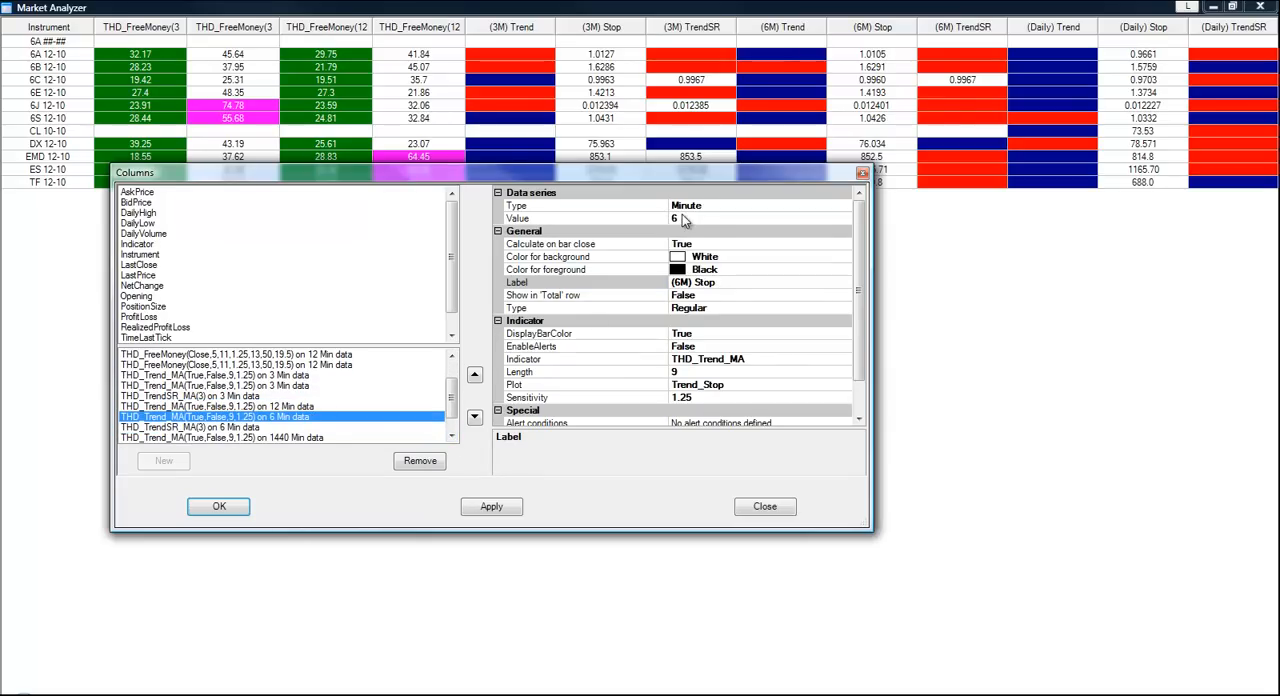
pyautogui.click(585, 218)
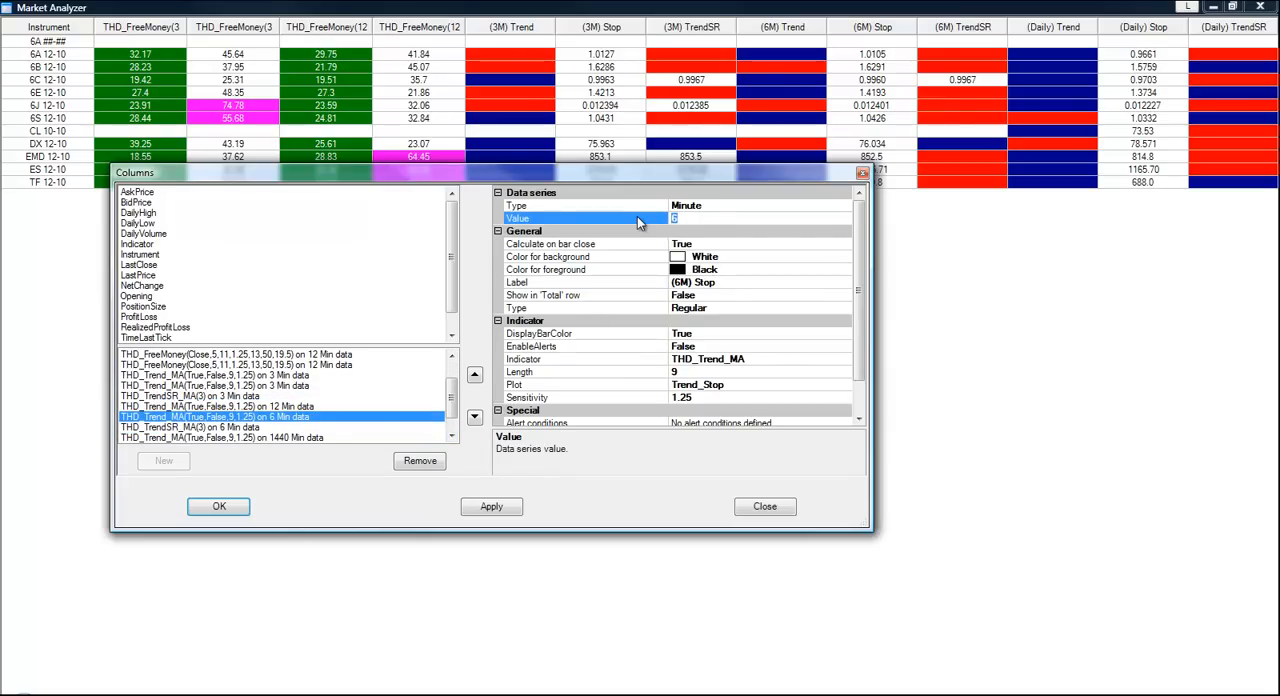
pyautogui.write('12')
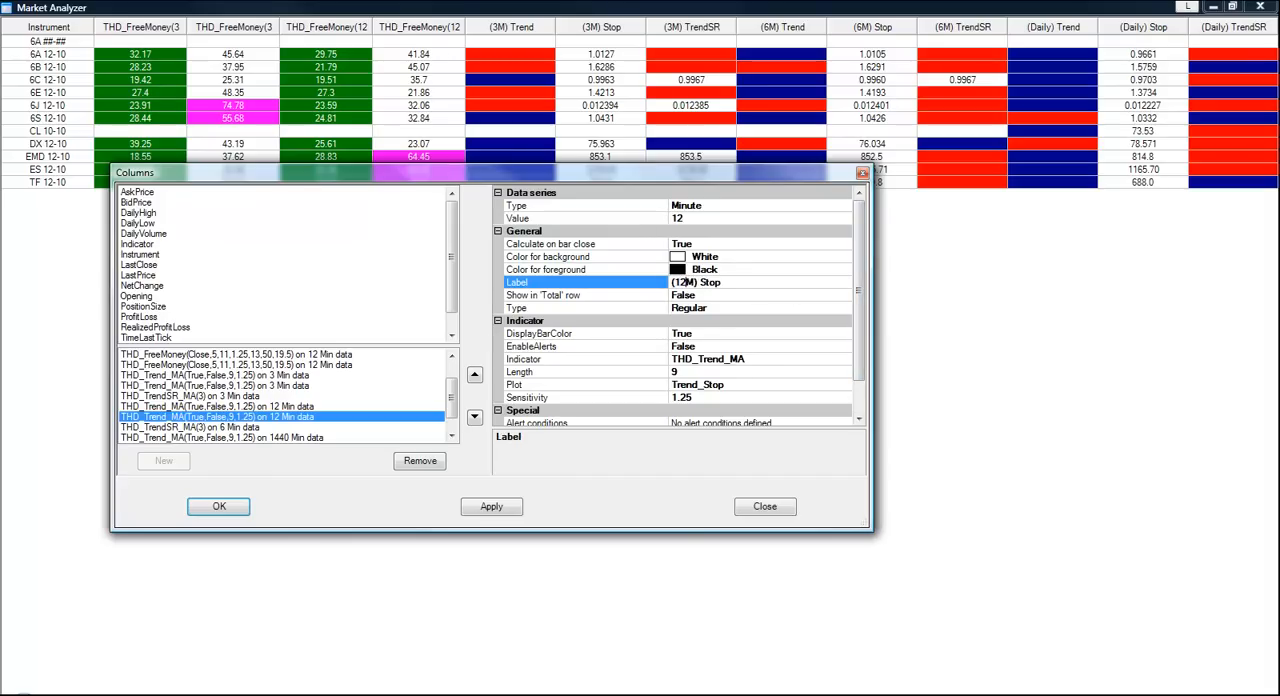
pyautogui.click(200, 427)
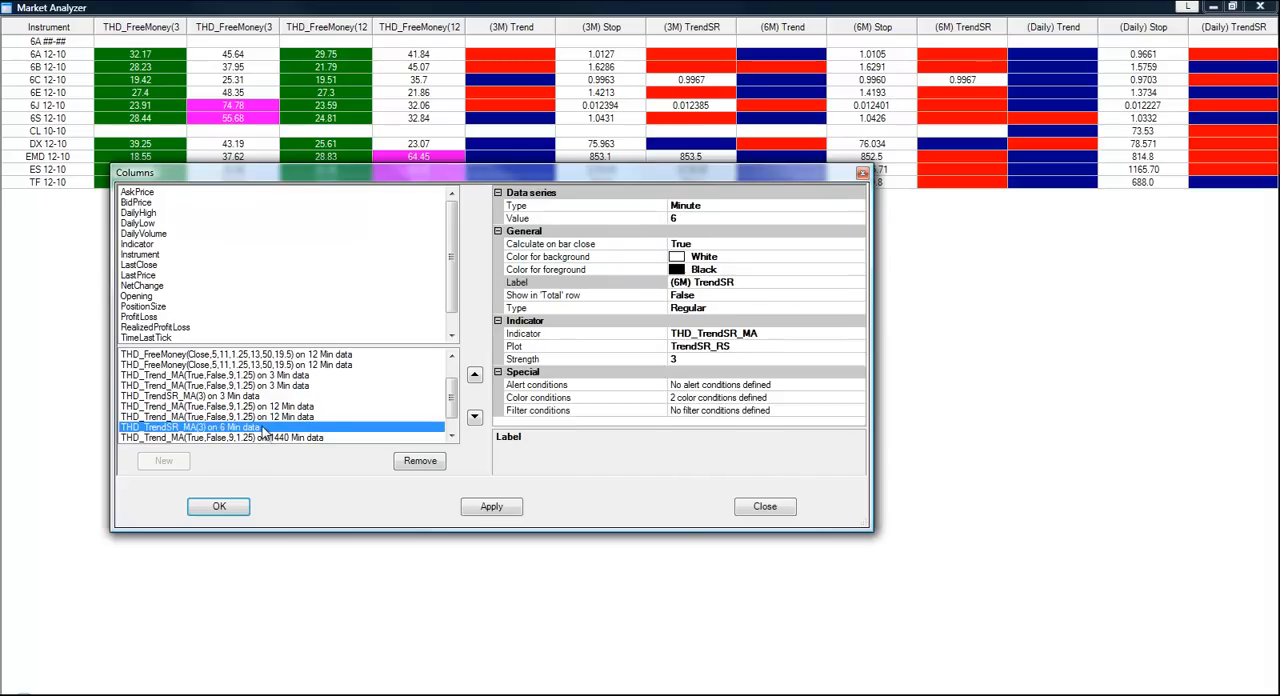
pyautogui.click(585, 218)
pyautogui.write('12')
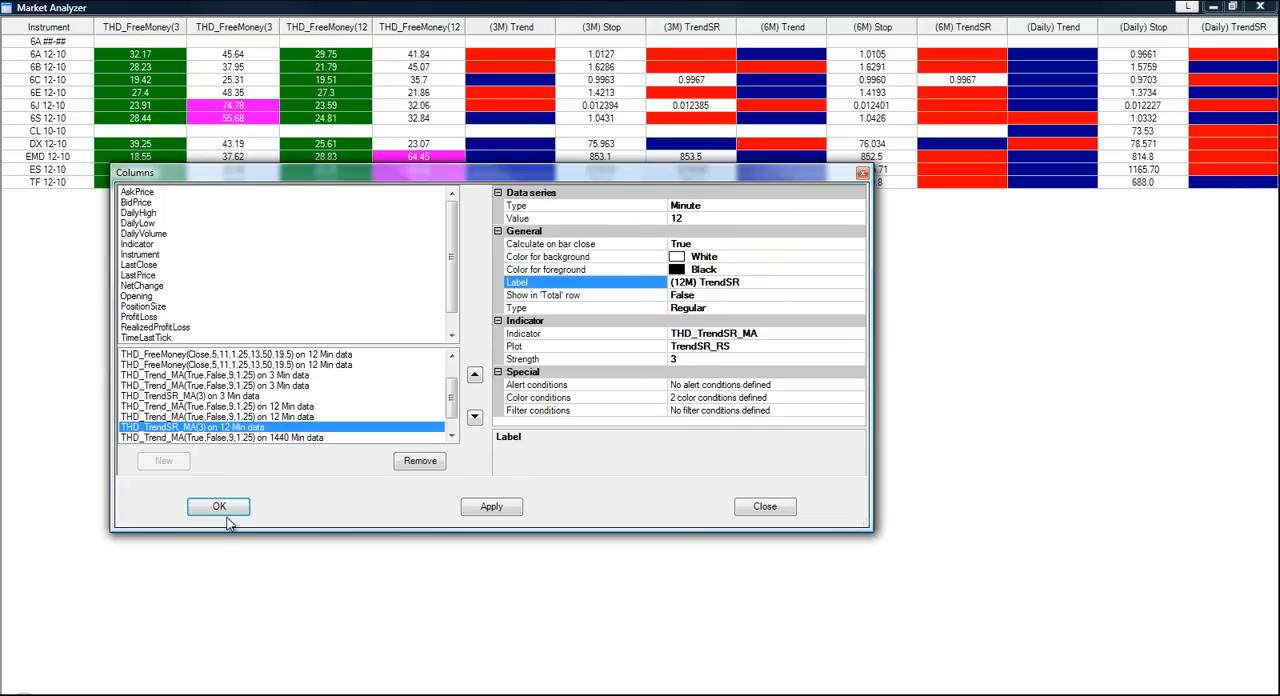
pyautogui.click(218, 506)
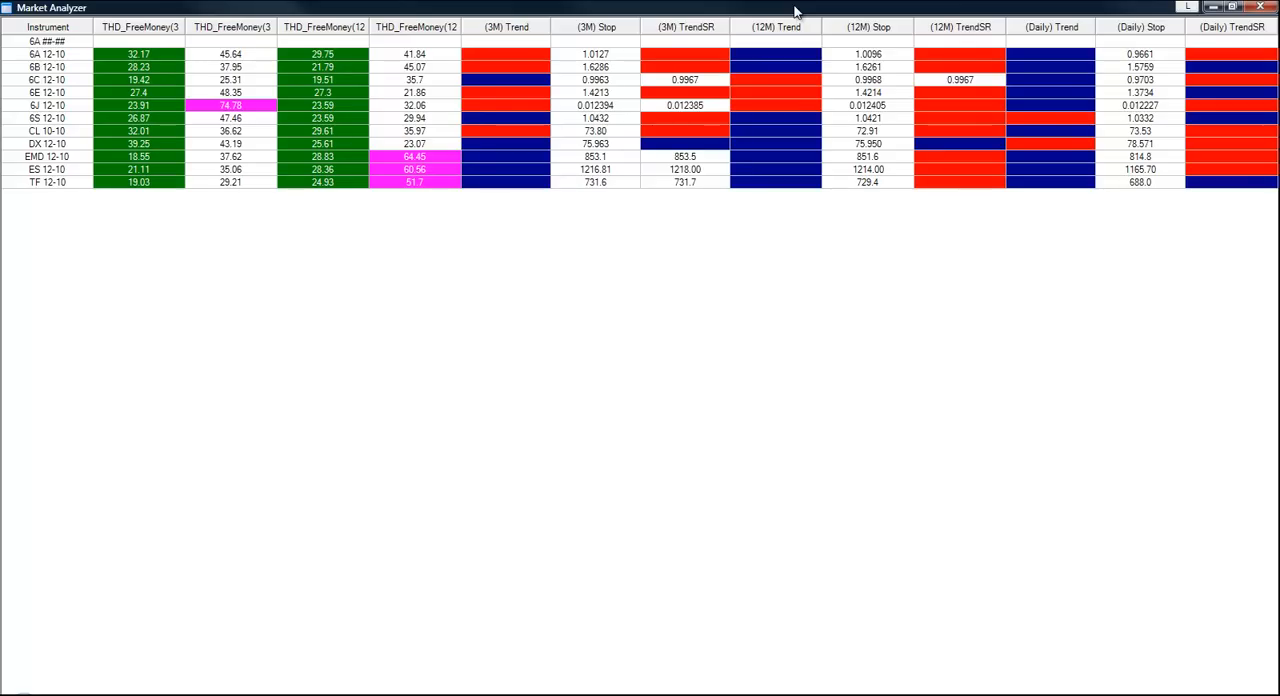
pyautogui.moveTo(845, 210)
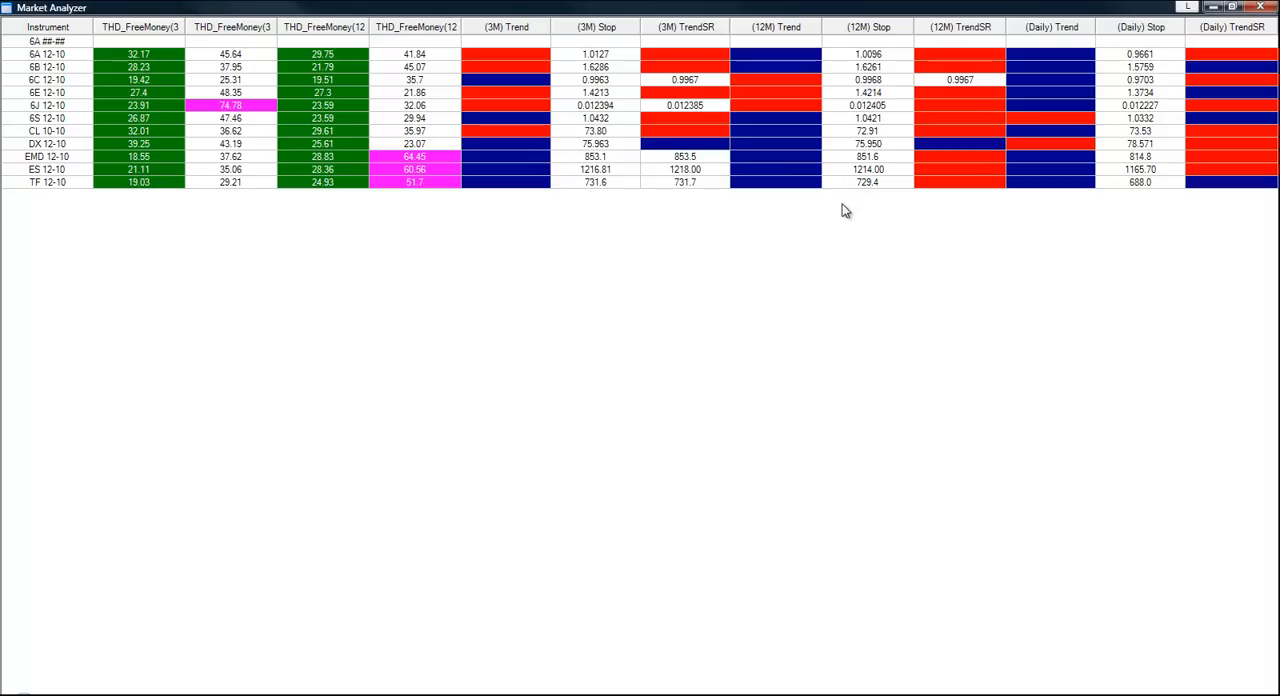
pyautogui.moveTo(886, 138)
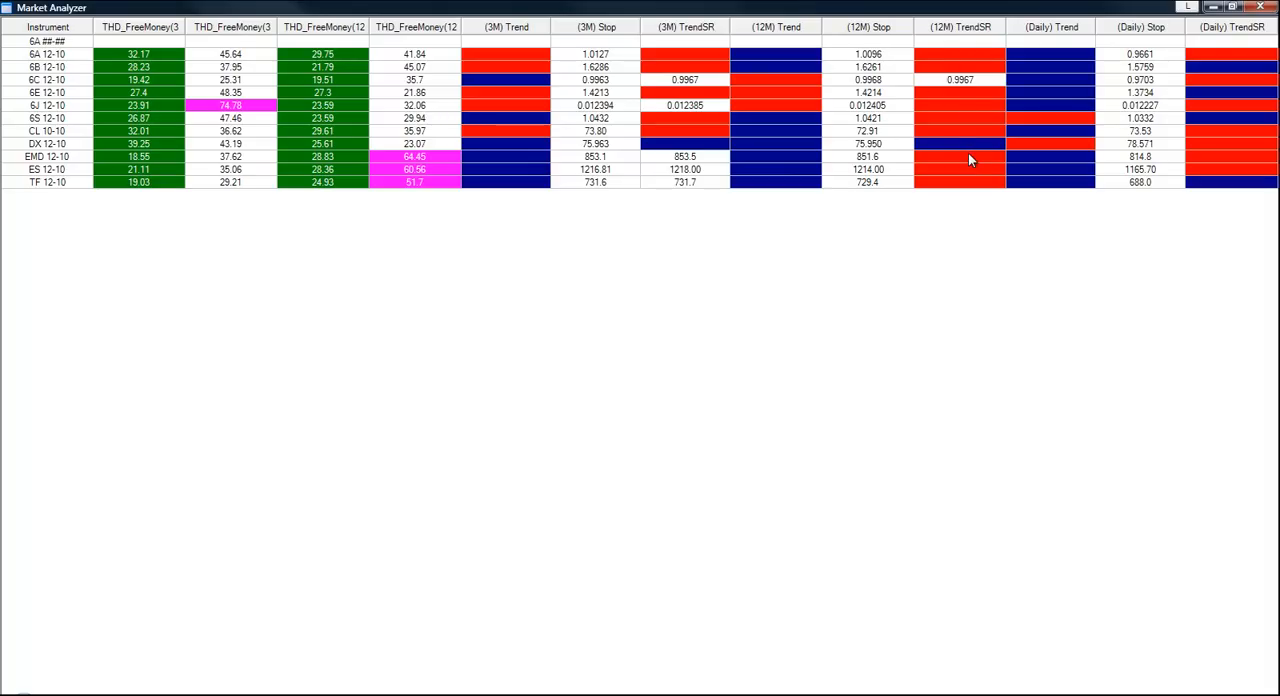
pyautogui.moveTo(975, 85)
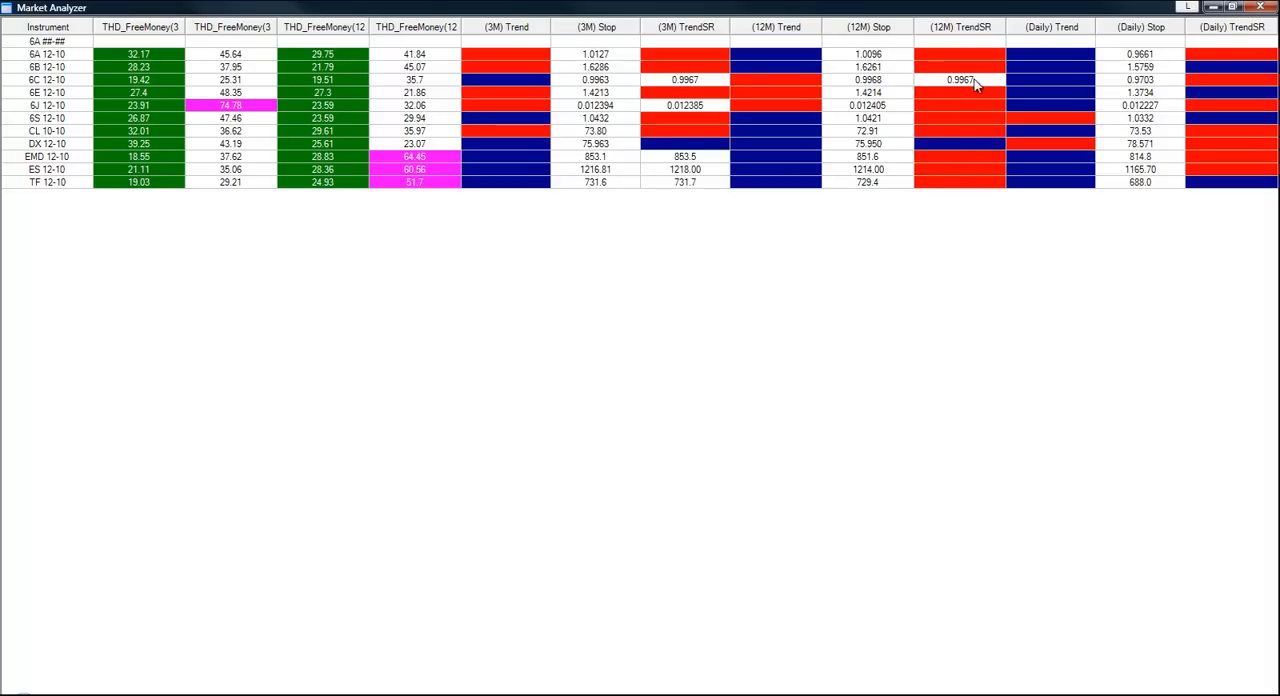
pyautogui.moveTo(1155, 175)
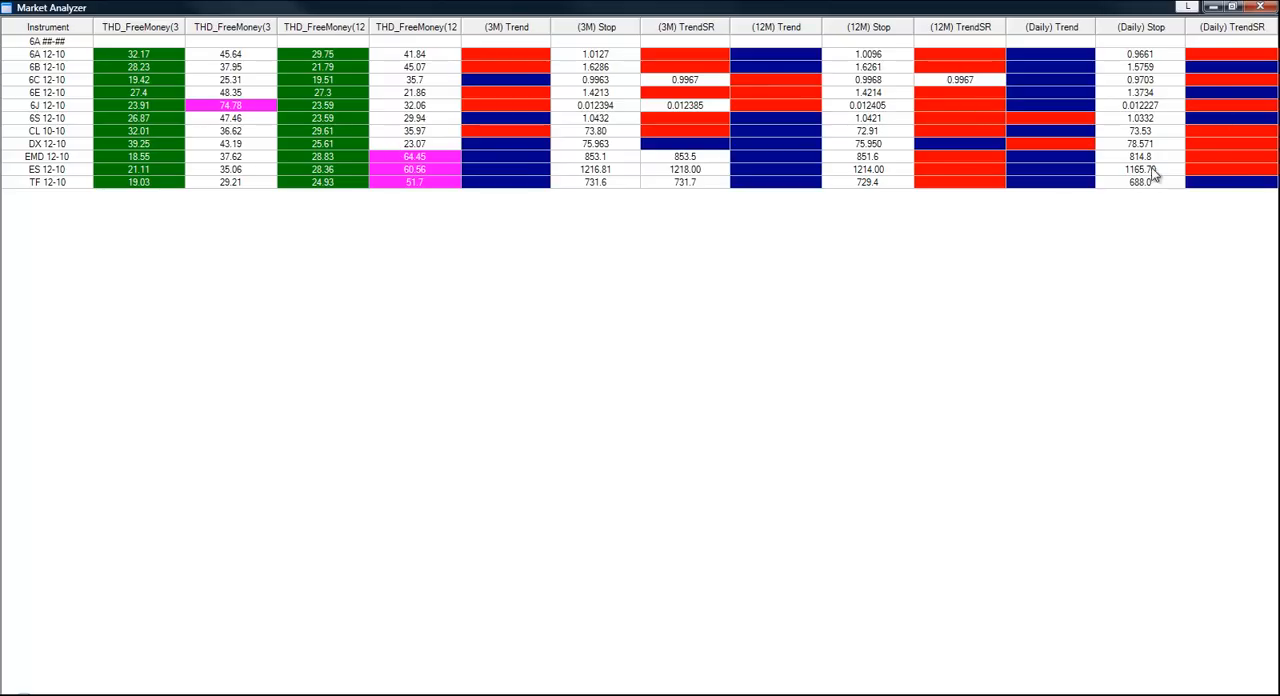
pyautogui.moveTo(480, 268)
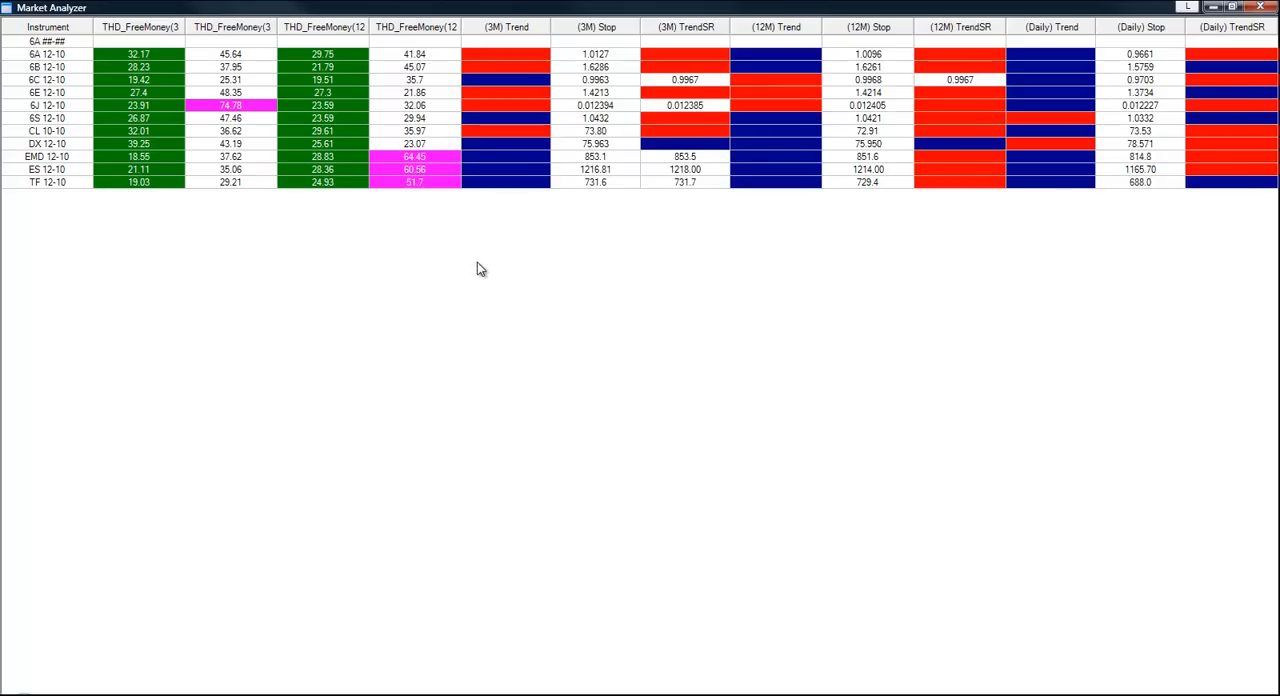
# Review the refreshed 12M columns and bring up the analyzer's context menu.
pyautogui.rightClick(480, 268)
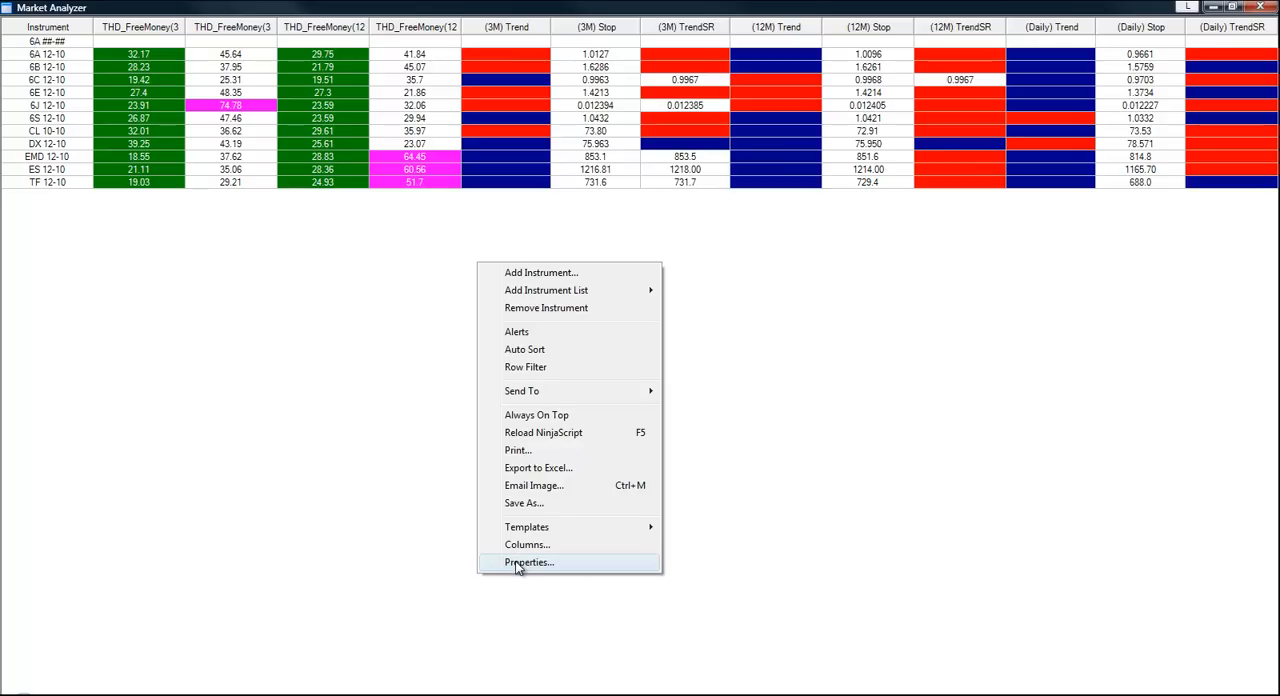
# Set the analyzer's bars to look back to 300 and reload the data.
pyautogui.click(528, 562)
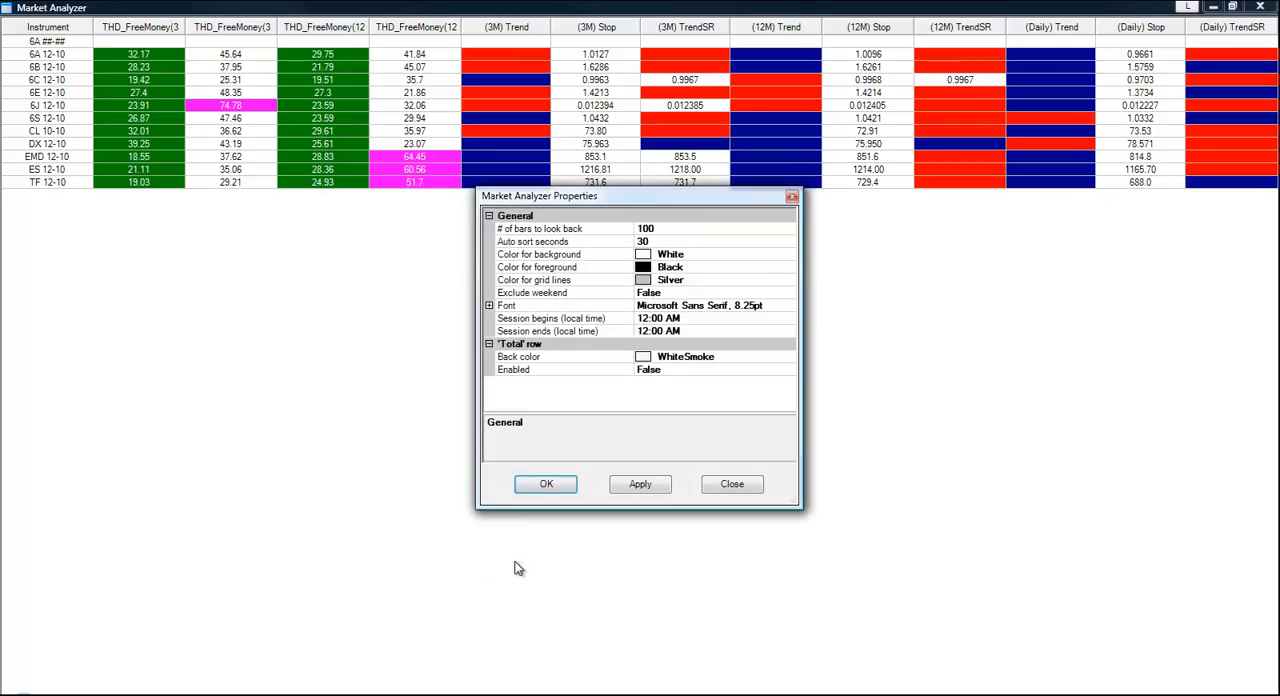
pyautogui.moveTo(507, 235)
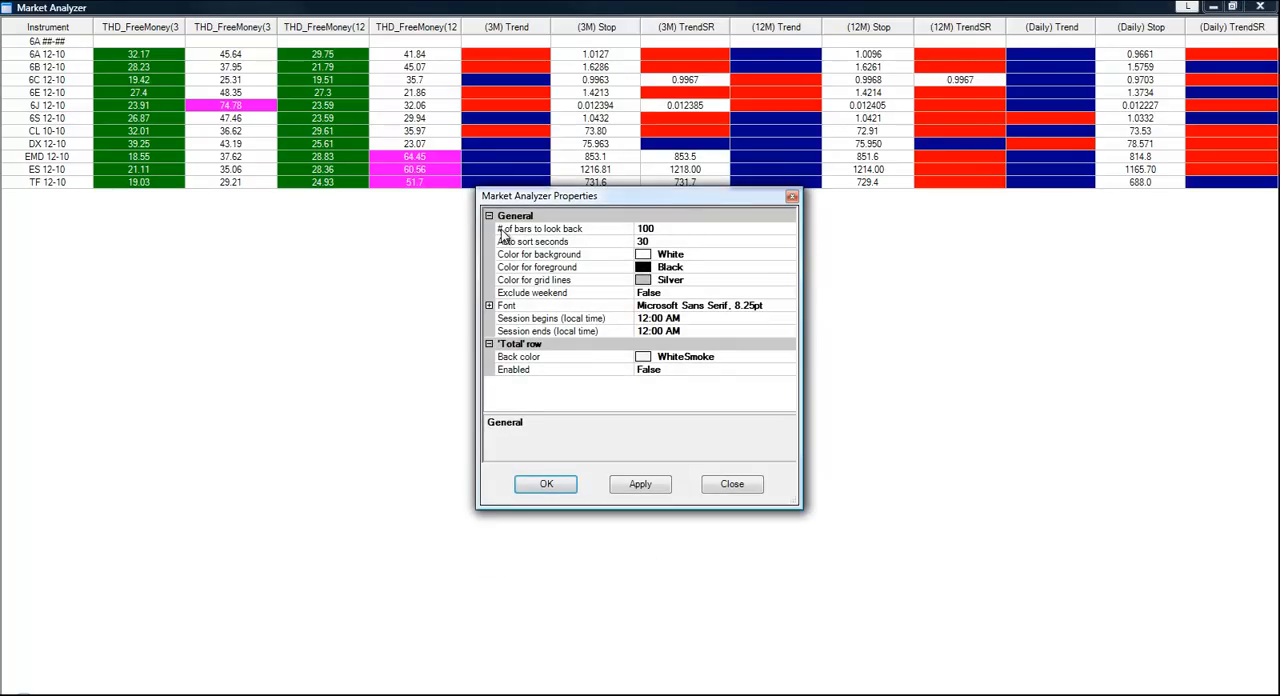
pyautogui.moveTo(658, 234)
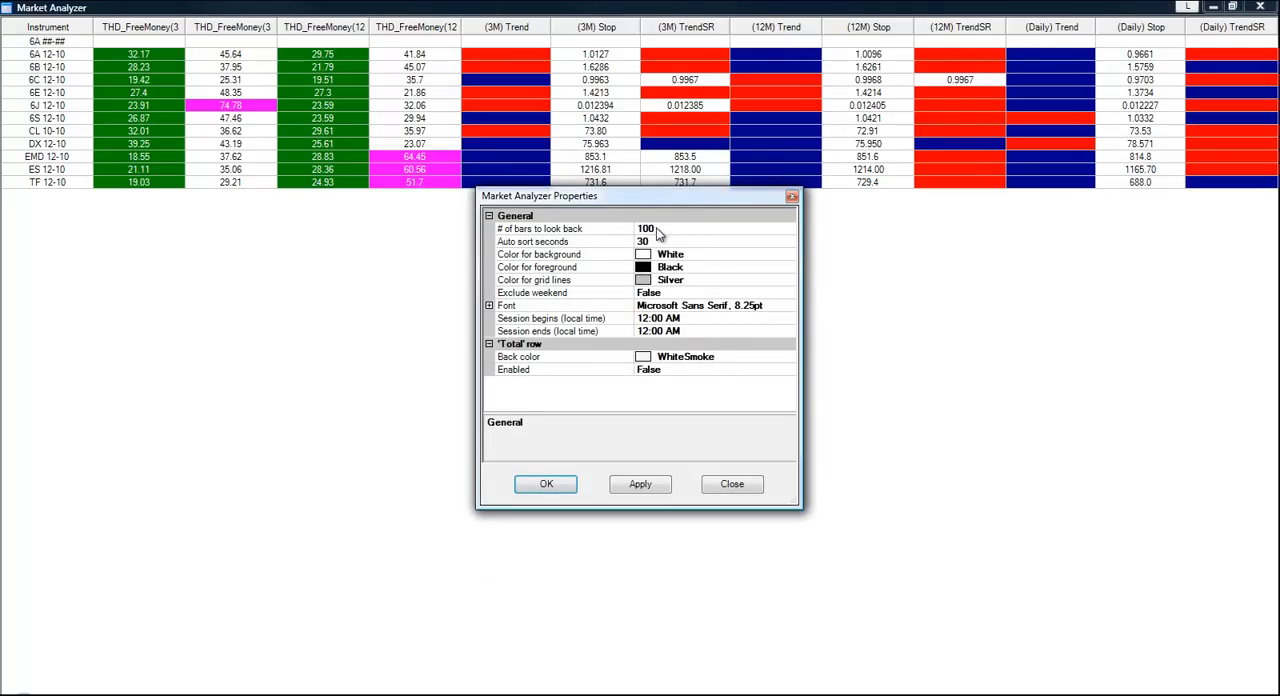
pyautogui.click(565, 228)
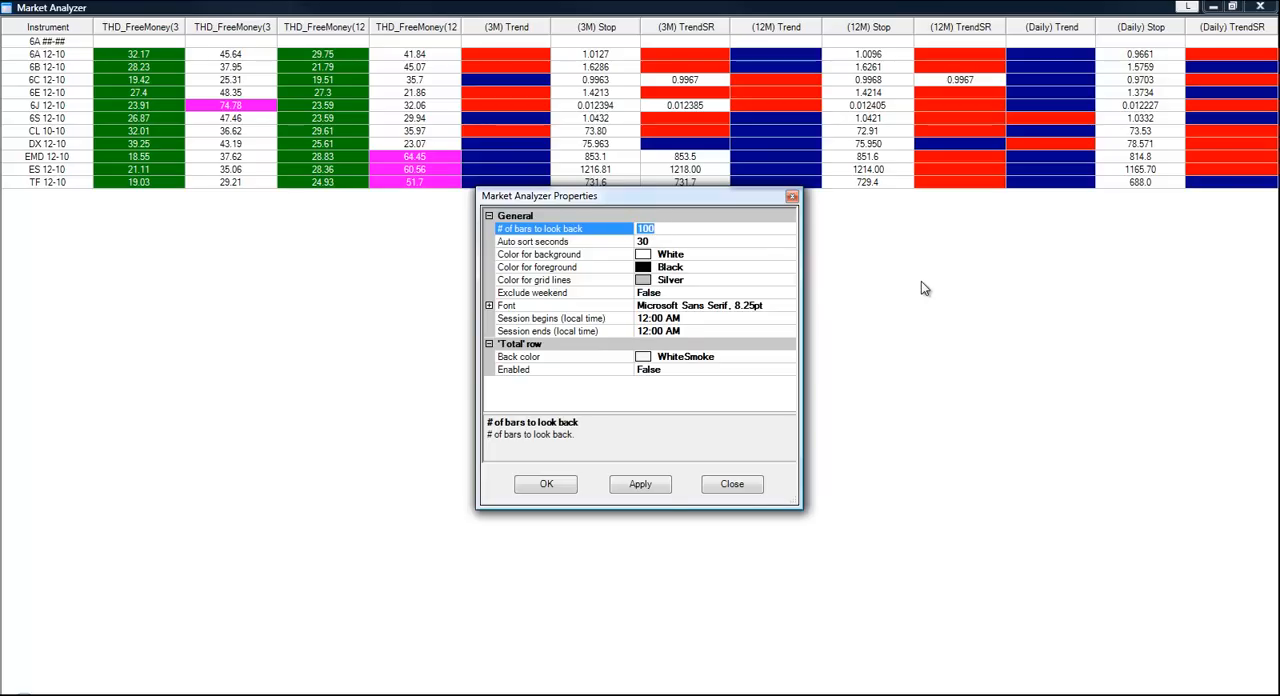
pyautogui.write('300')
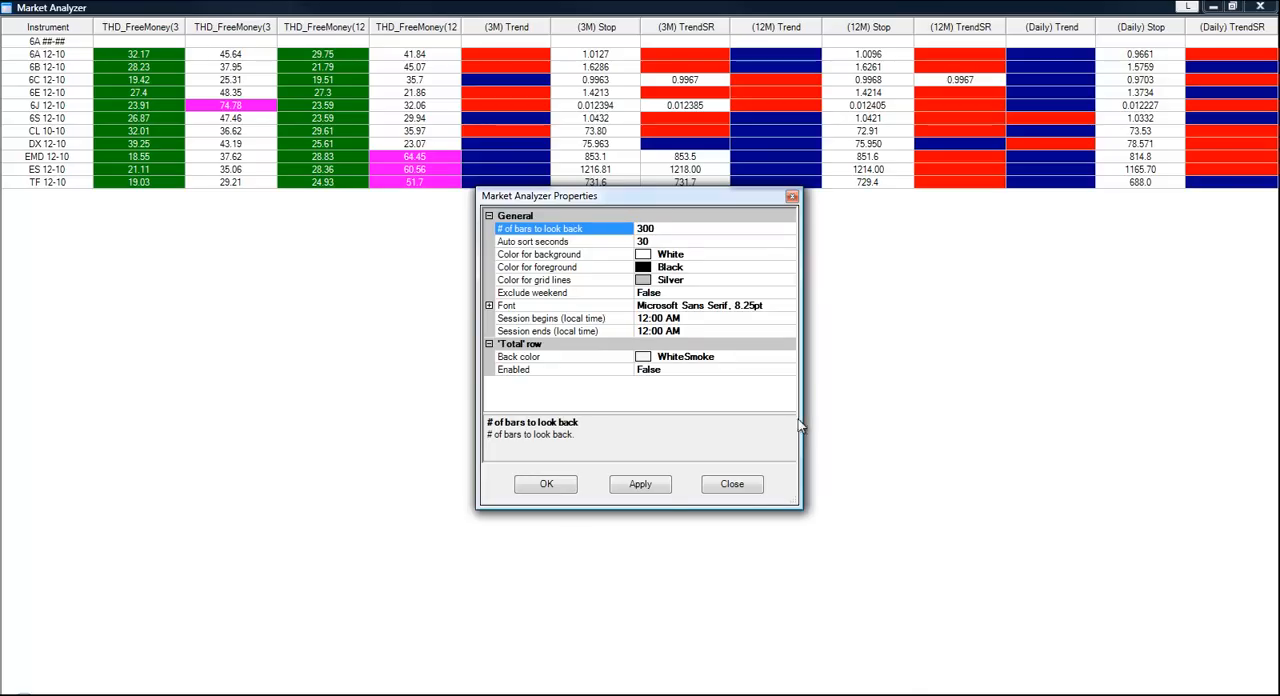
pyautogui.click(546, 484)
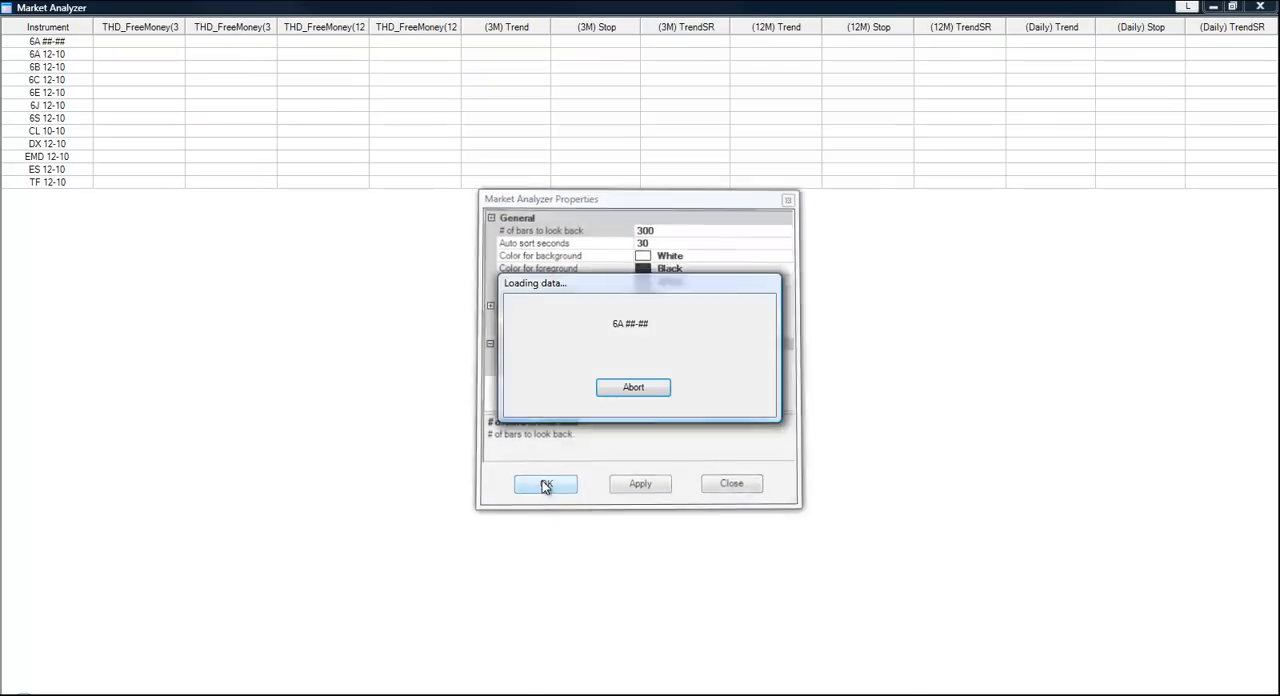
pyautogui.click(545, 484)
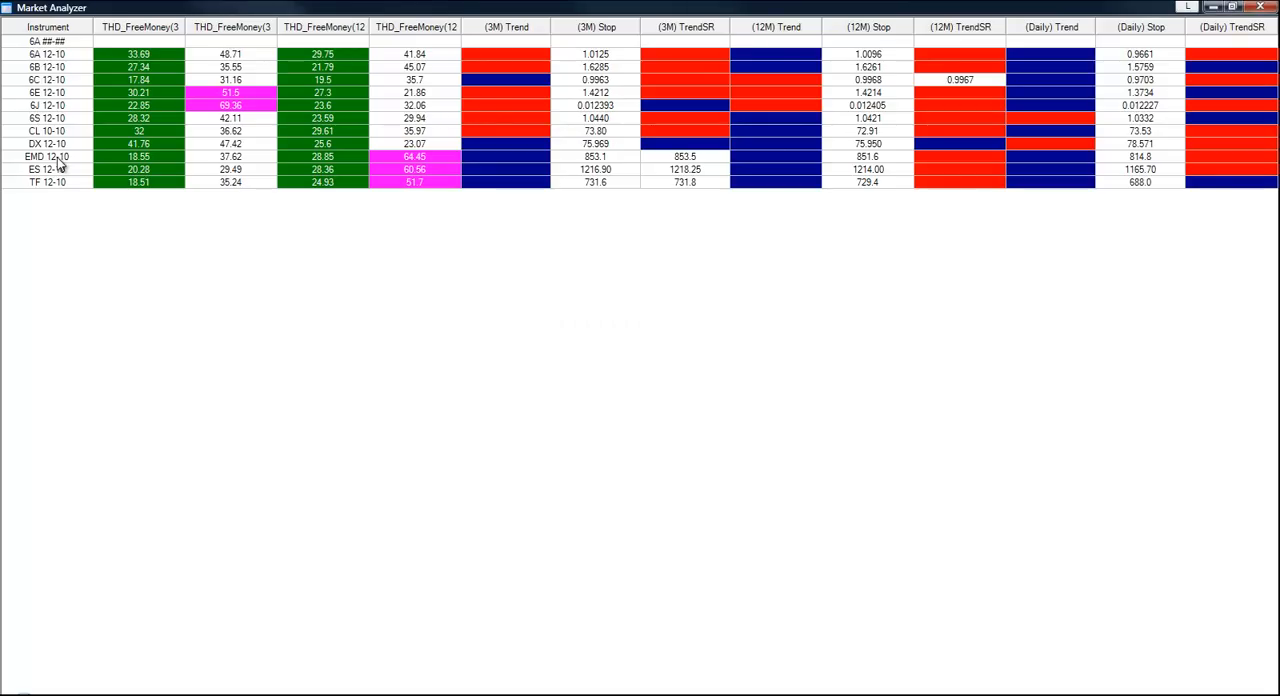
pyautogui.moveTo(30, 162)
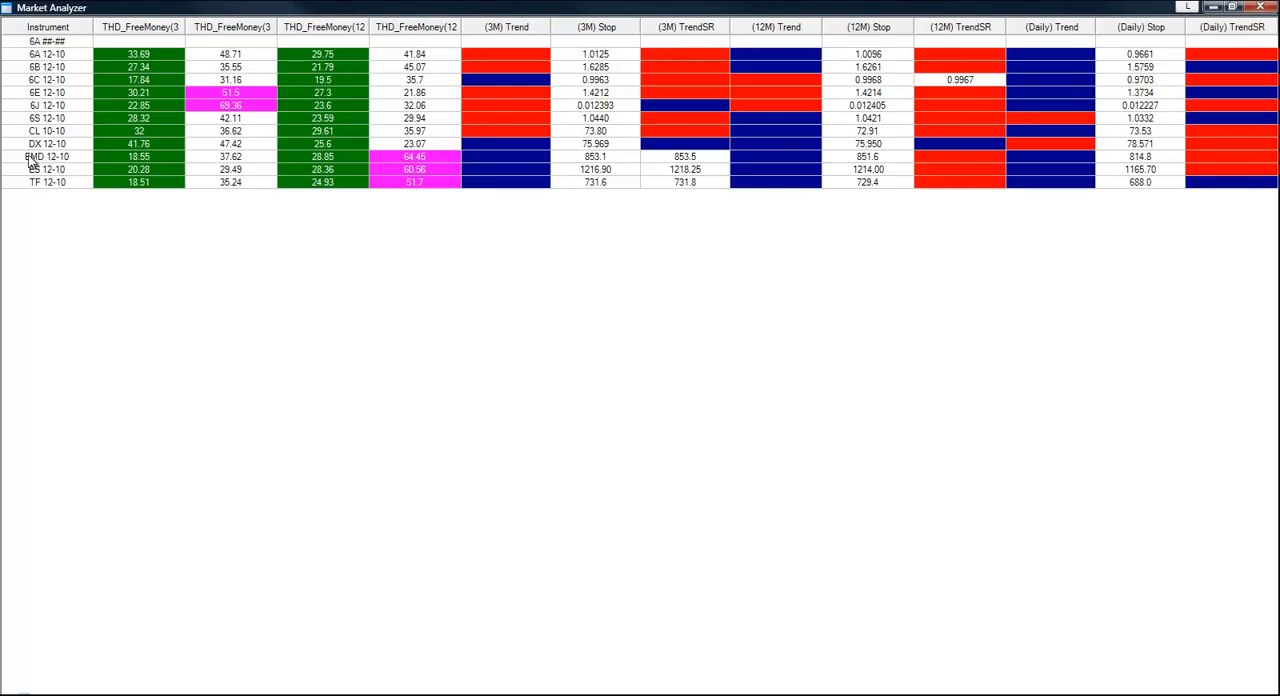
# Remove the EMD 12-10 and ES 12-10 rows, then target the 6A ##-## row.
pyautogui.rightClick(47, 156)
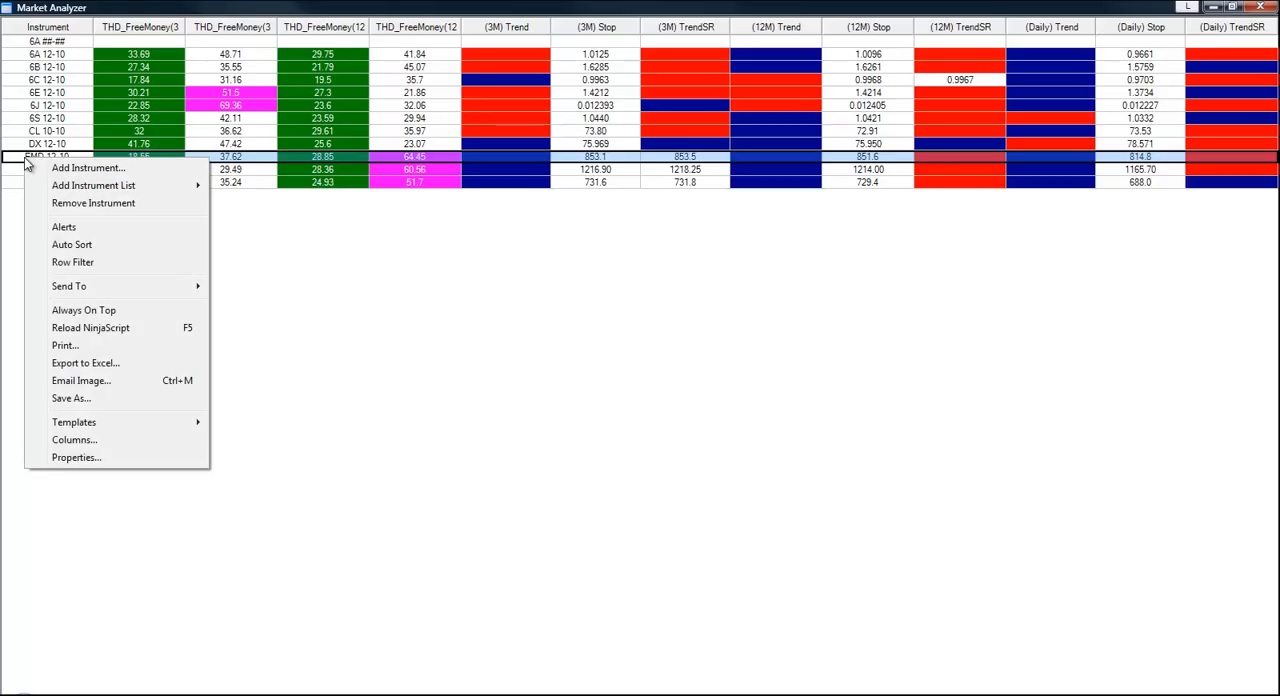
pyautogui.moveTo(98, 276)
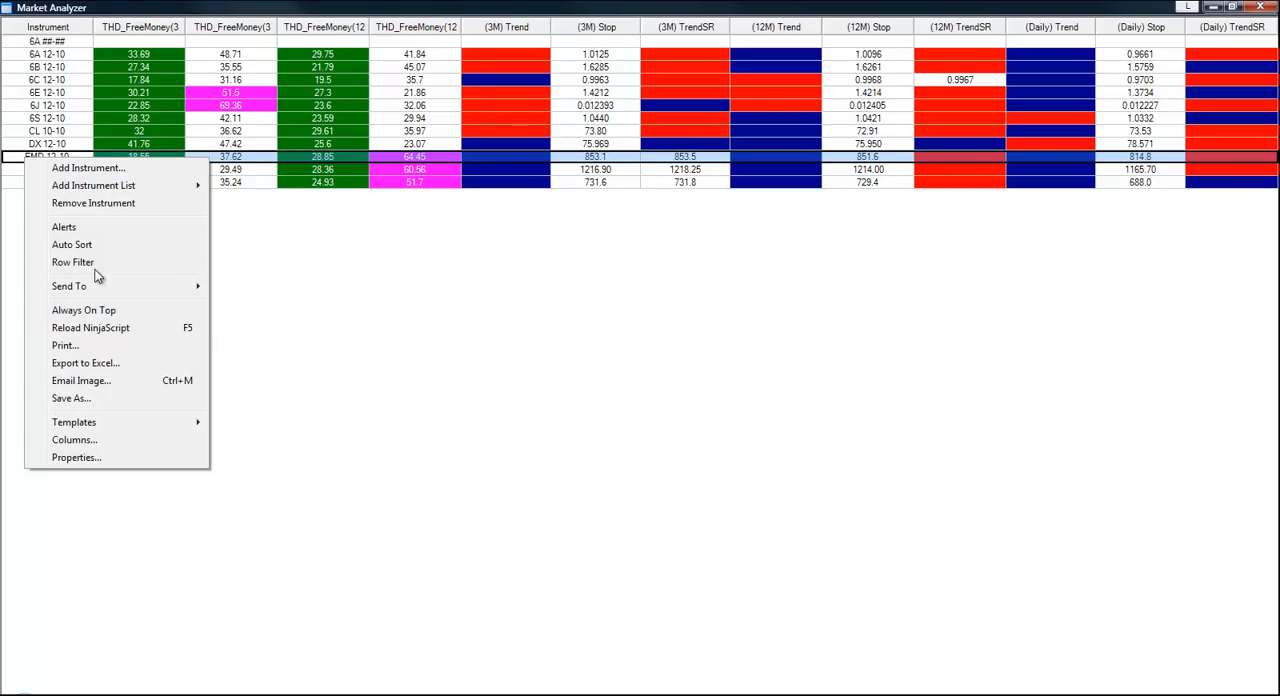
pyautogui.moveTo(92, 203)
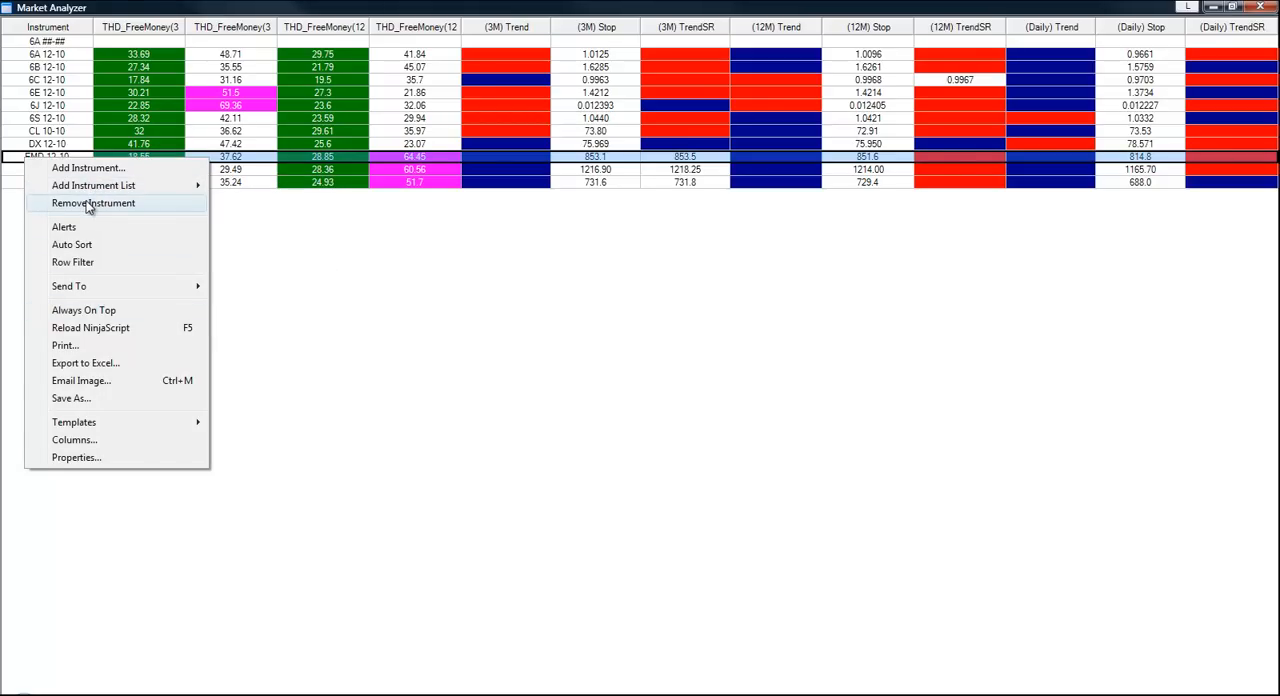
pyautogui.click(93, 203)
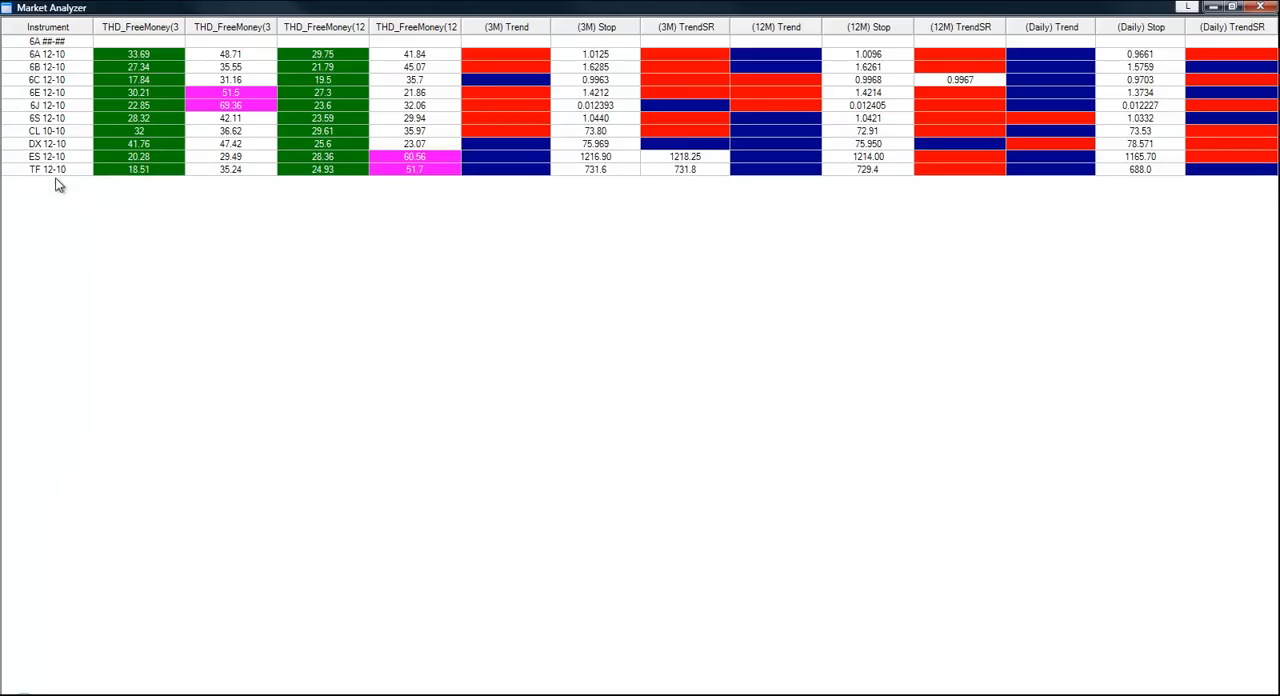
pyautogui.rightClick(48, 169)
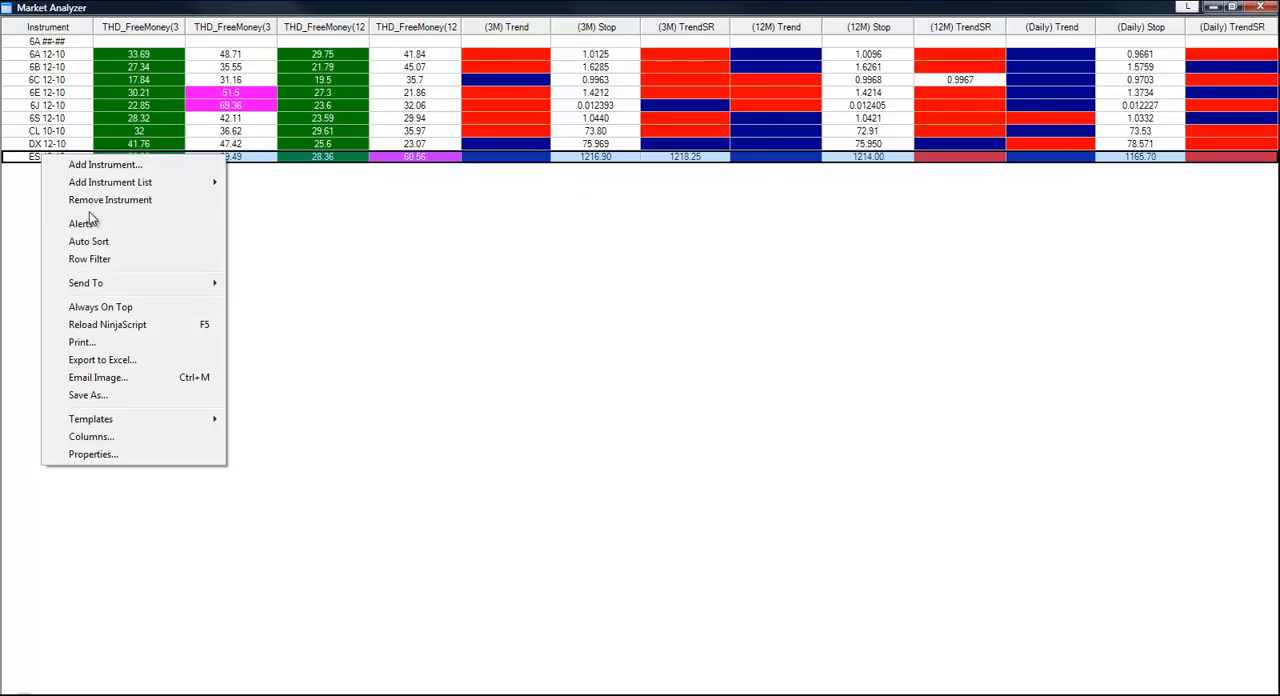
pyautogui.click(110, 200)
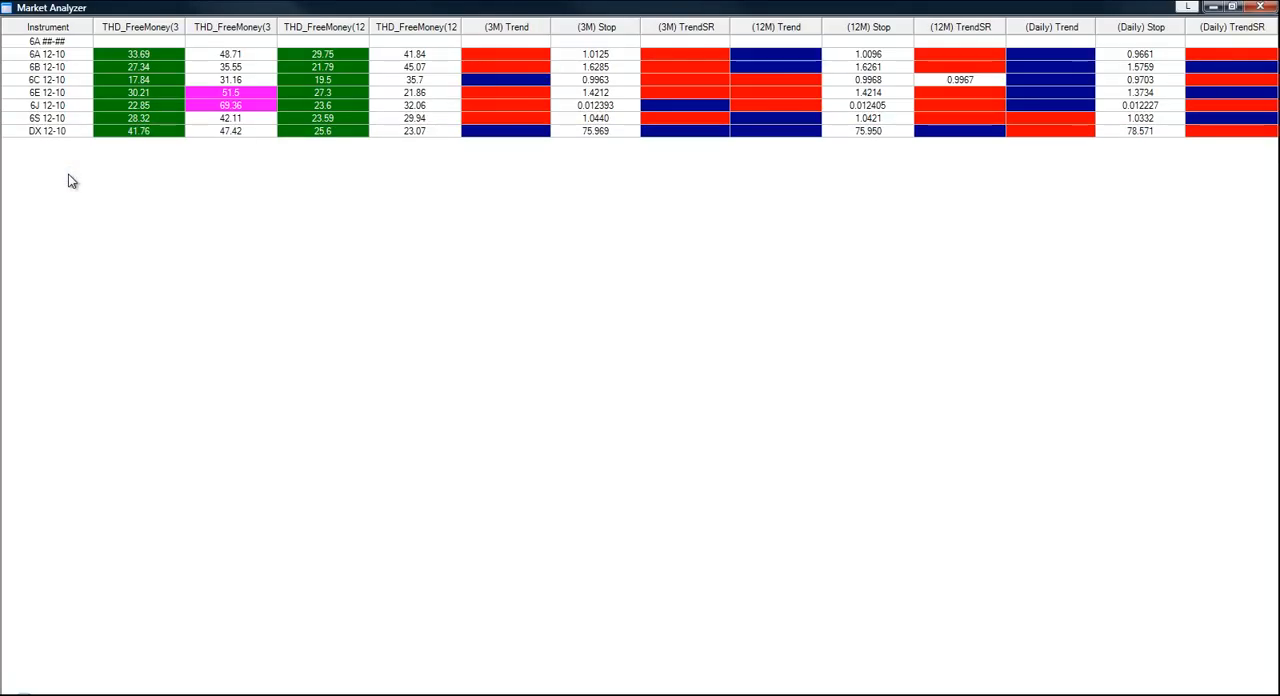
pyautogui.rightClick(40, 40)
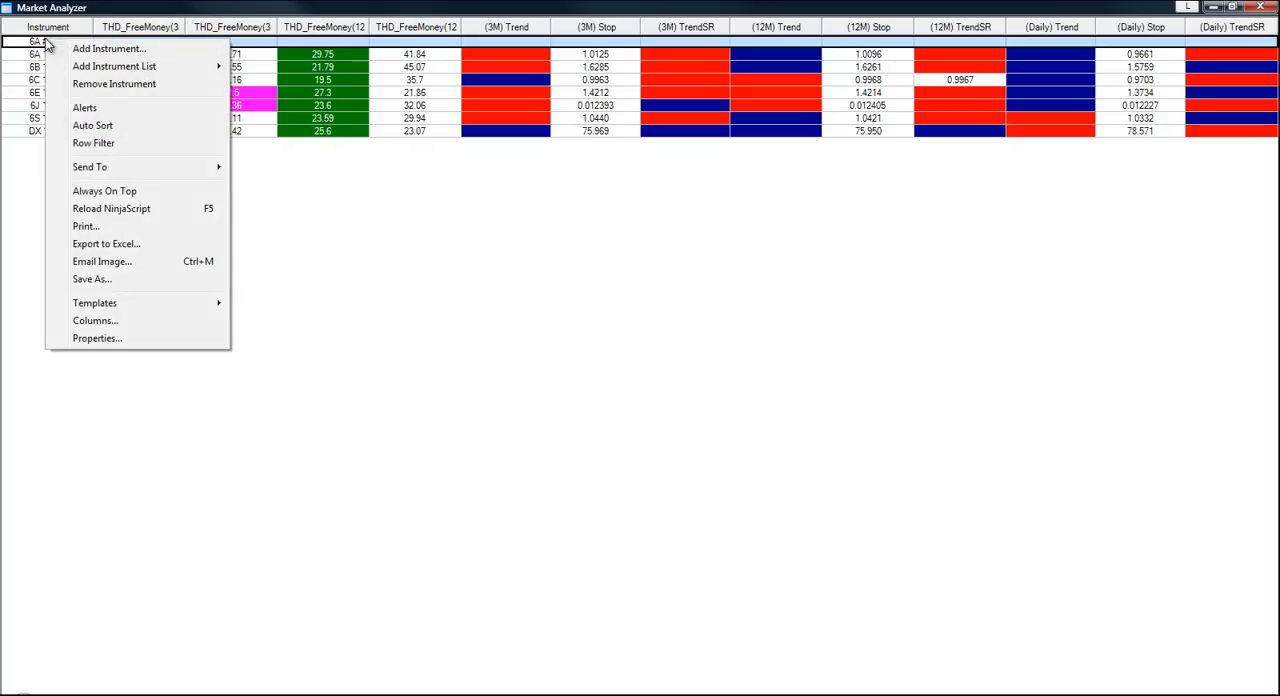
pyautogui.moveTo(105, 208)
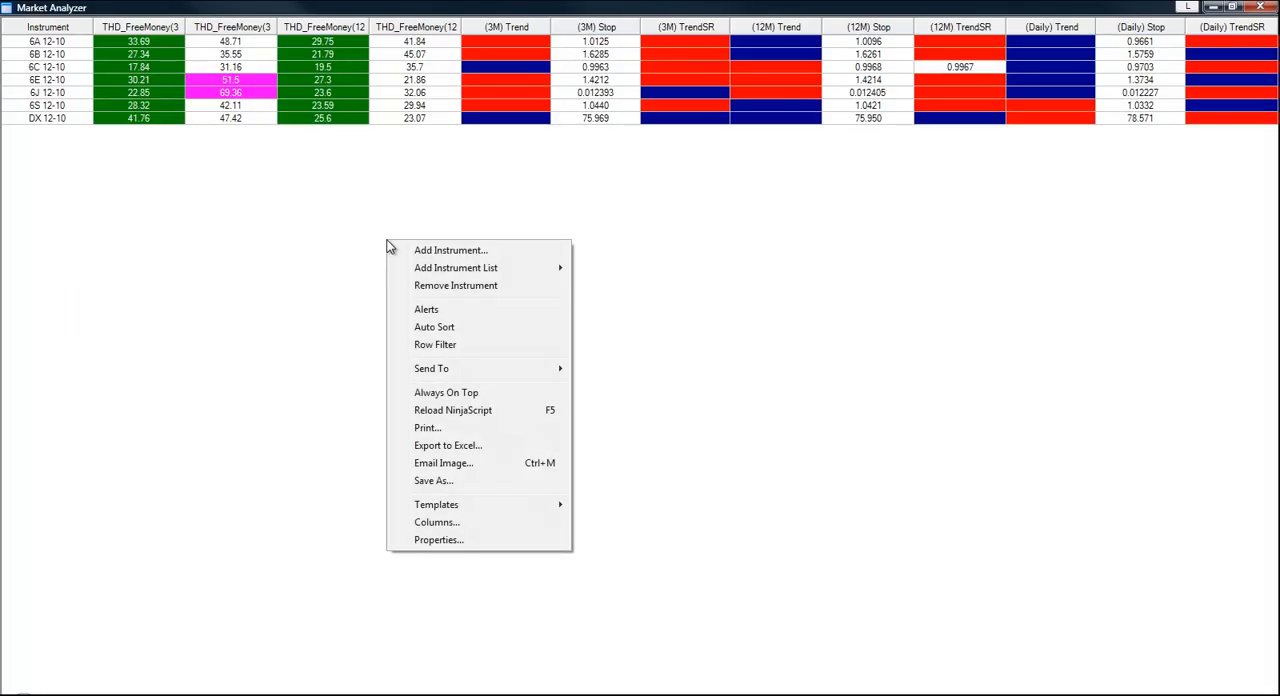
pyautogui.moveTo(436, 504)
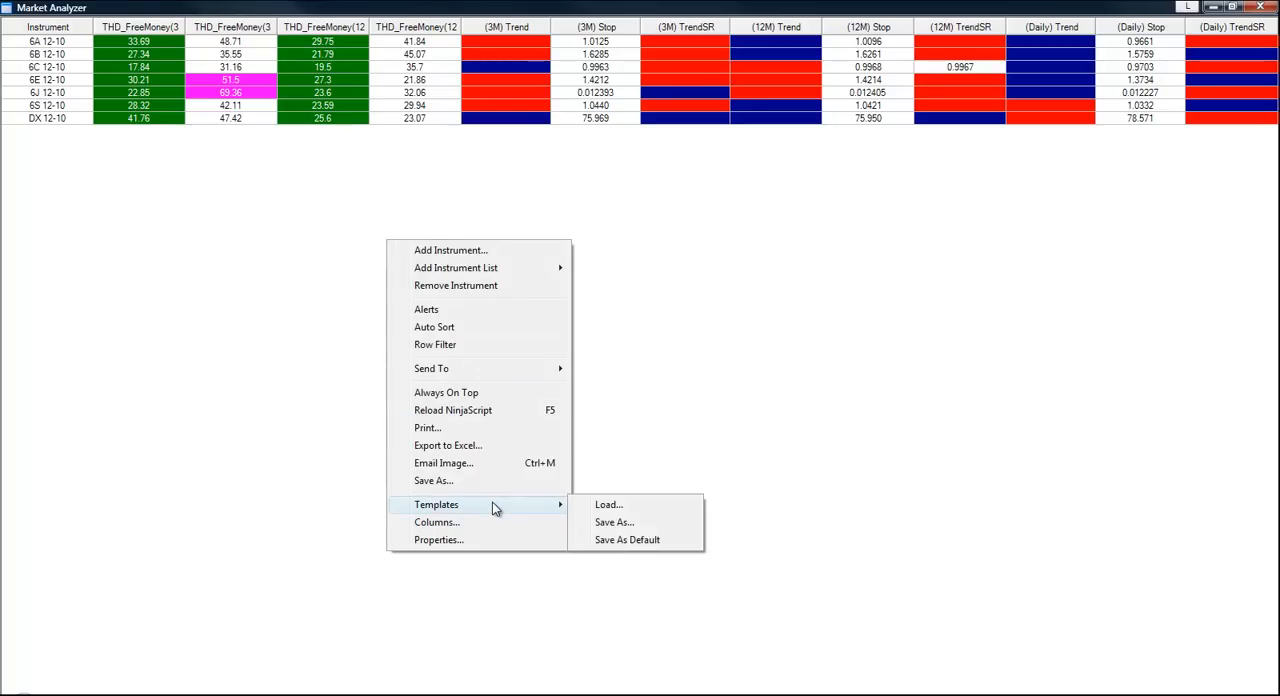
pyautogui.moveTo(627, 539)
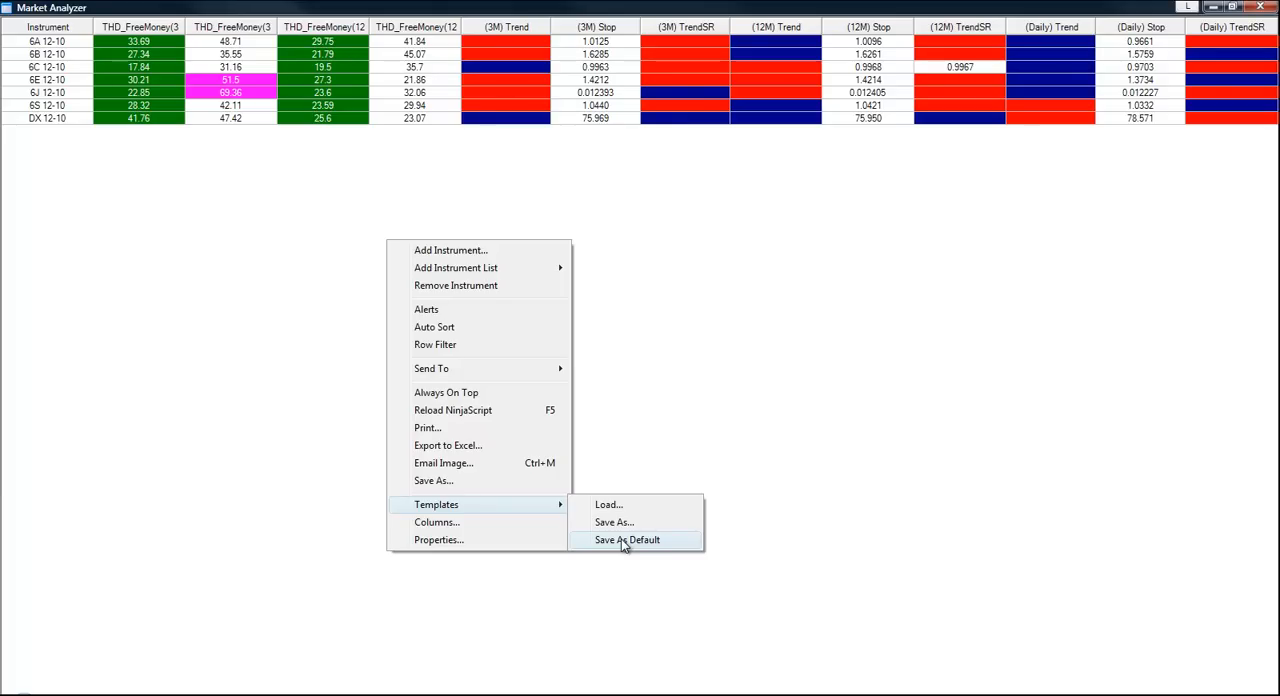
# Save the current analyzer column layout as the default template.
pyautogui.click(627, 540)
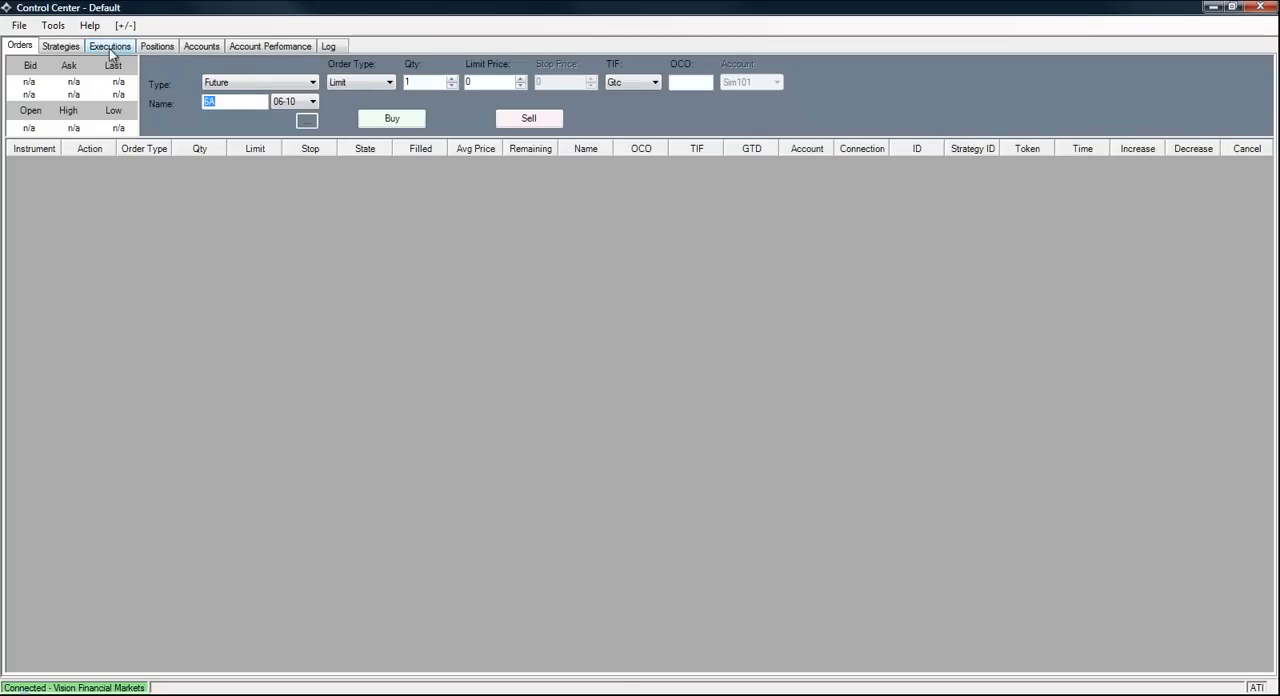
# Create a new Market Analyzer from File > New and maximize it.
pyautogui.click(18, 25)
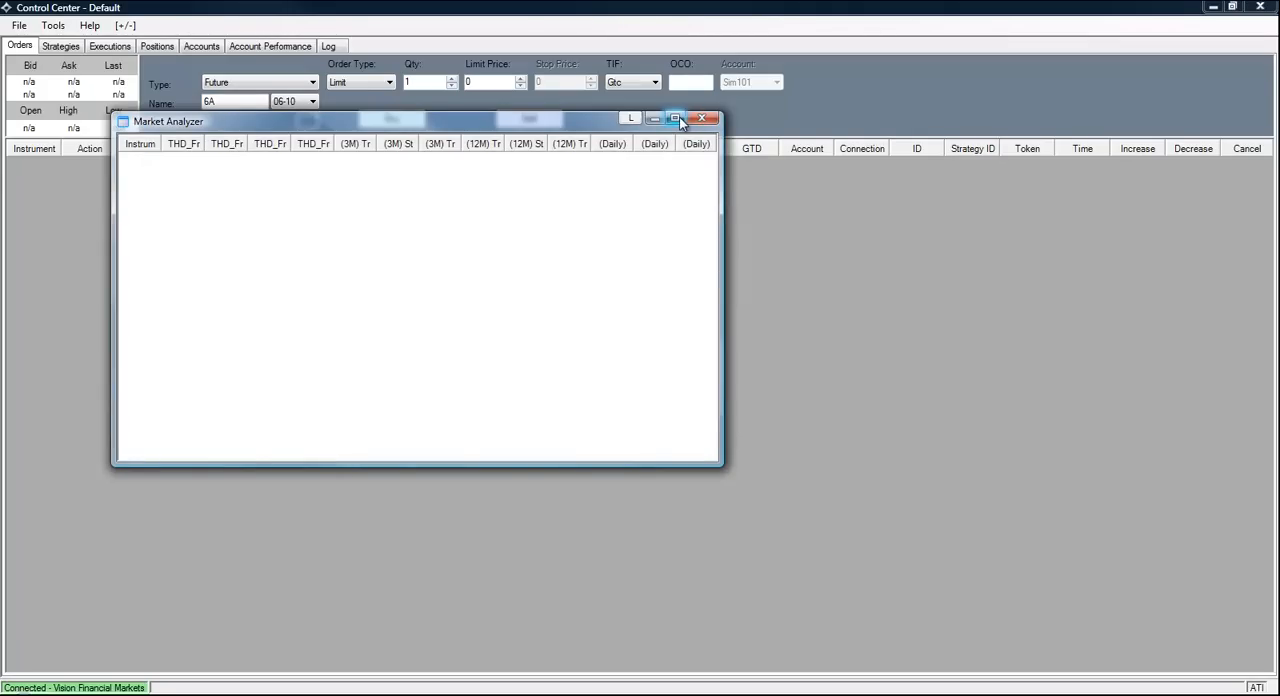
pyautogui.click(674, 118)
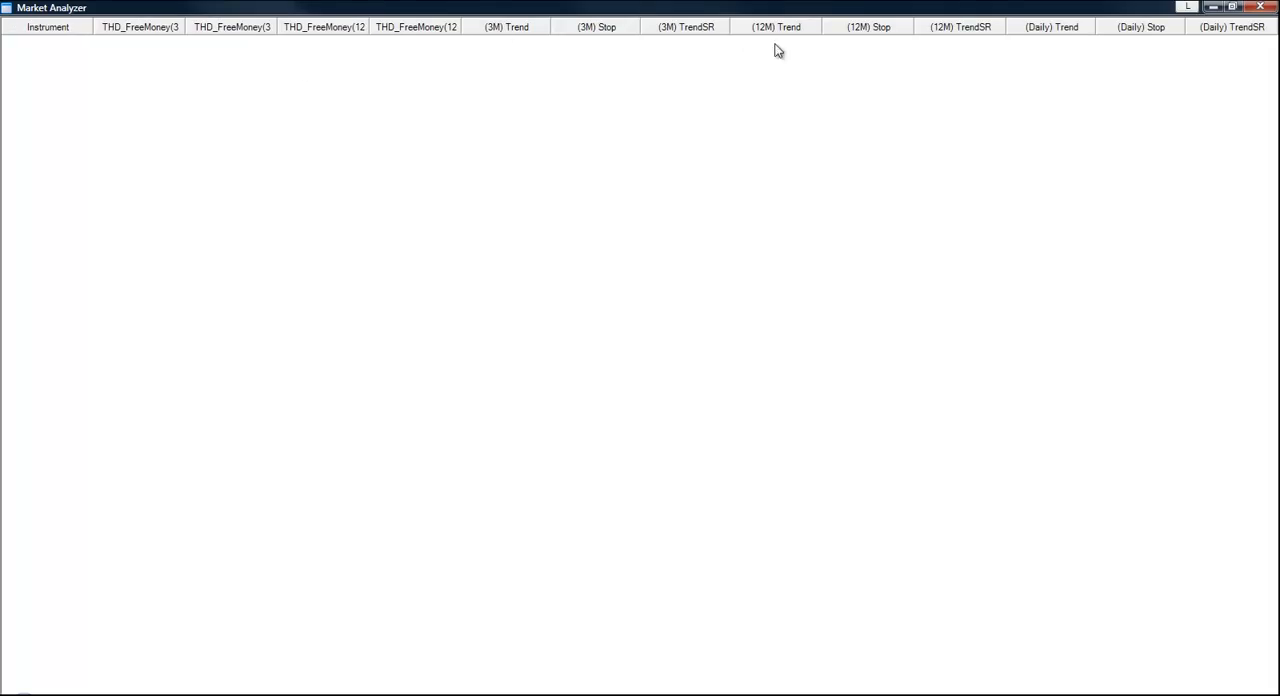
pyautogui.moveTo(1042, 62)
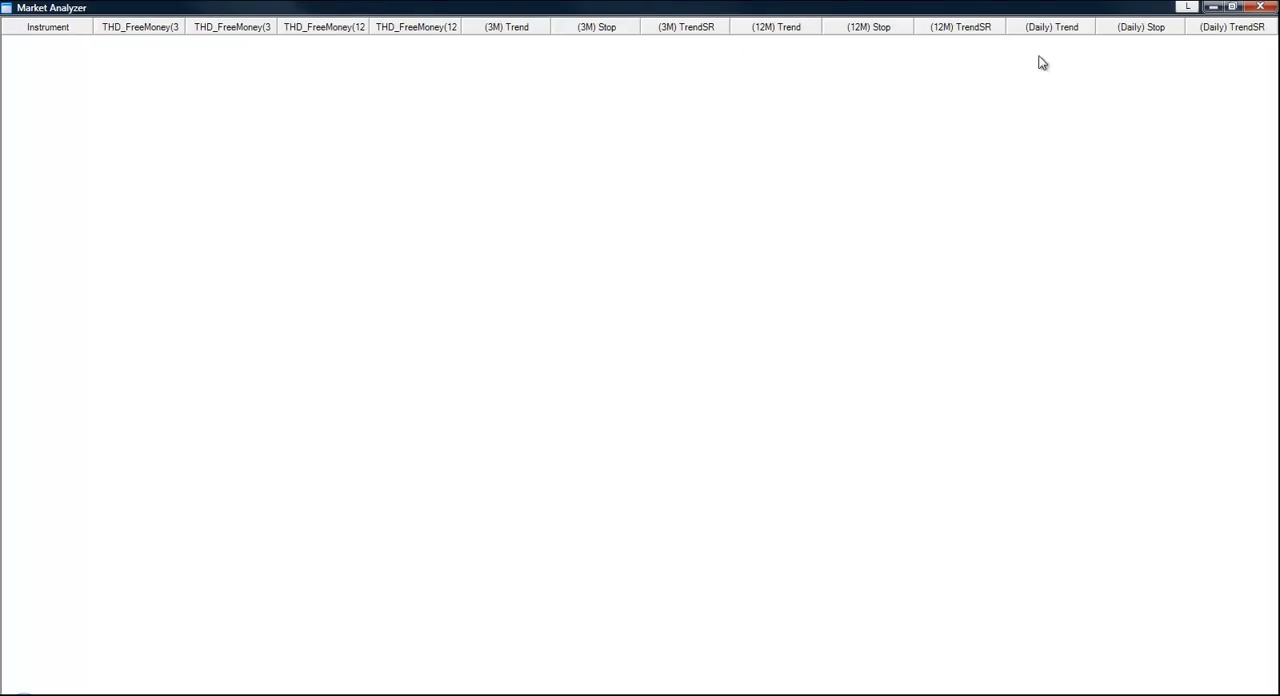
pyautogui.moveTo(372, 114)
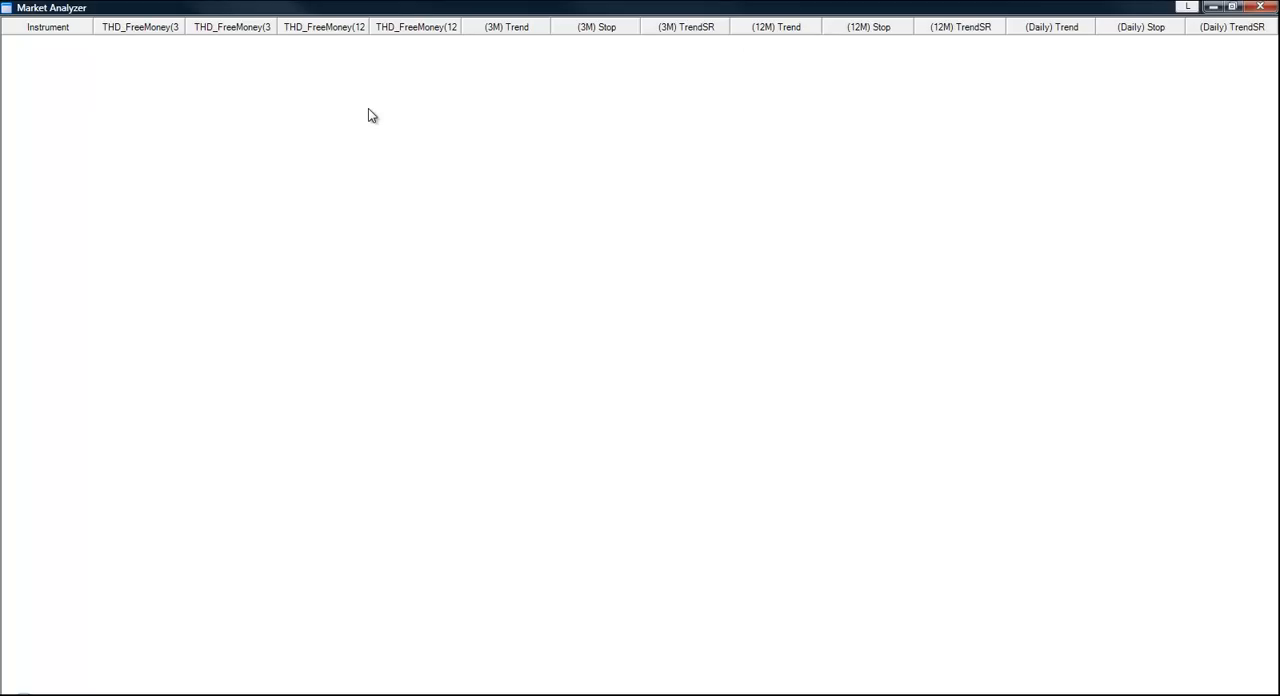
# Add the TF 12-10 contract as an instrument row and dismiss the data loading notice.
pyautogui.rightClick(371, 114)
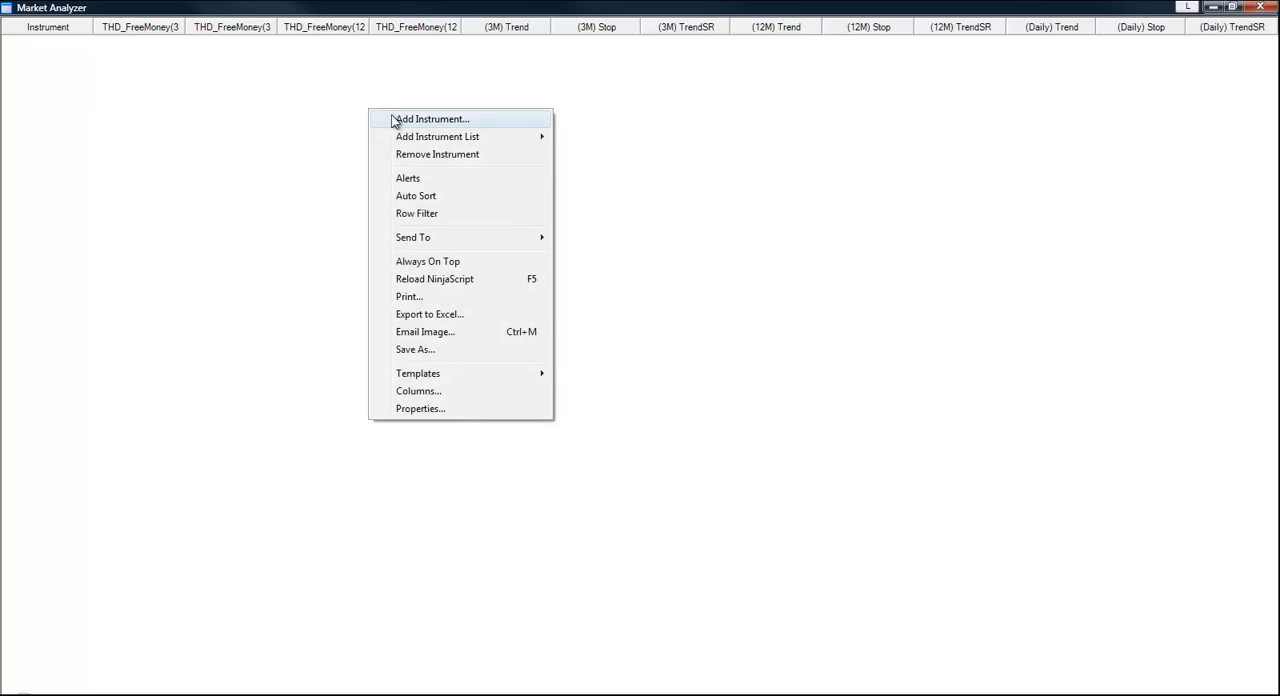
pyautogui.click(431, 118)
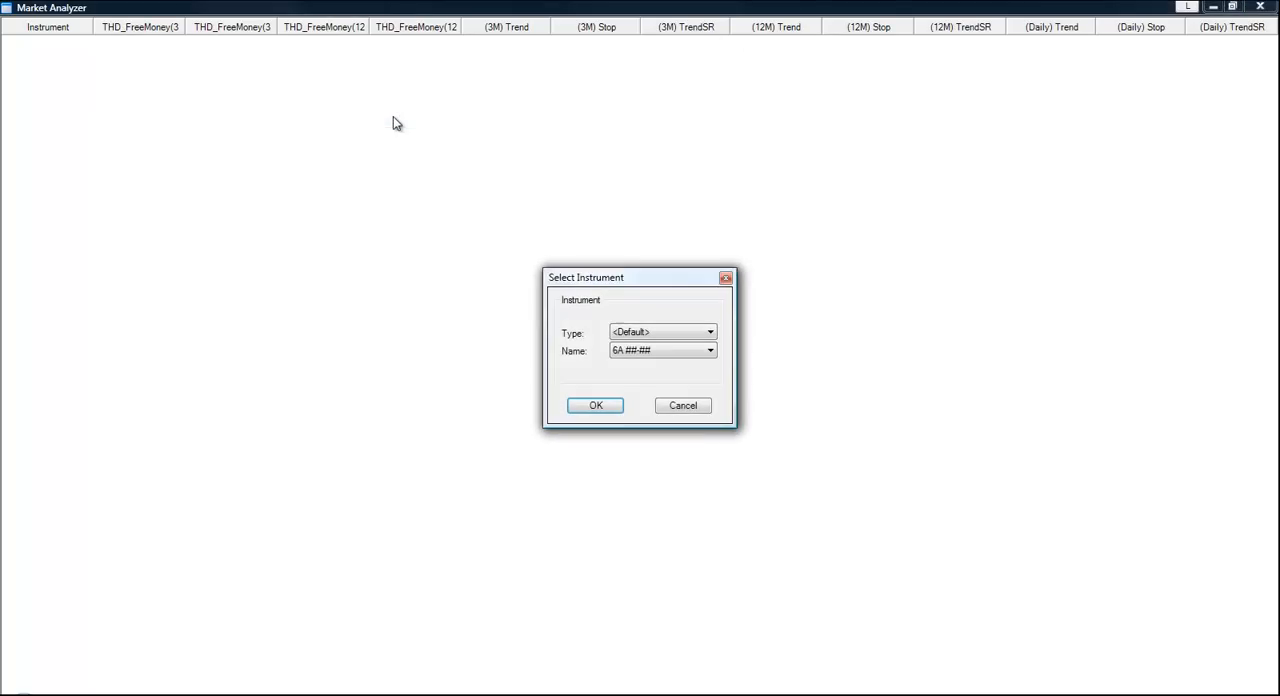
pyautogui.click(710, 350)
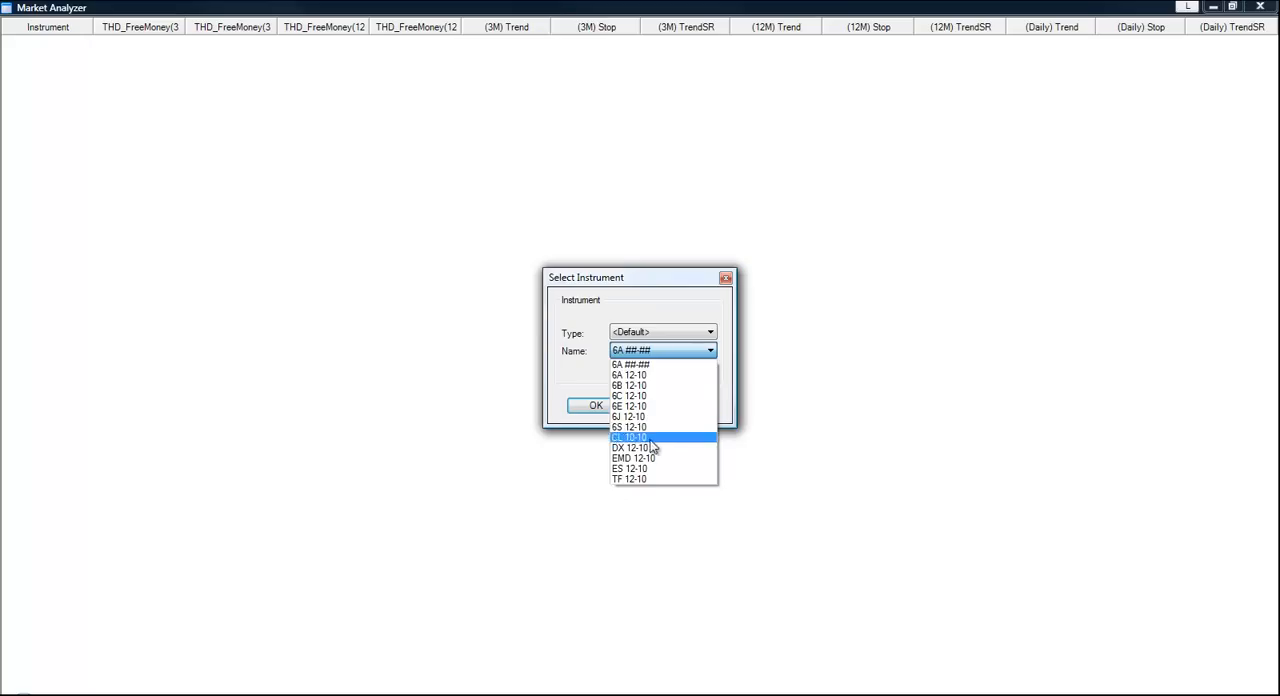
pyautogui.click(629, 479)
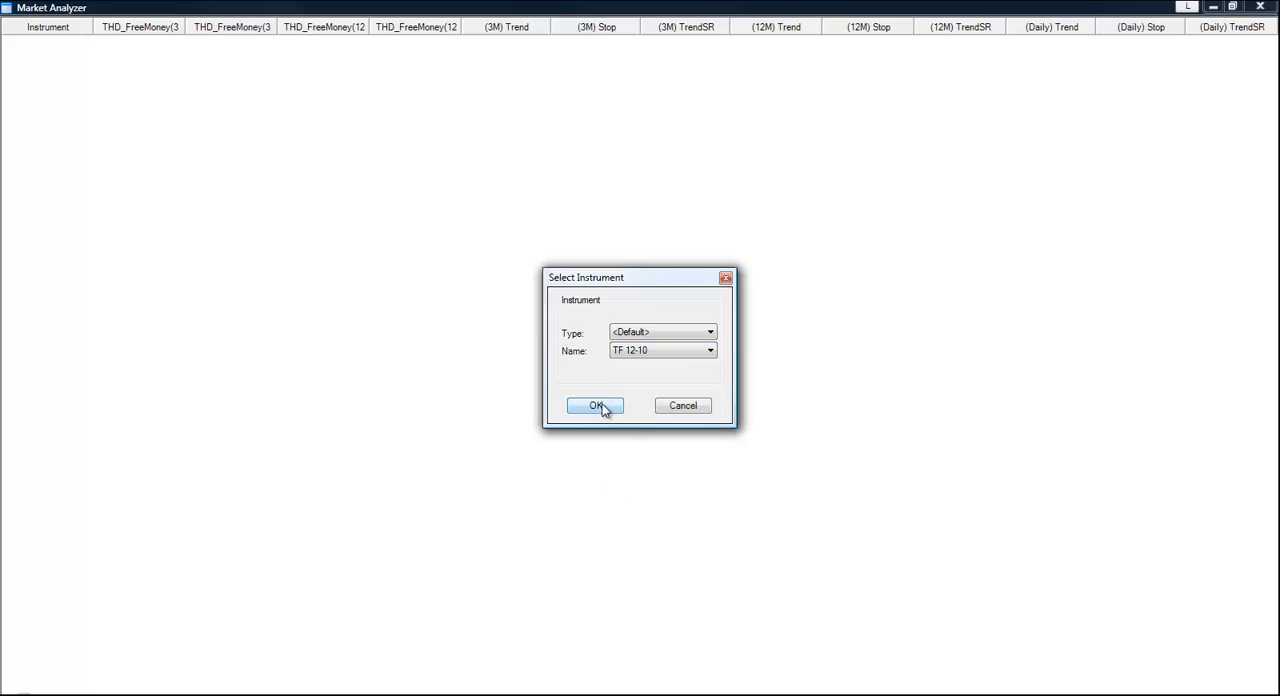
pyautogui.click(595, 405)
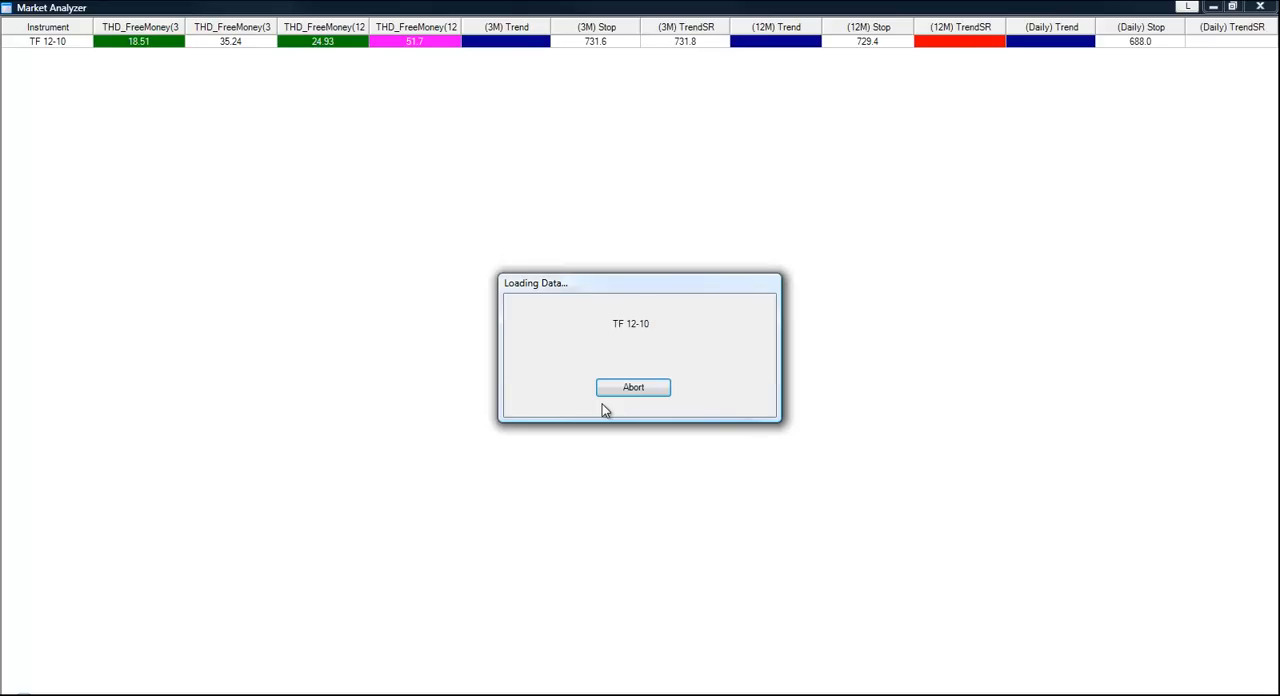
pyautogui.click(632, 387)
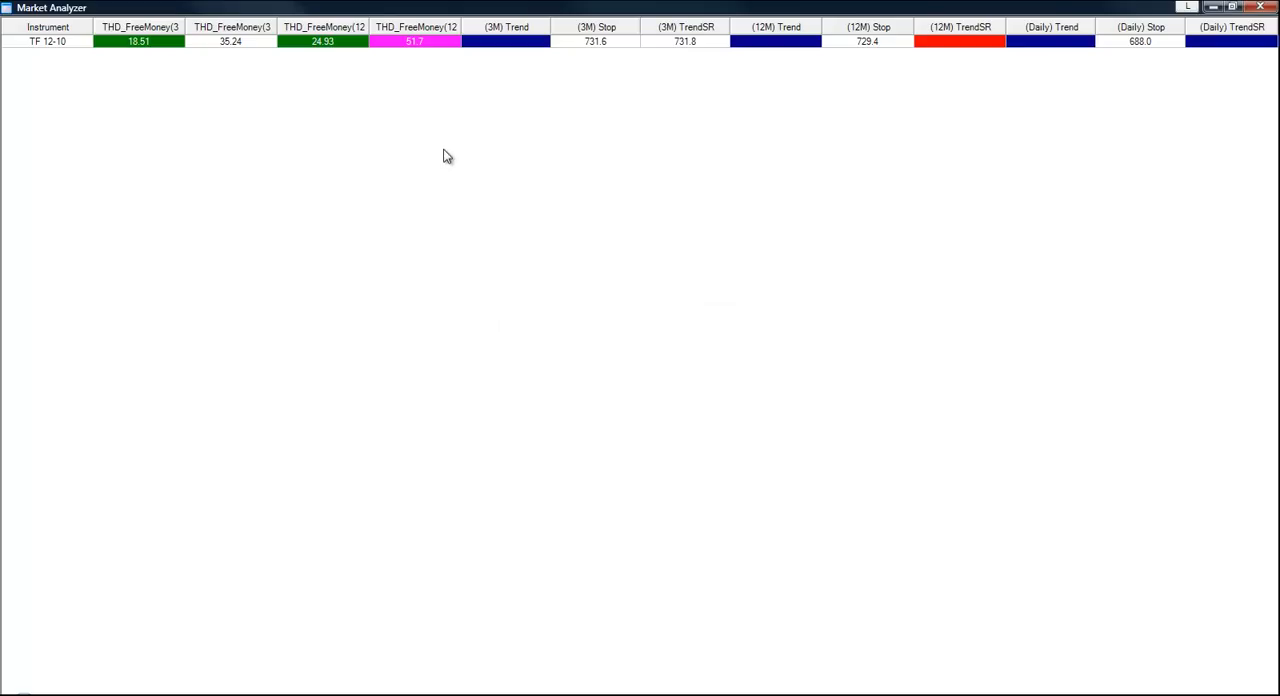
# Switch the two 3-minute FreeMoney columns to 360-tick data.
pyautogui.rightClick(447, 156)
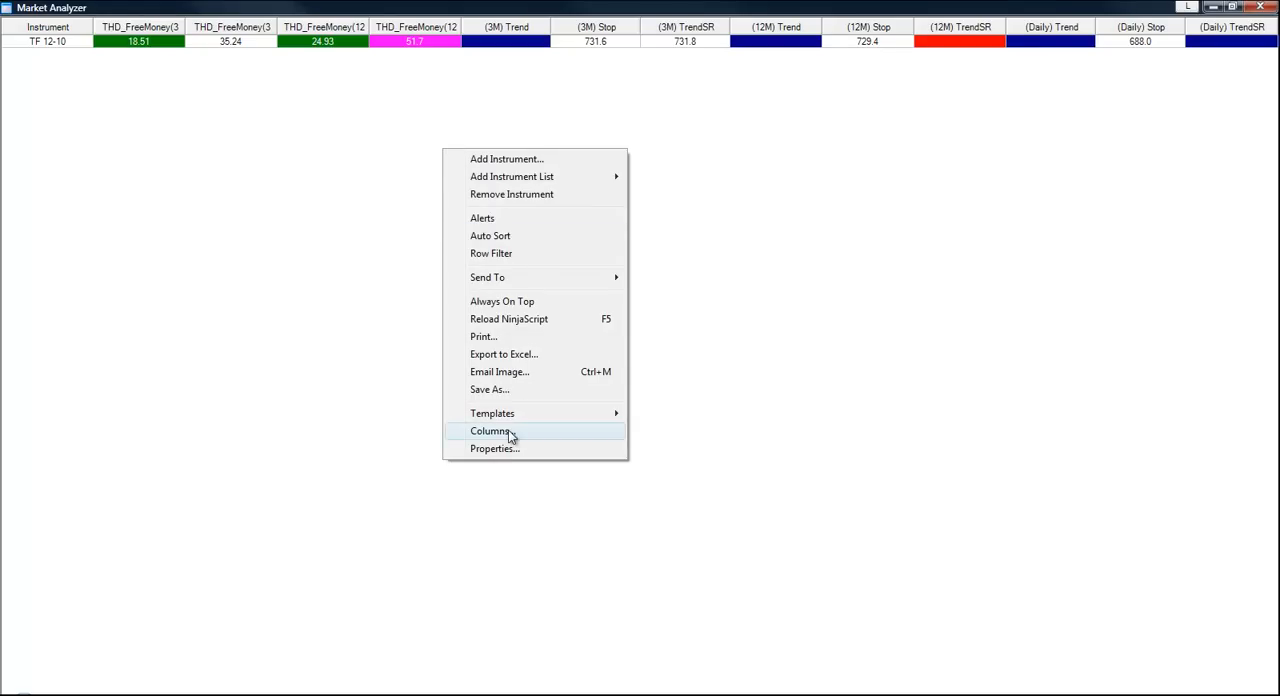
pyautogui.click(490, 430)
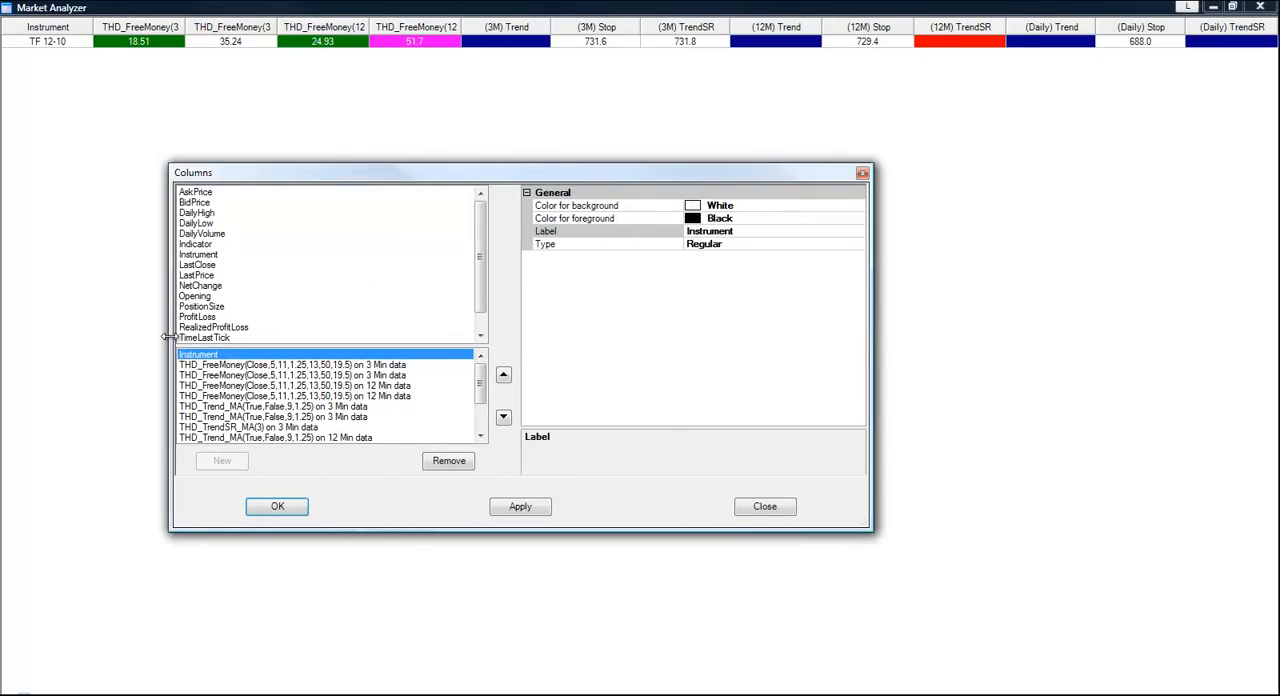
pyautogui.click(290, 364)
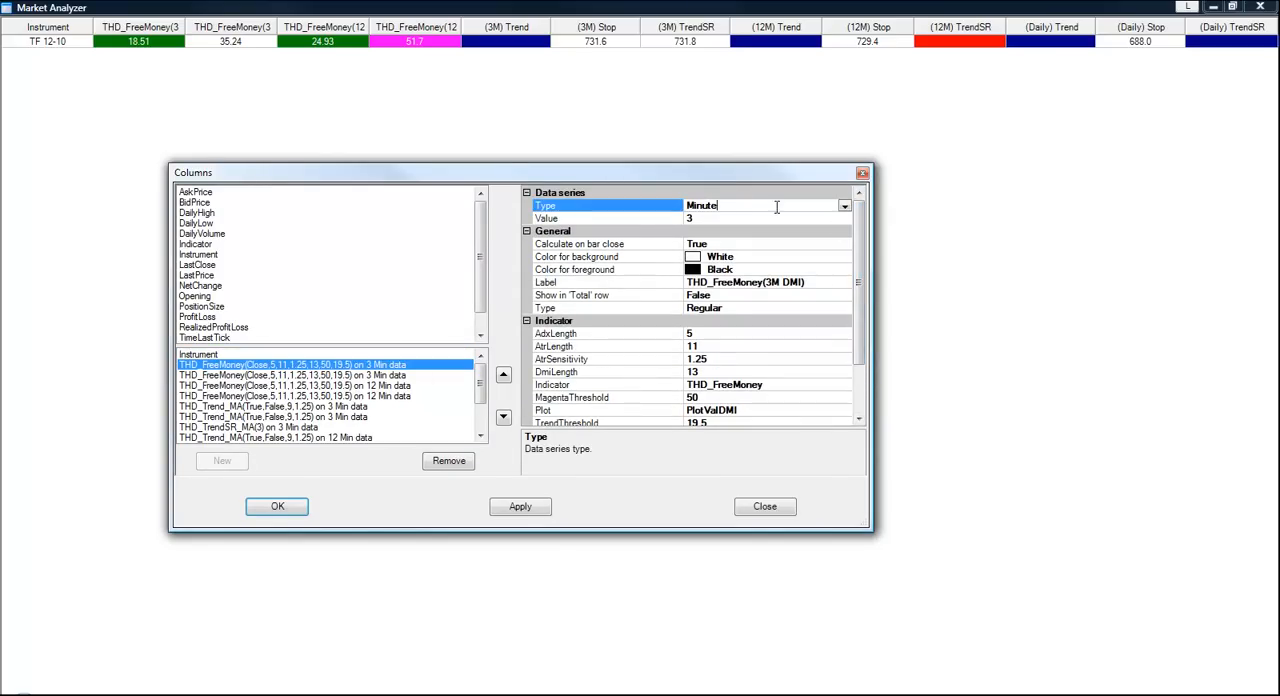
pyautogui.click(844, 206)
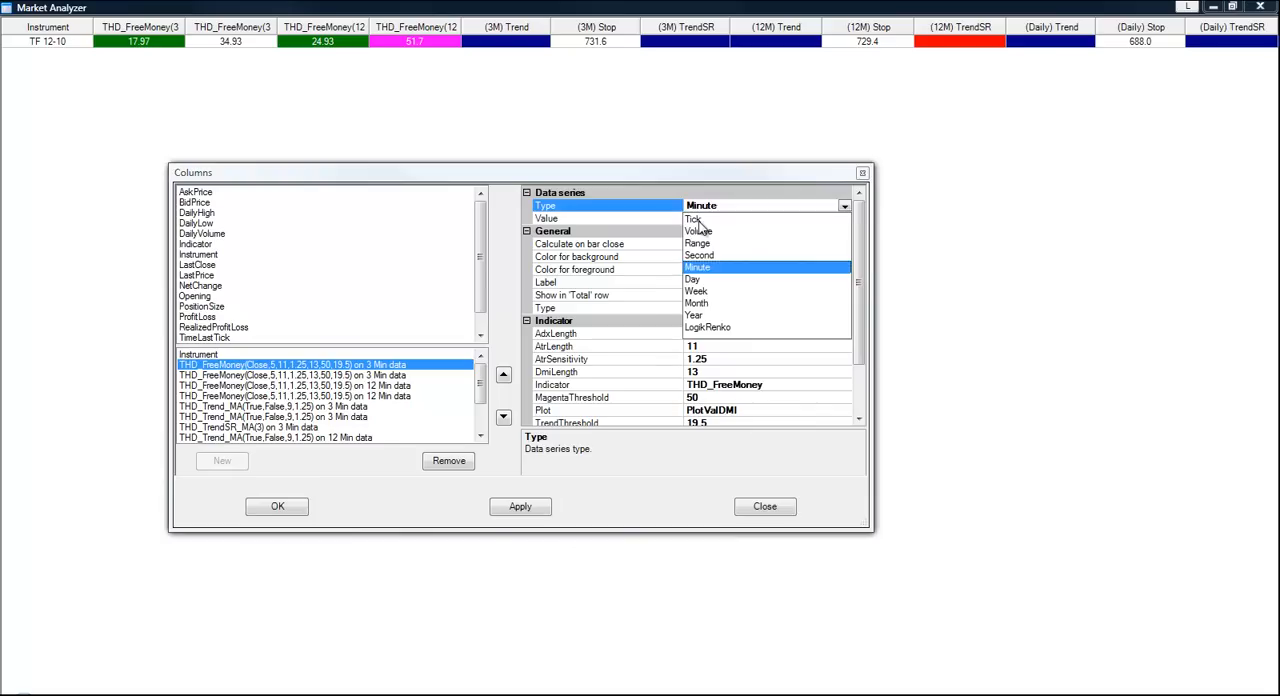
pyautogui.click(697, 219)
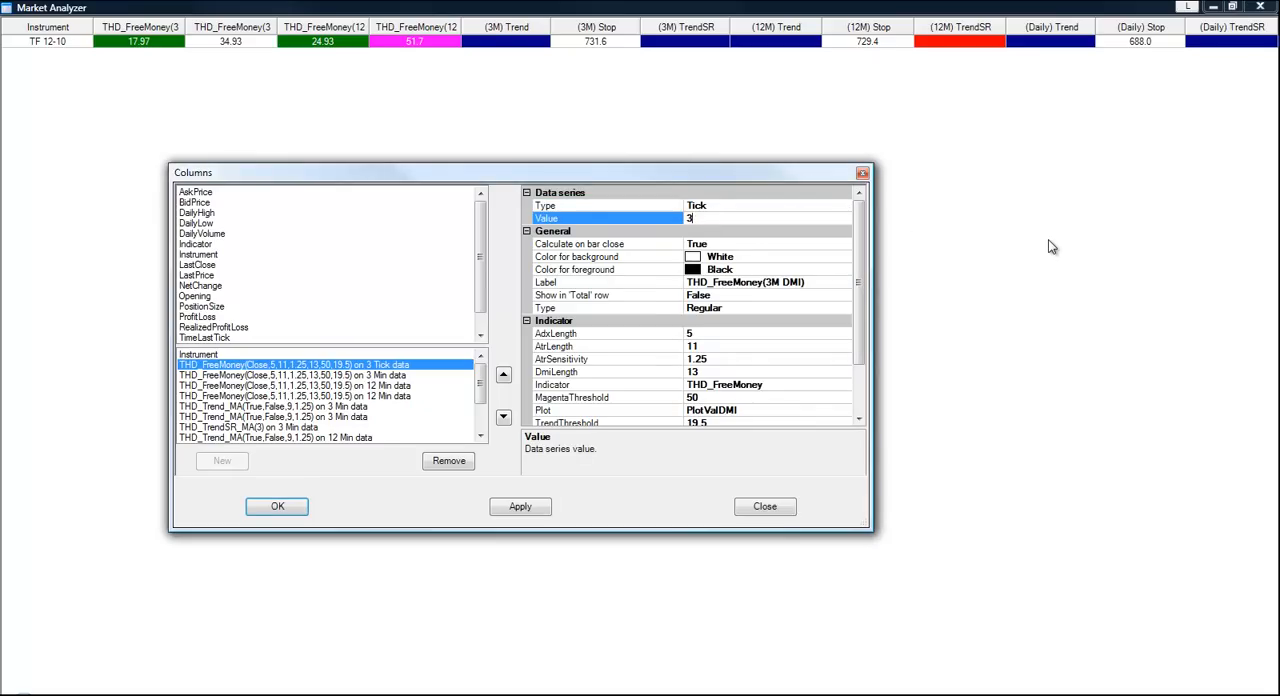
pyautogui.write('60')
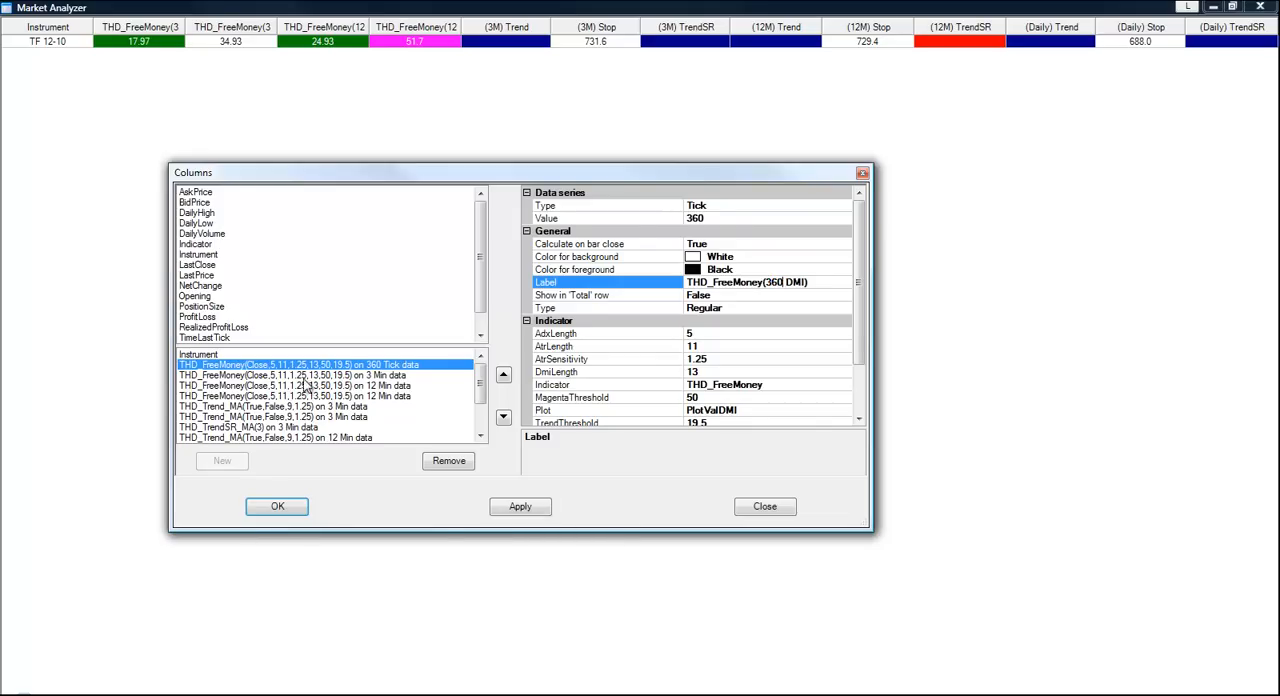
pyautogui.click(295, 375)
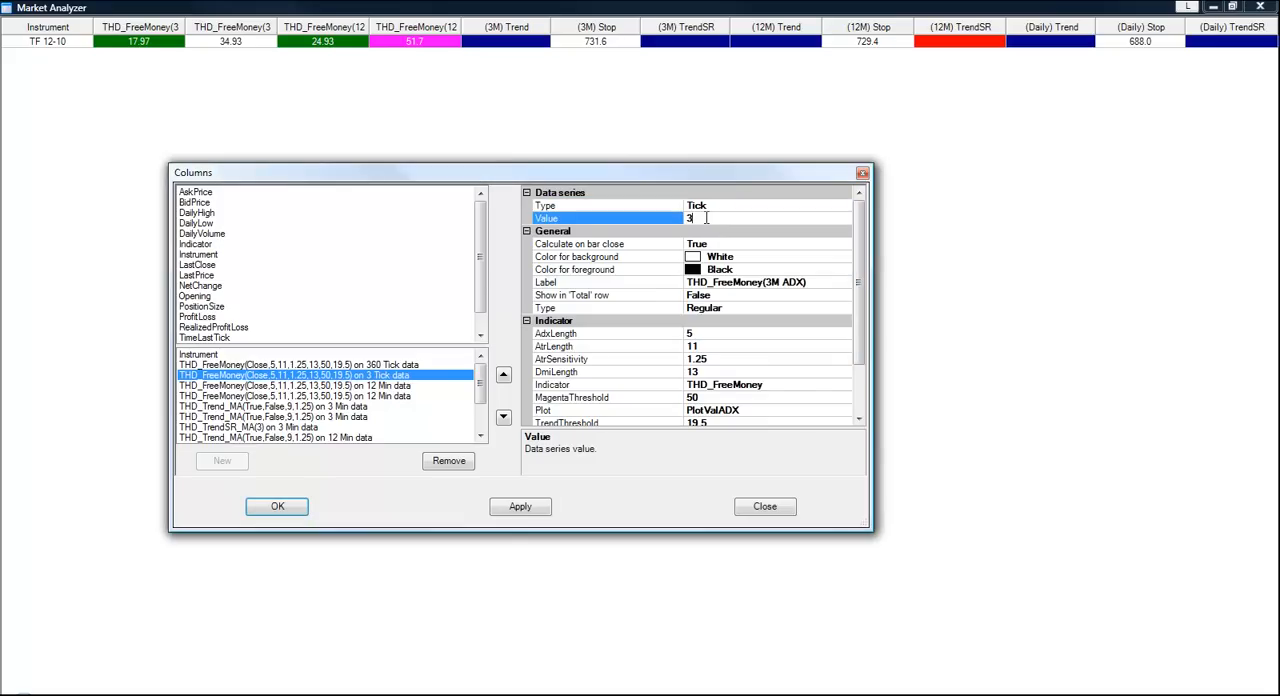
pyautogui.write('60')
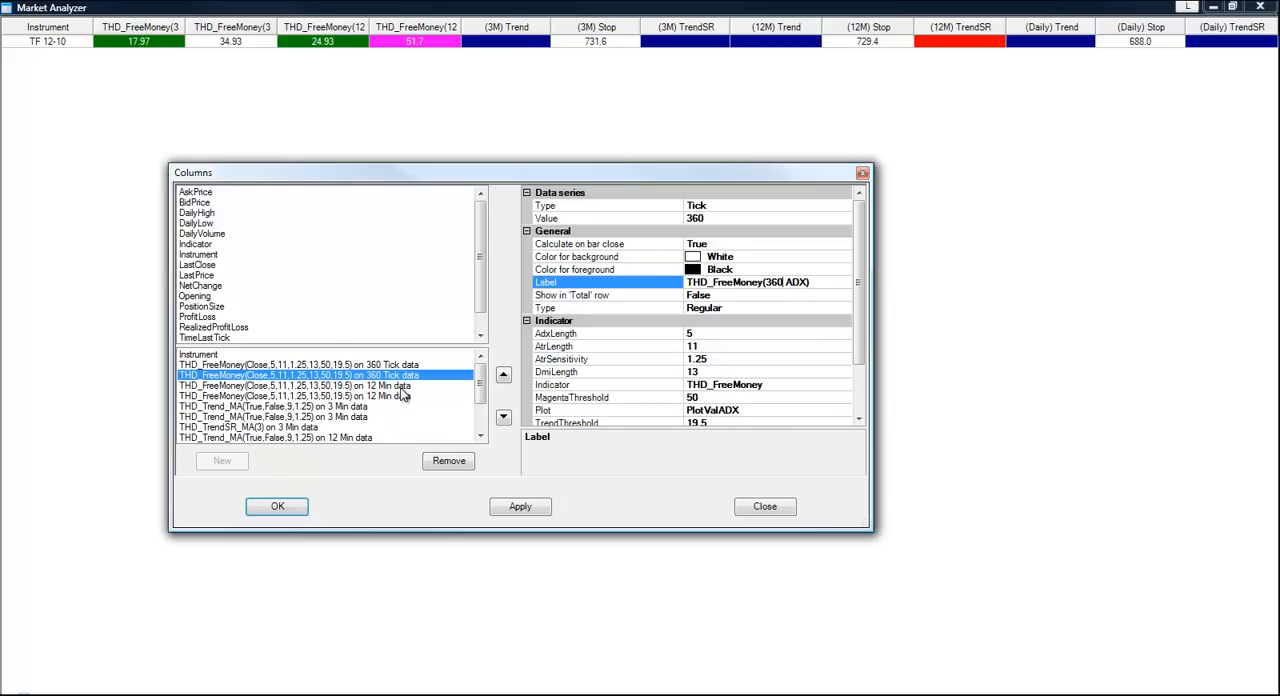
# Switch the two 12-minute FreeMoney columns to 1080-tick data, labelling one '1080 ADX', and apply.
pyautogui.click(295, 386)
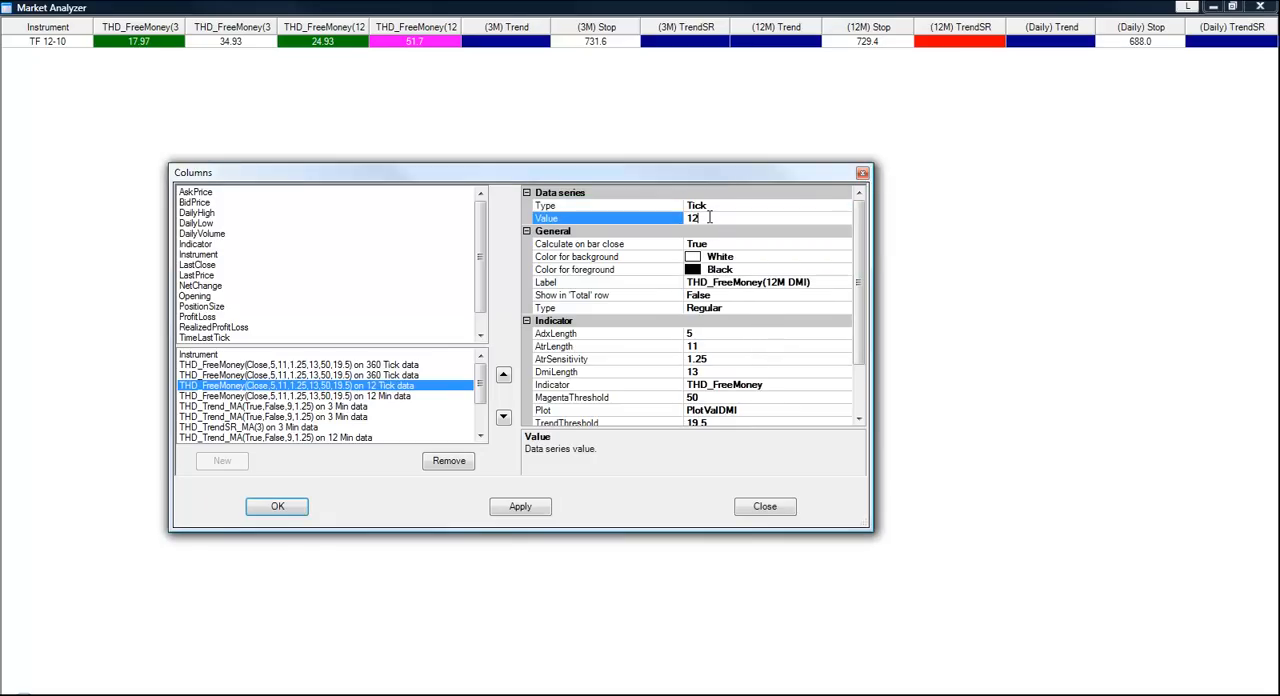
pyautogui.write('1080')
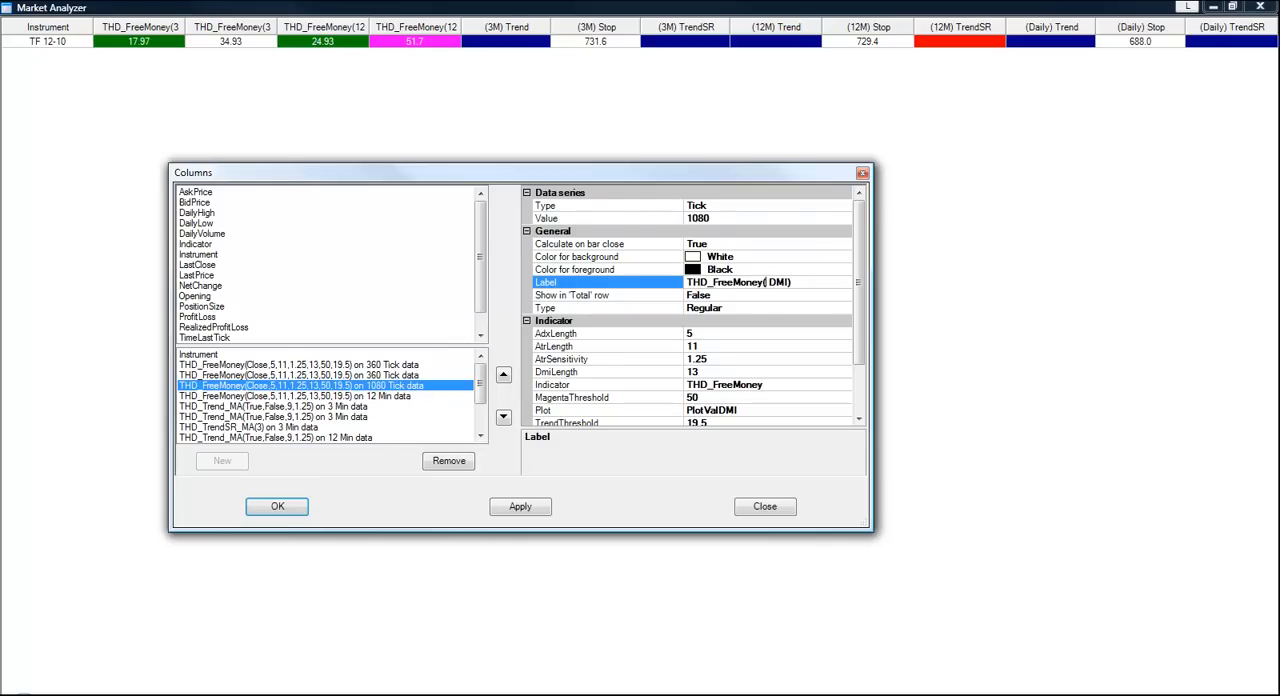
pyautogui.write('1080')
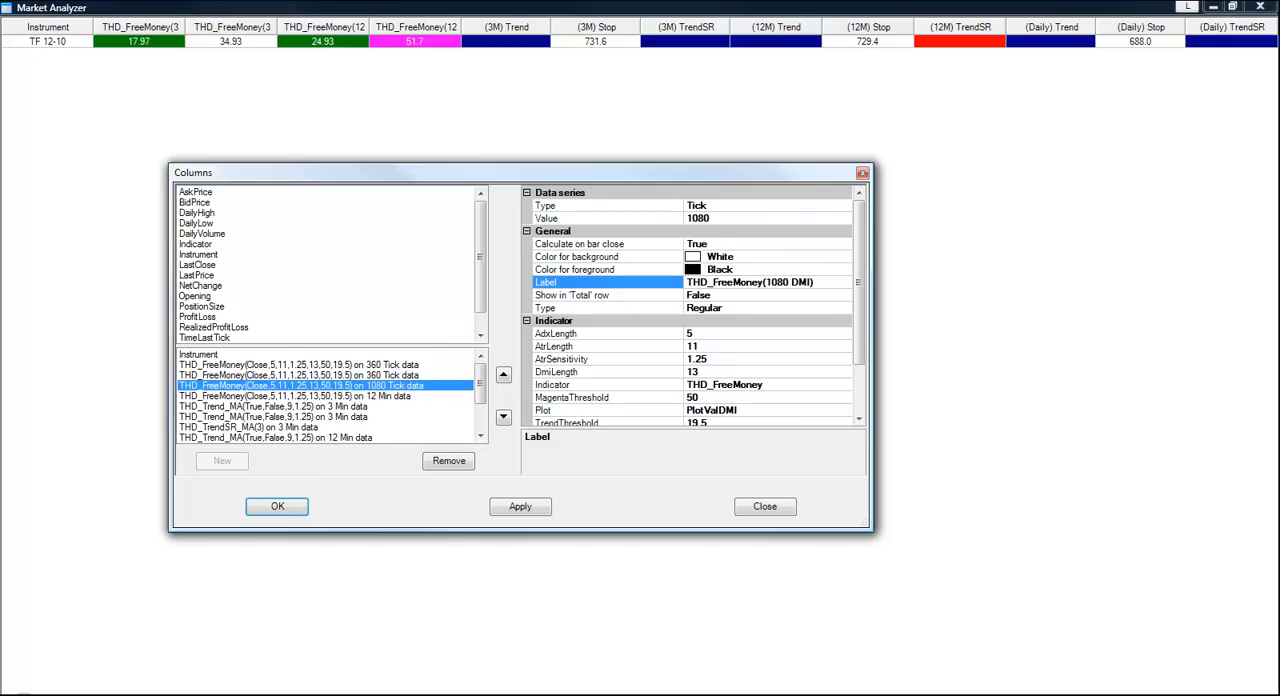
pyautogui.click(294, 396)
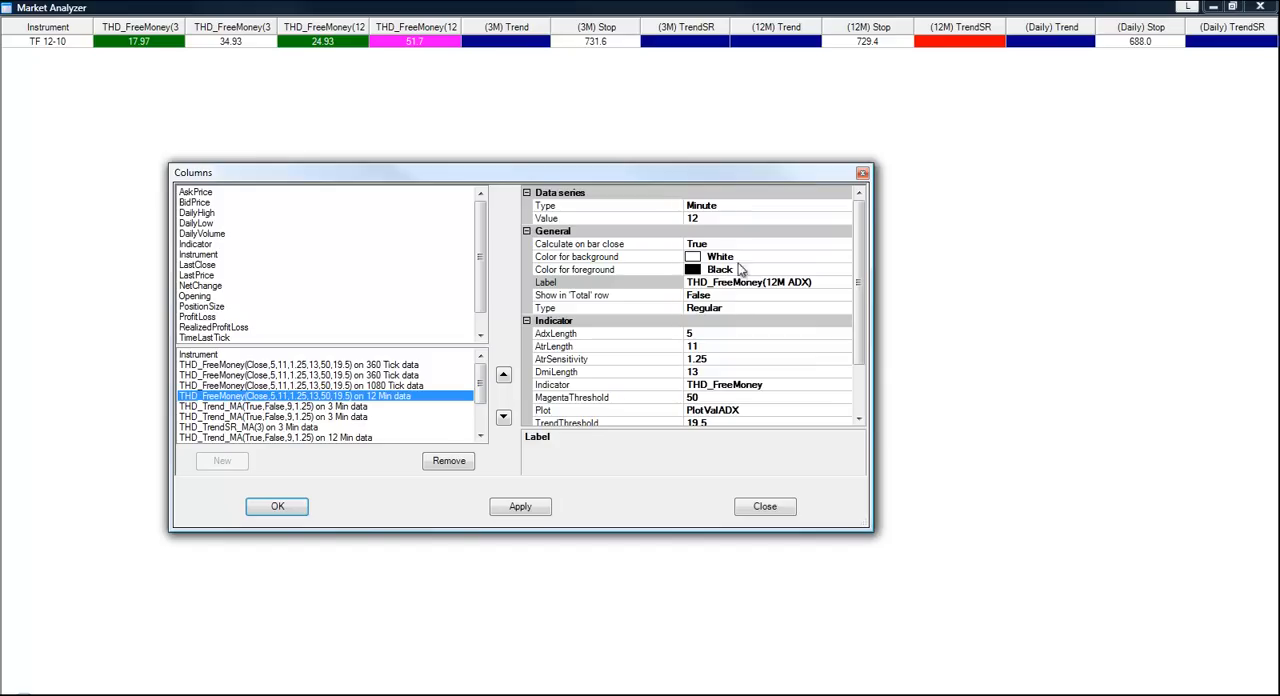
pyautogui.click(607, 205)
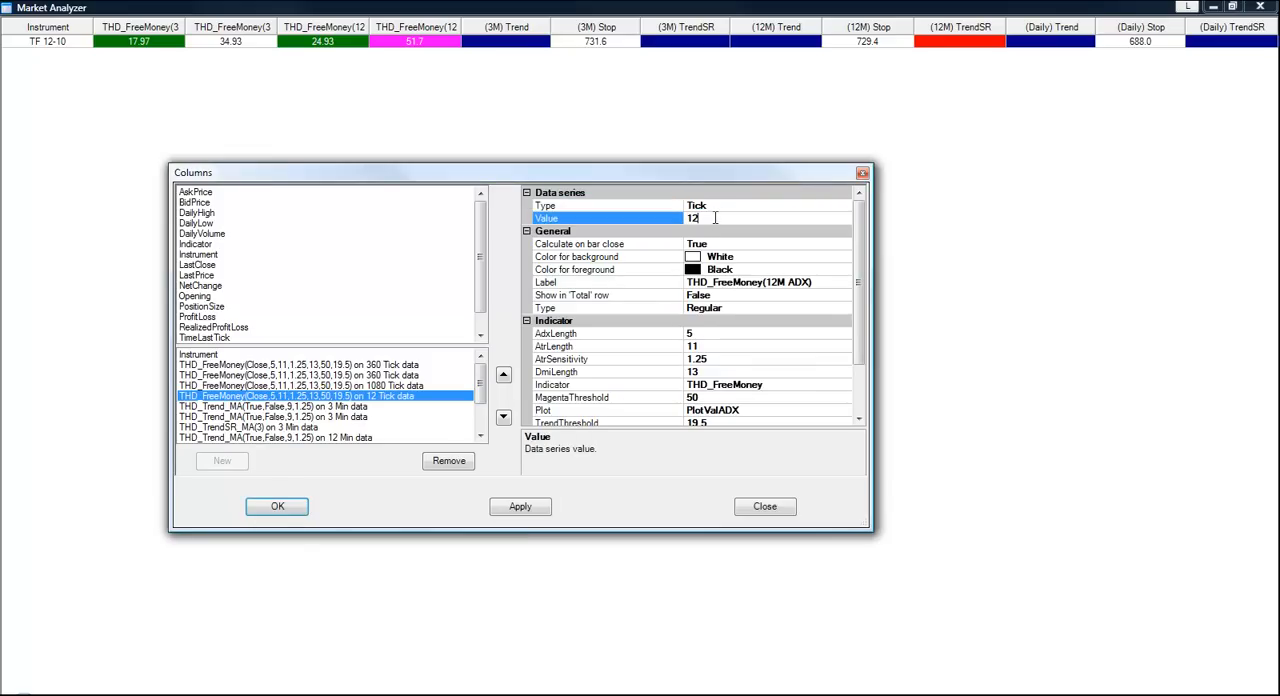
pyautogui.write('1080')
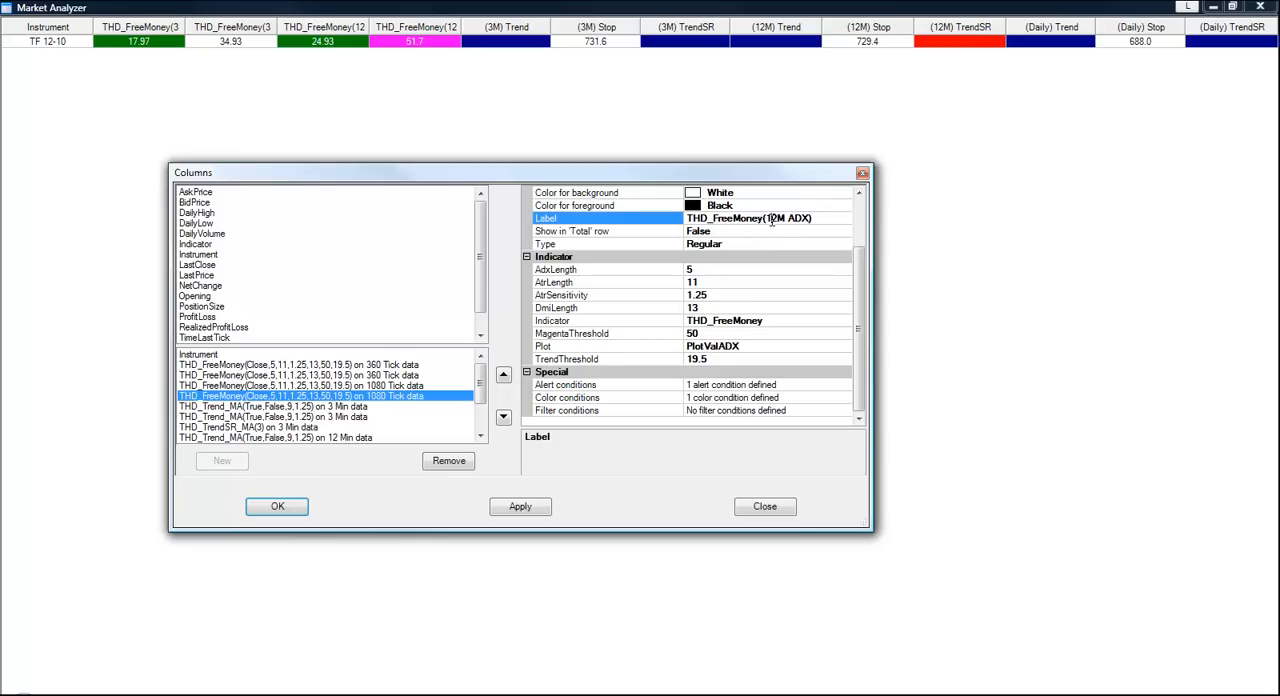
pyautogui.doubleClick(773, 218)
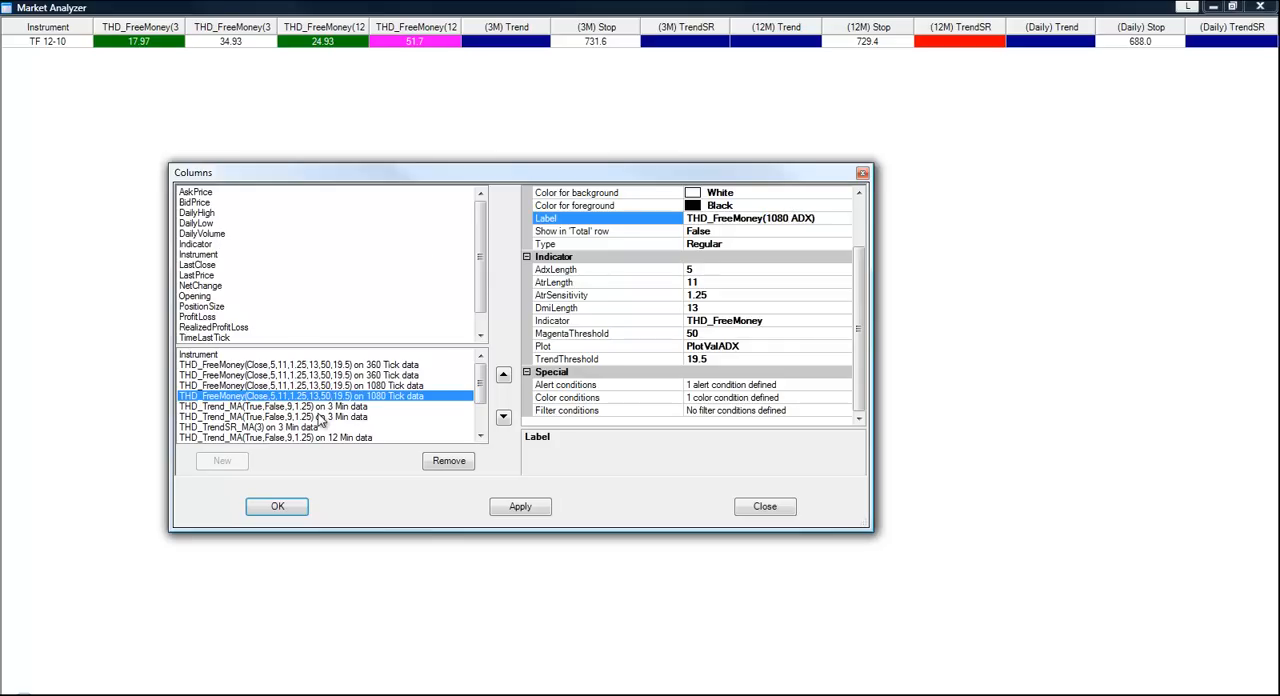
pyautogui.click(270, 406)
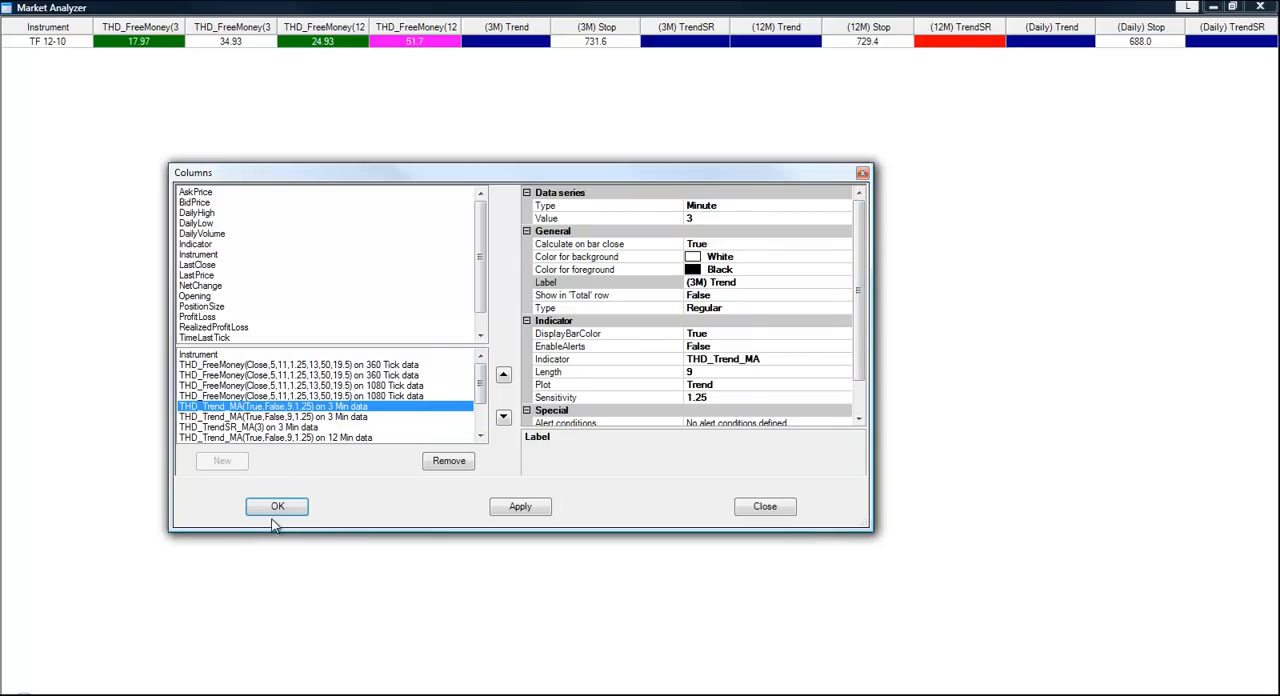
pyautogui.click(277, 506)
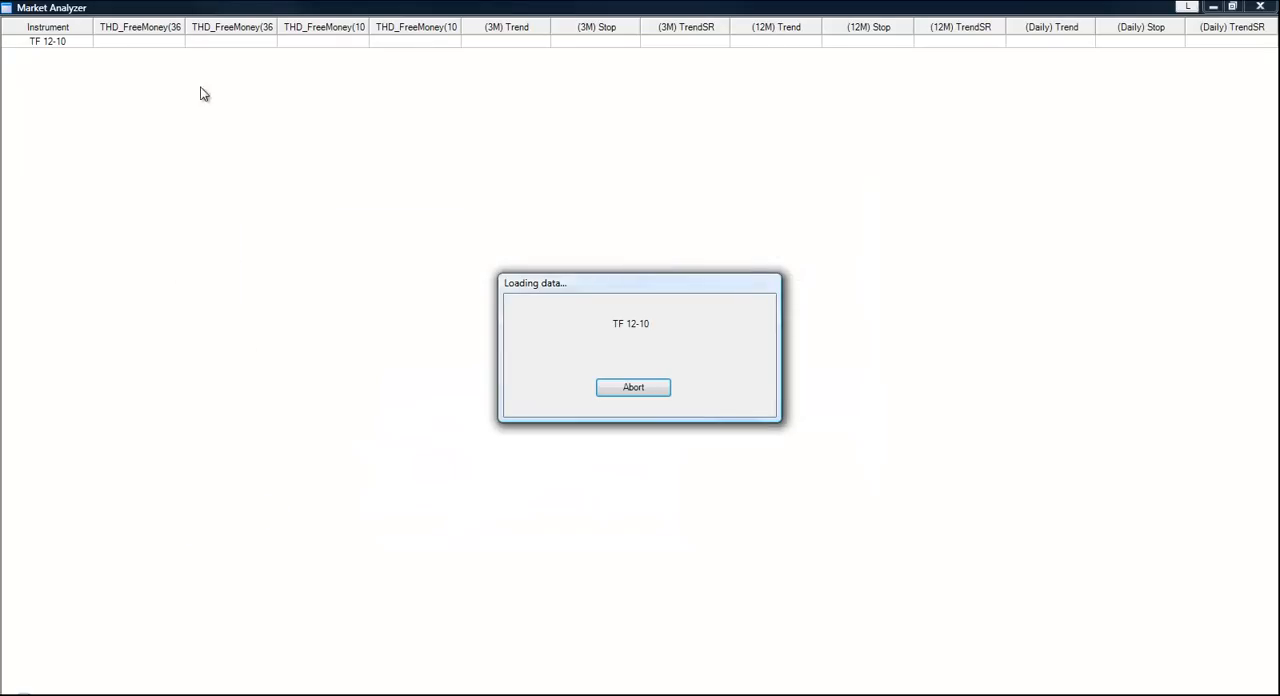